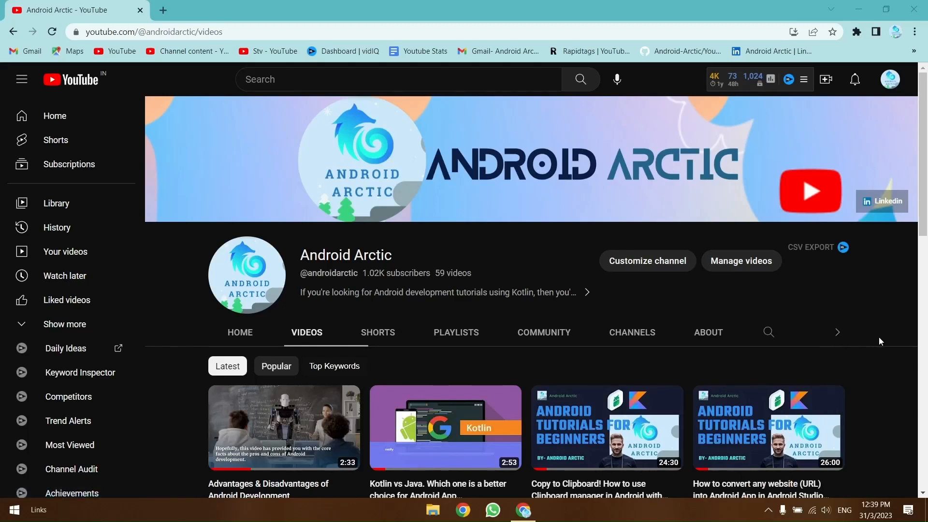
mouse_move(415, 253)
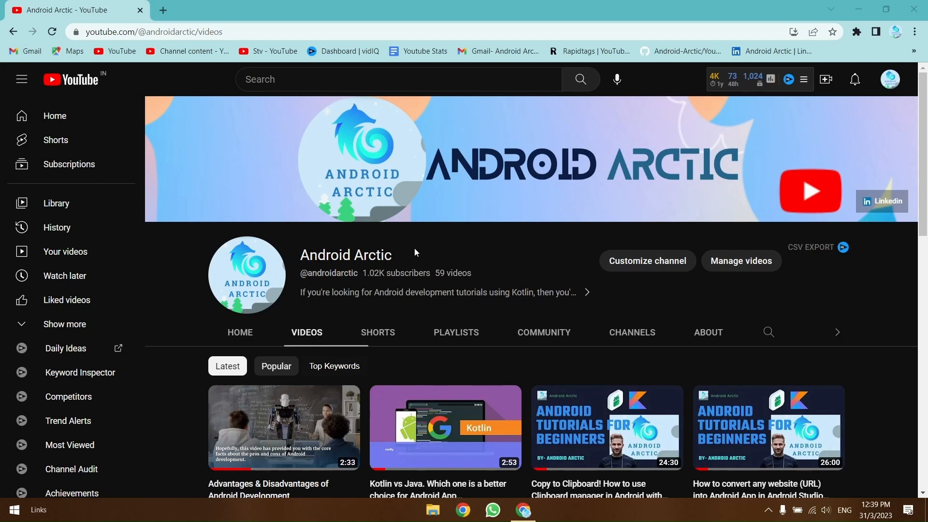
mouse_move(239, 332)
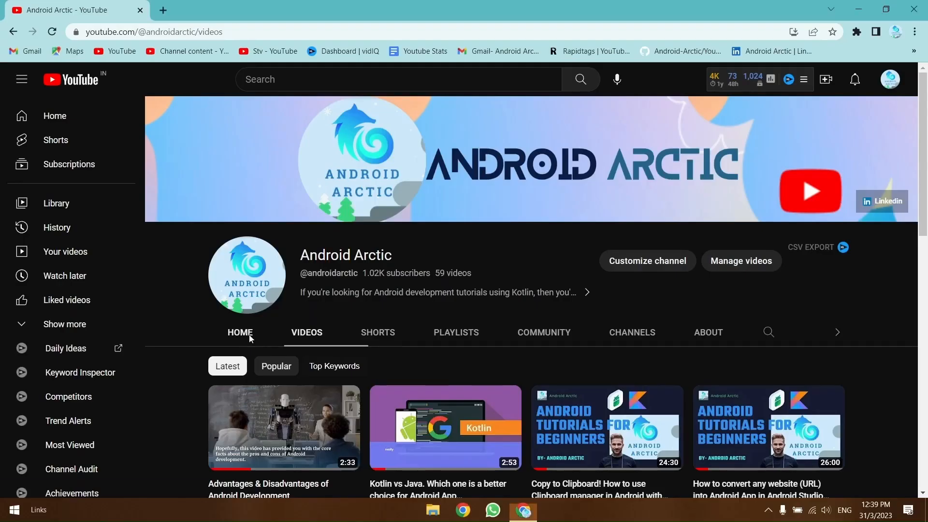
Step: Show the Android Arctic channel's Home page and look over its featured and popular videos
click(240, 331)
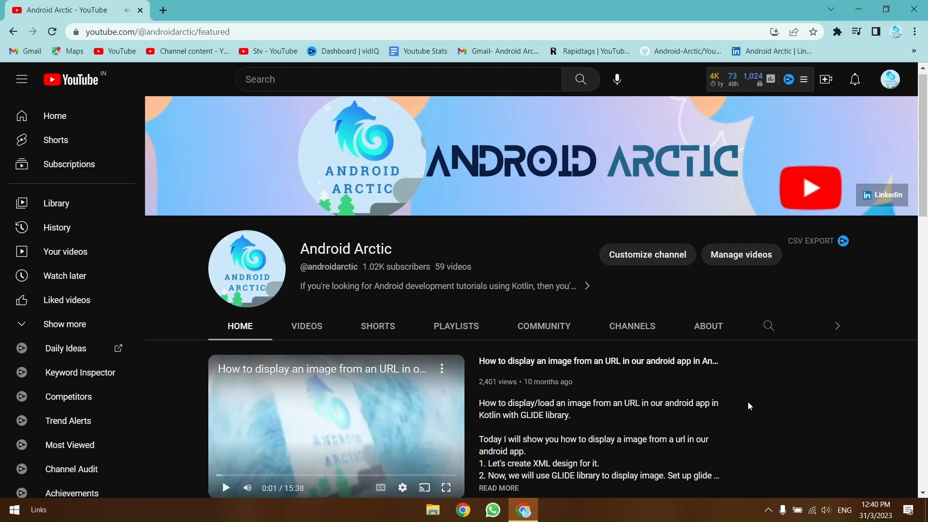
mouse_move(747, 390)
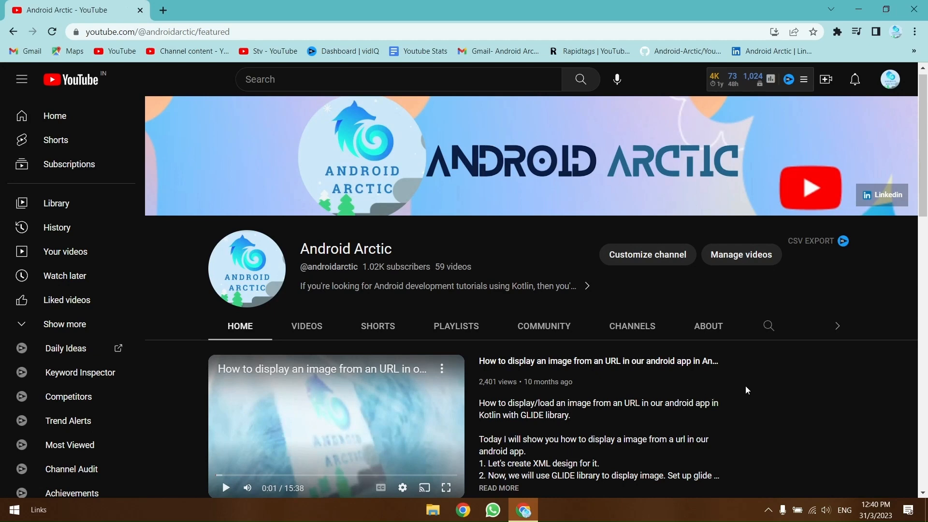
scroll(down, 3)
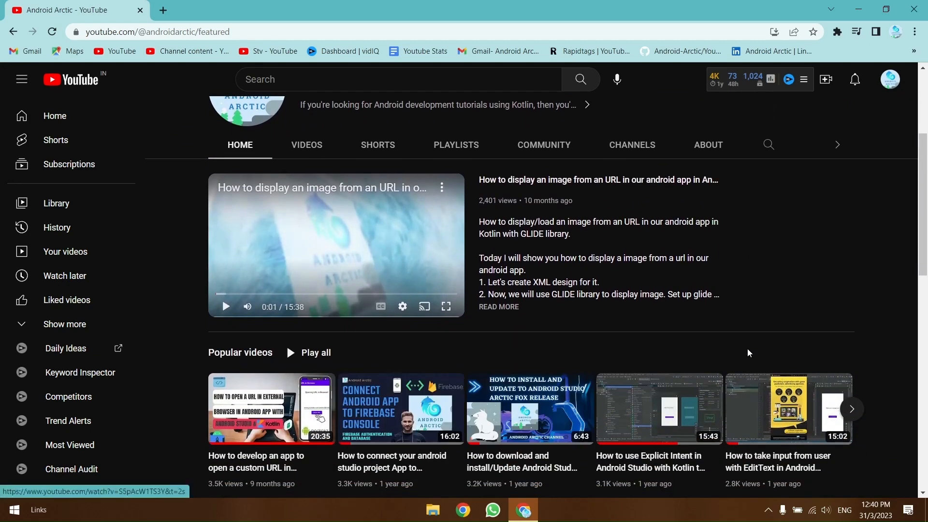
scroll(up, 3)
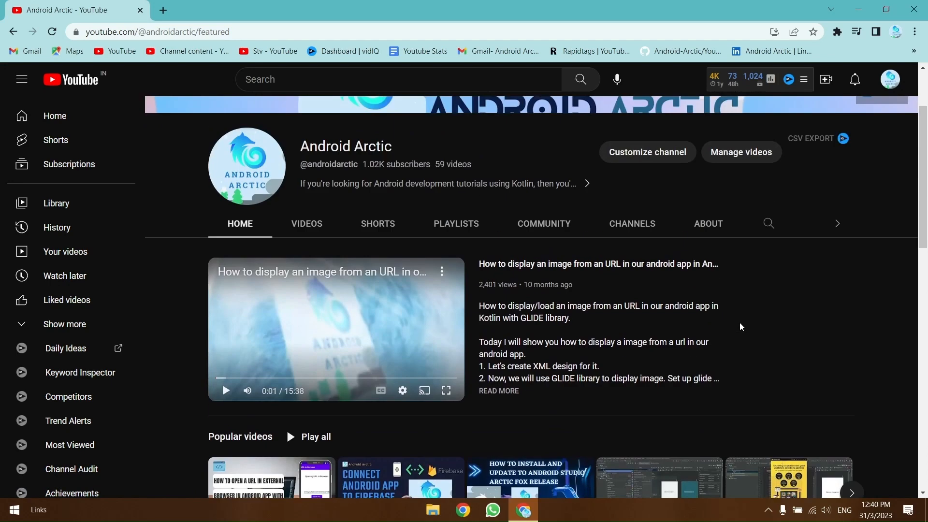
scroll(up, 3)
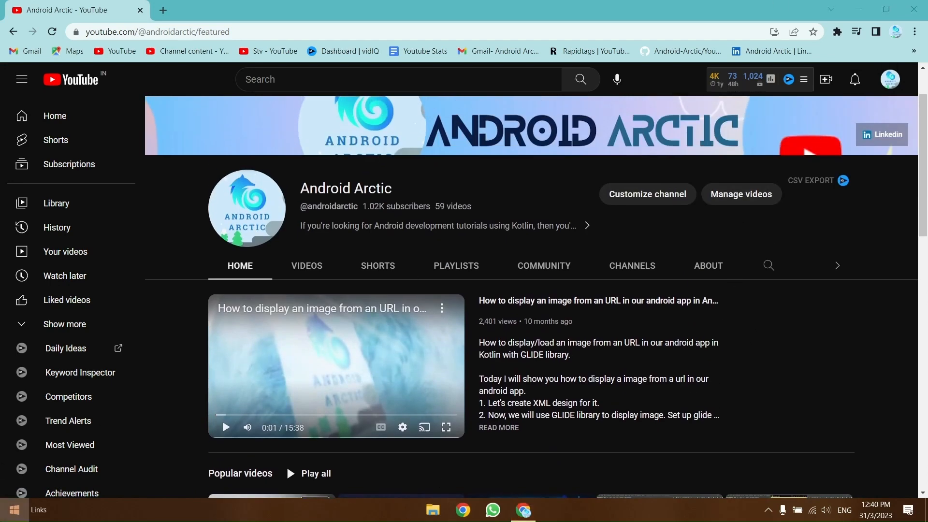
mouse_move(376, 272)
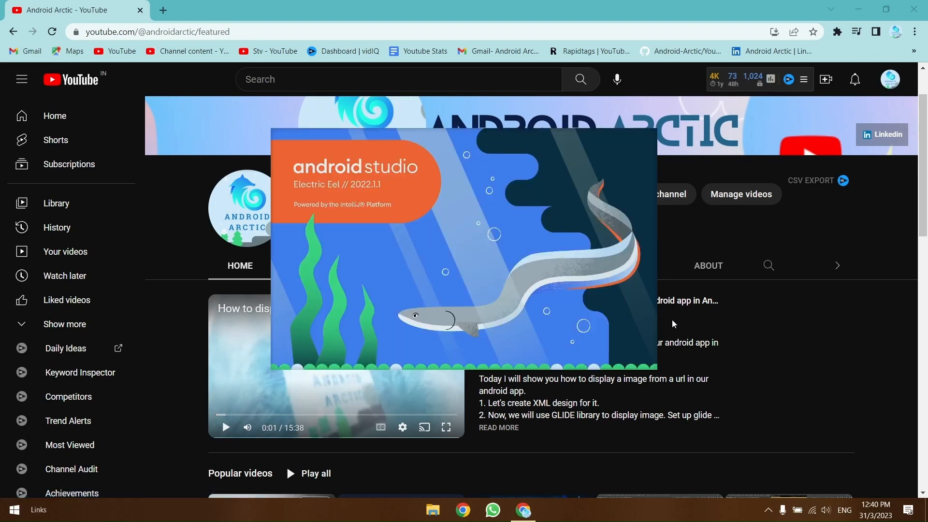
mouse_move(608, 284)
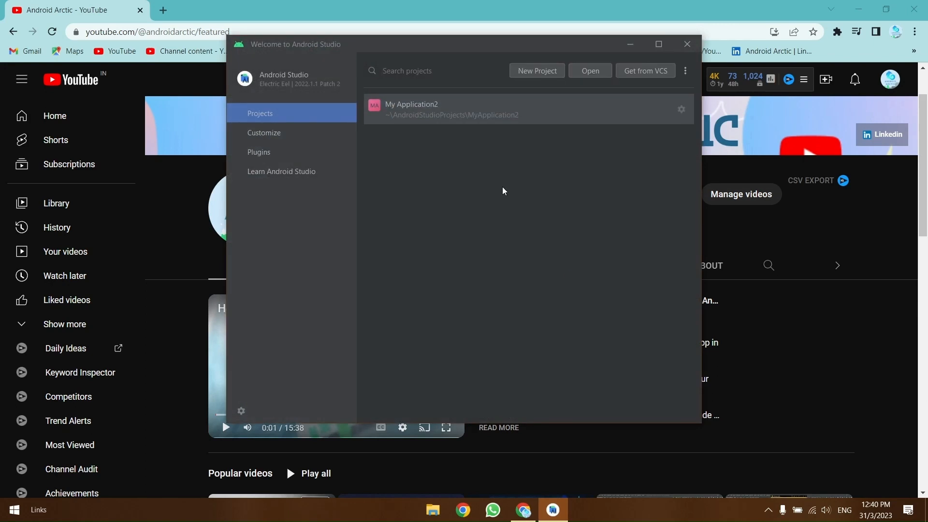
Step: Create a new Kotlin Empty Activity project named 'Chat GPT App'
click(535, 71)
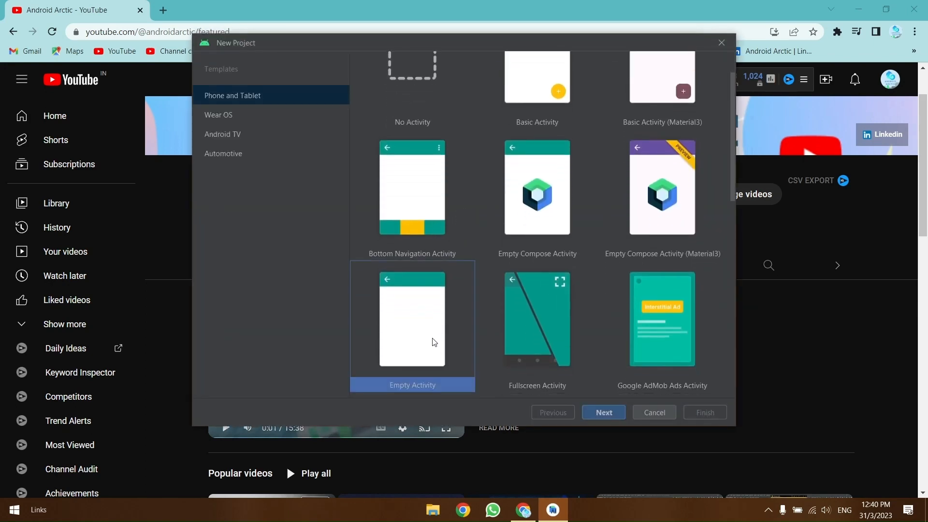
click(602, 412)
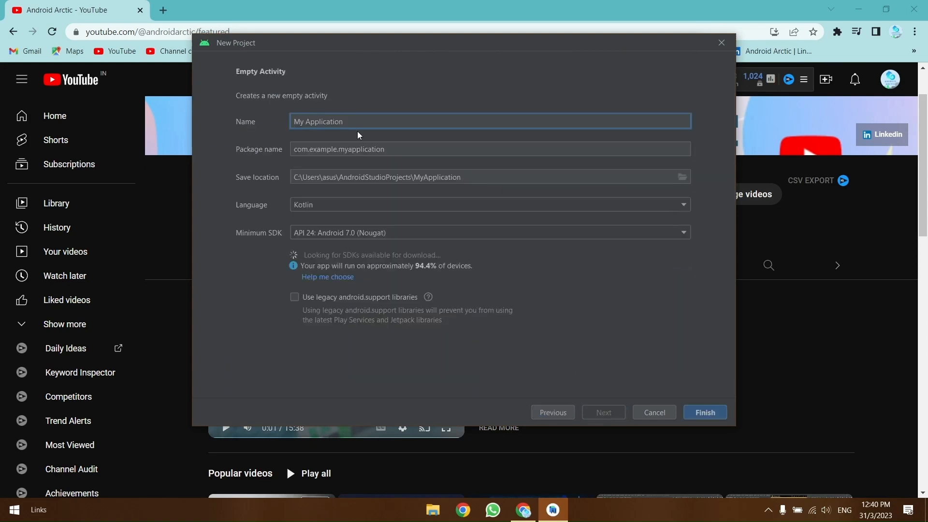
text(Chat)
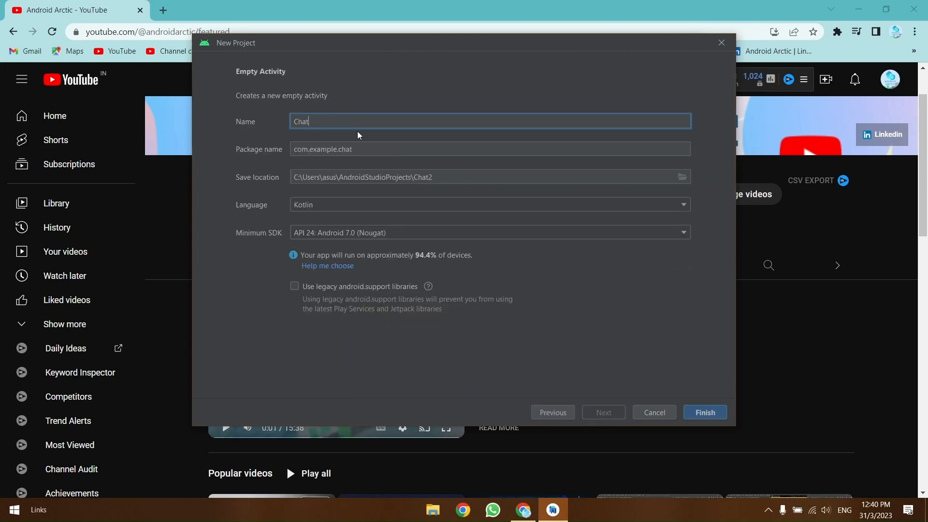
text(GPT)
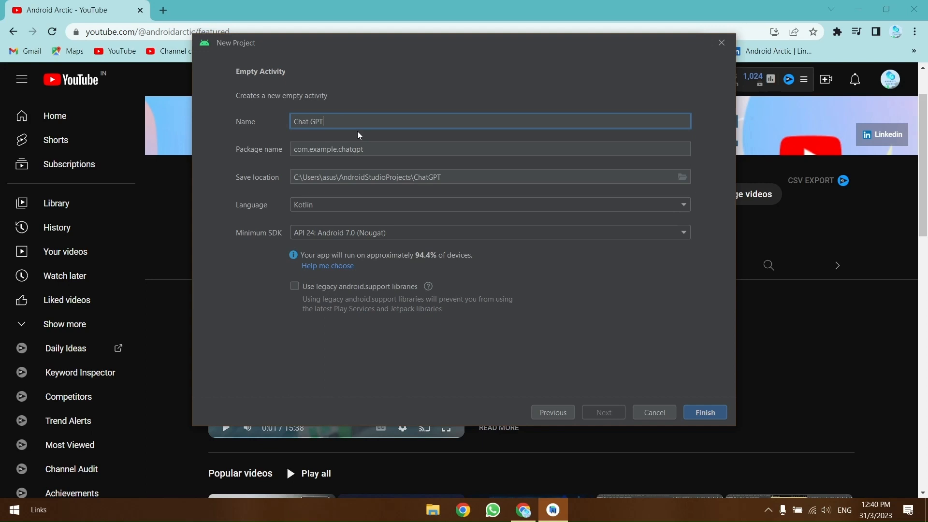
text(App)
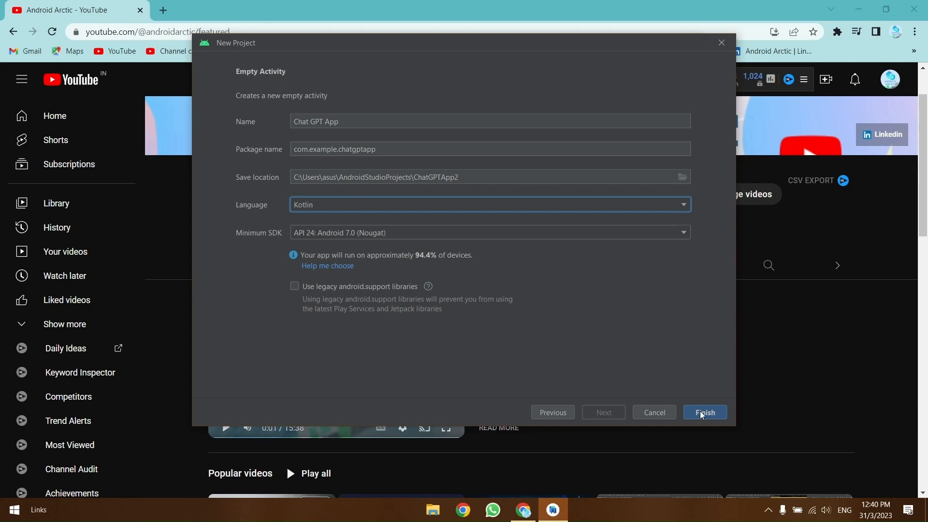
click(704, 411)
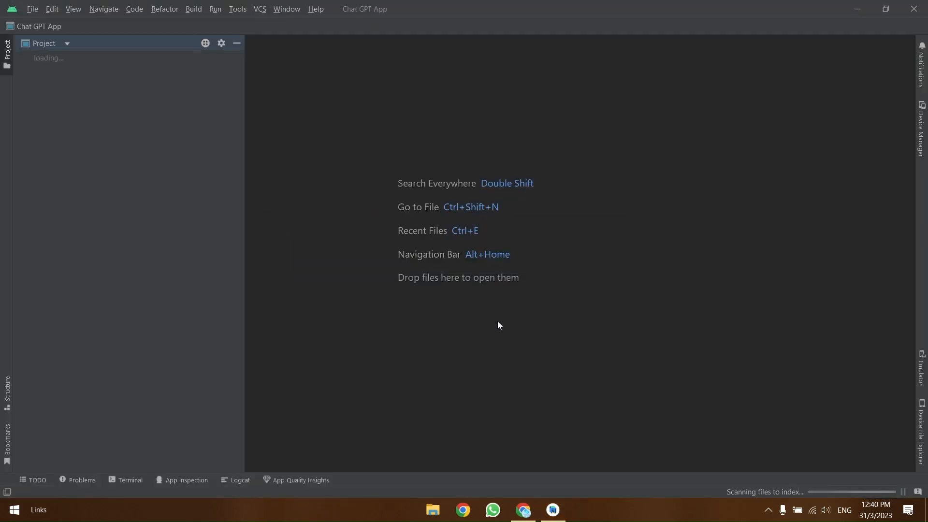
mouse_move(793, 454)
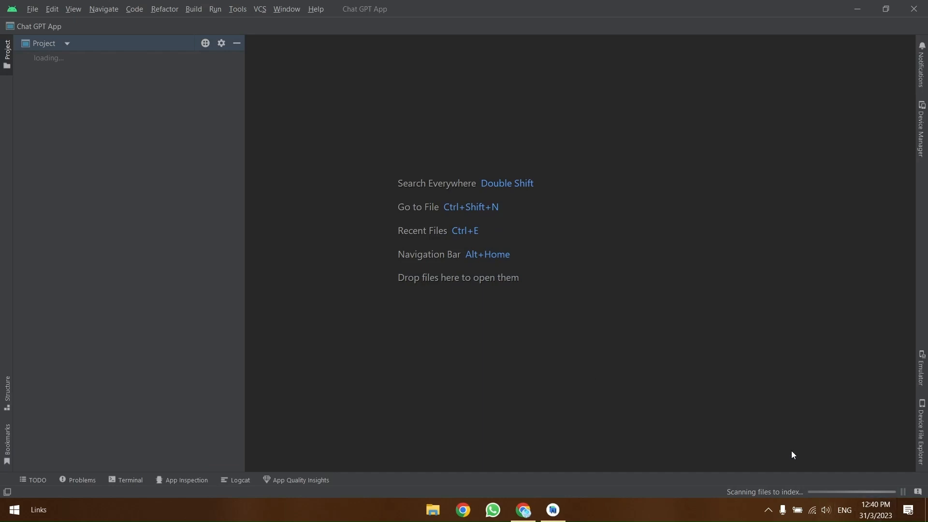
Step: Let the project load and Gradle sync finish with MainActivity.kt in the editor
click(44, 43)
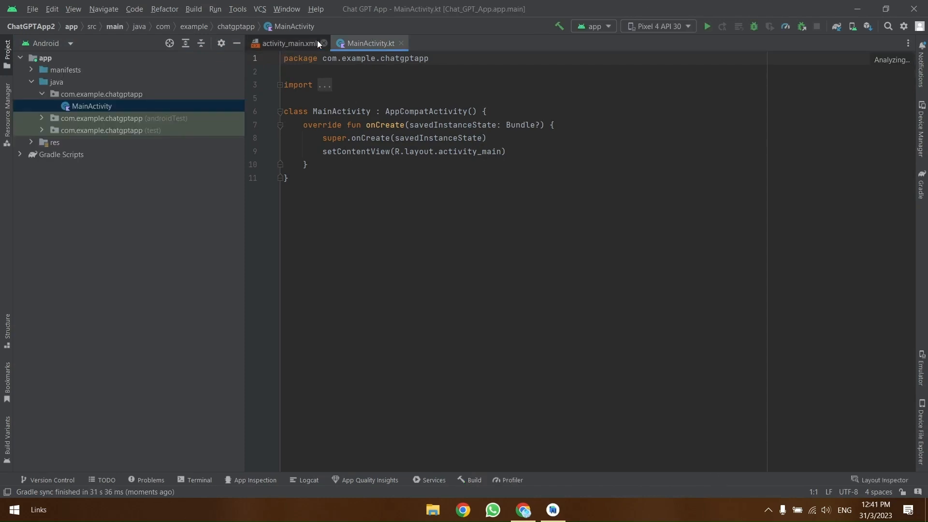
Step: Show activity_main.xml in split code/preview view and remove the Hello World TextView
click(290, 43)
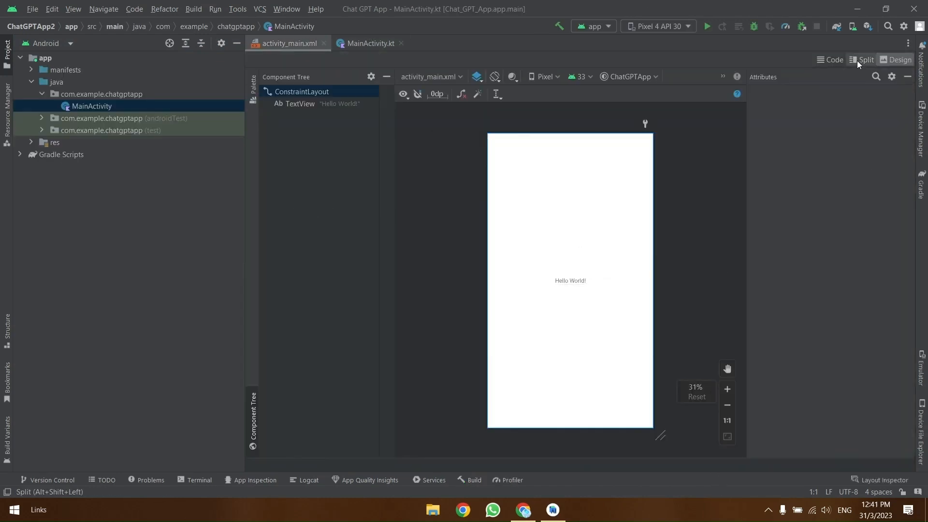
click(863, 59)
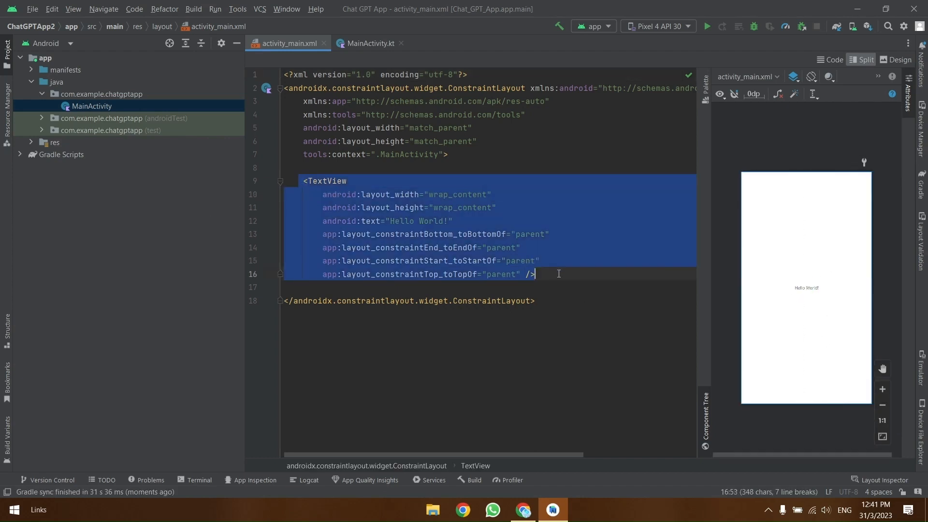
key(Delete)
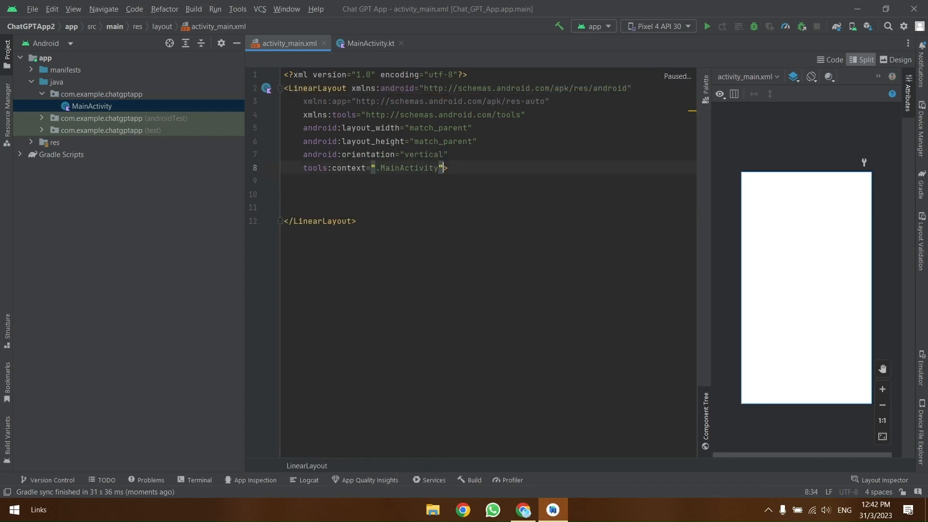
Step: Add an EditText with match_parent width, wrap_content height and id etQuestion
text(<Tes)
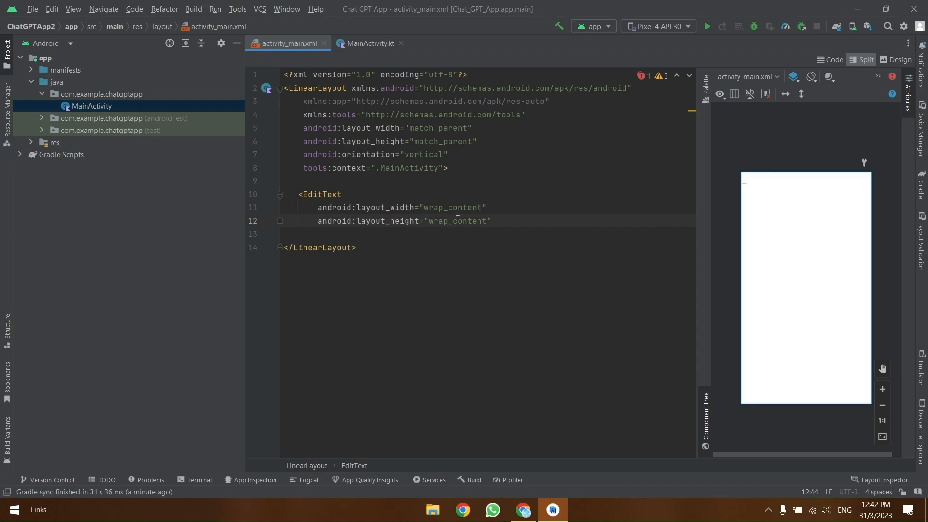
text(match_pa)
text(/>)
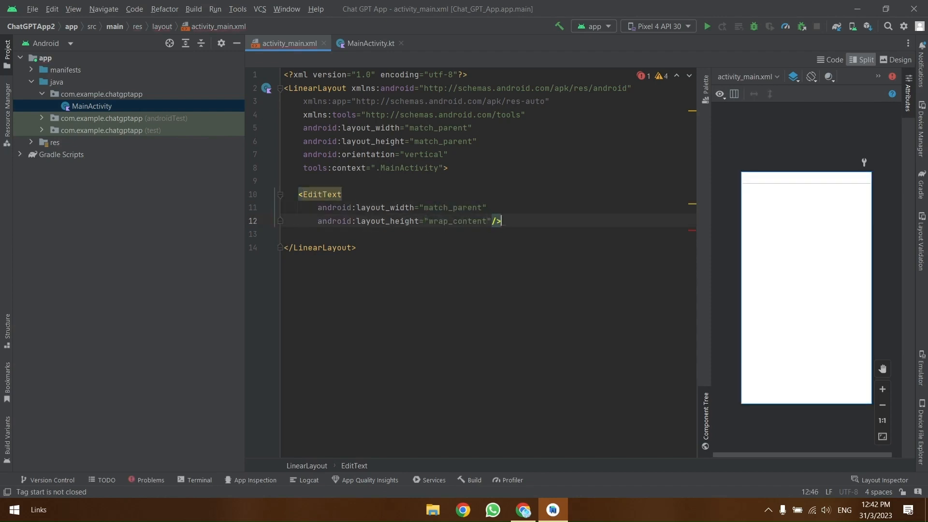
key(Enter)
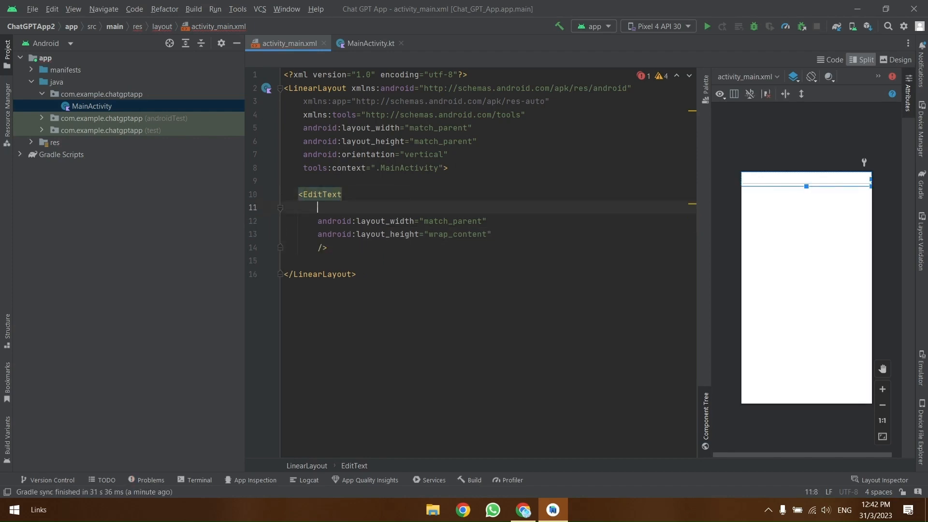
text(i)
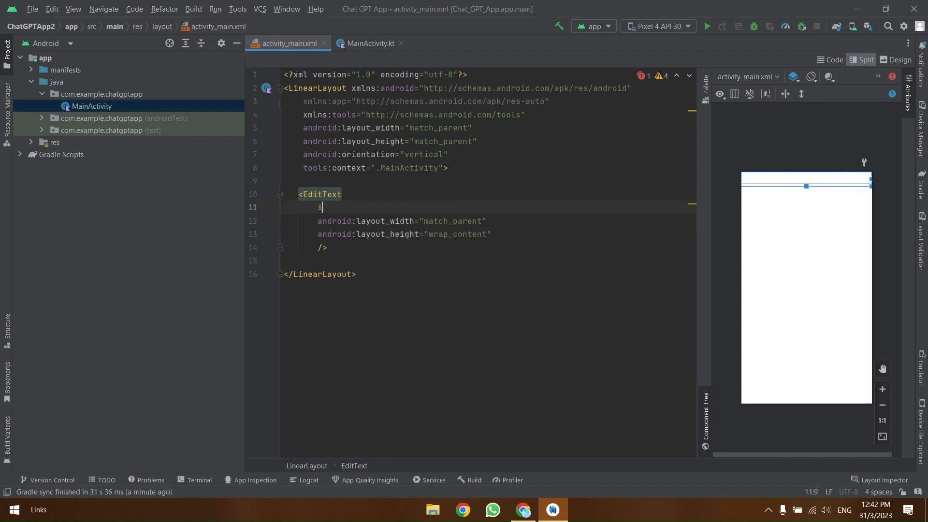
text(android:id=")
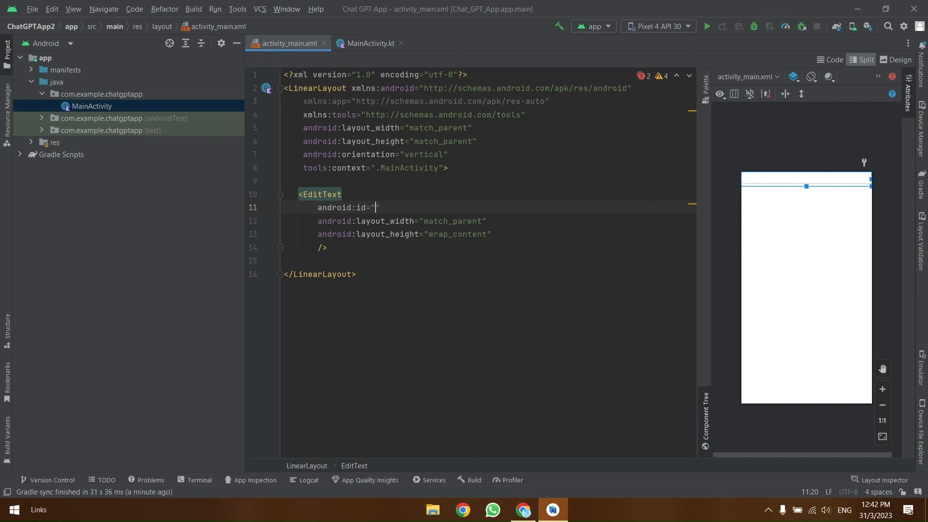
text(@+id/etQuestion)
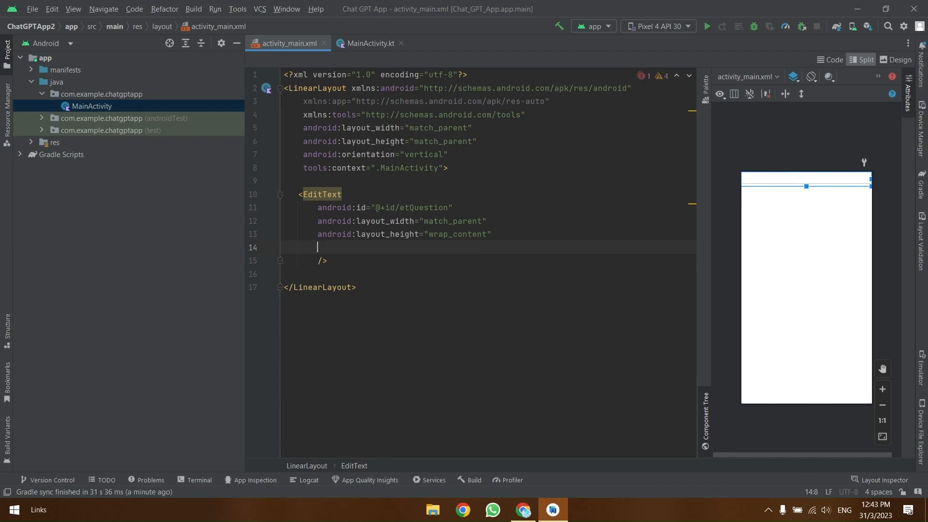
mouse_move(382, 248)
text(android:text=")
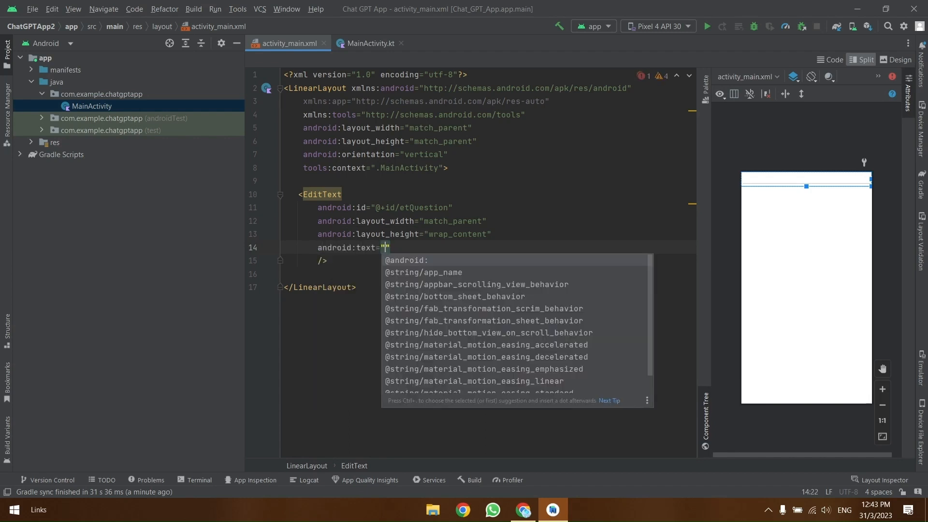
Step: Give etQuestion the hint 'ENter your question here' and a 20sp text size
text(hint)
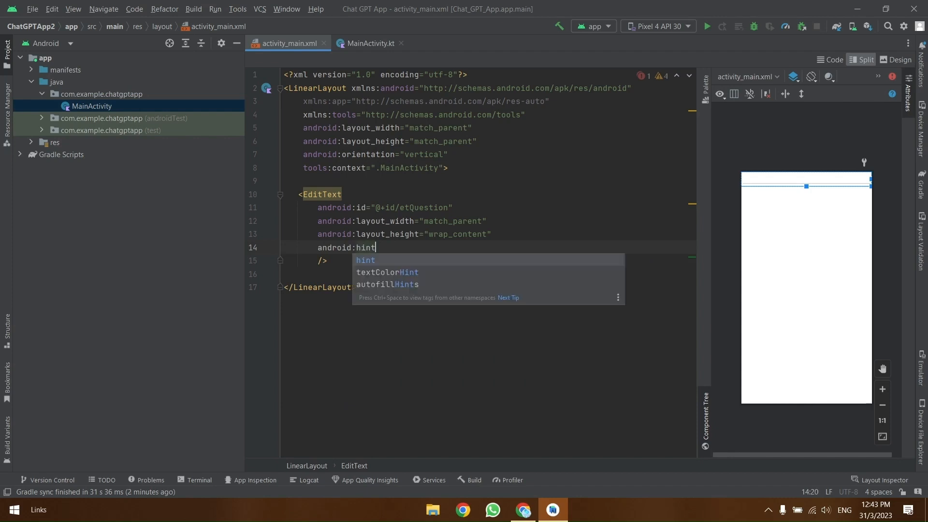
text(="ENter your question here)
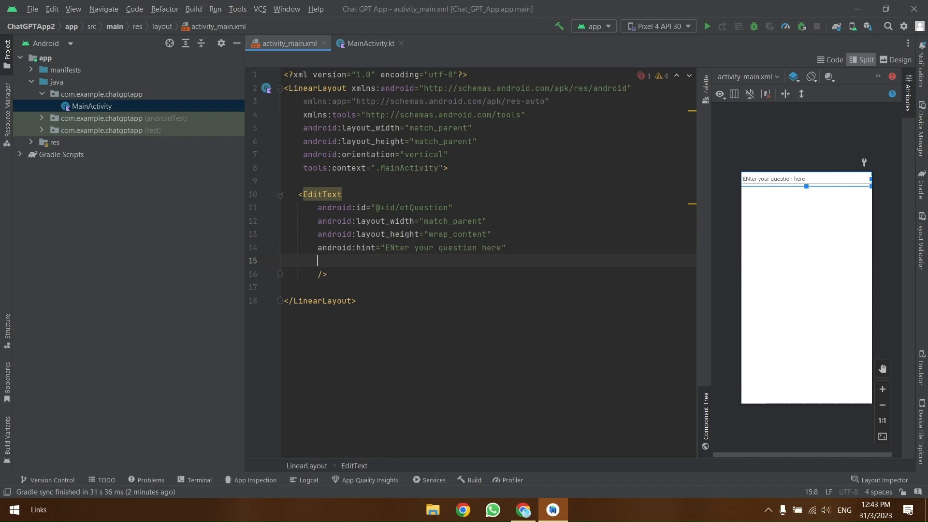
text(textSize="20sp")
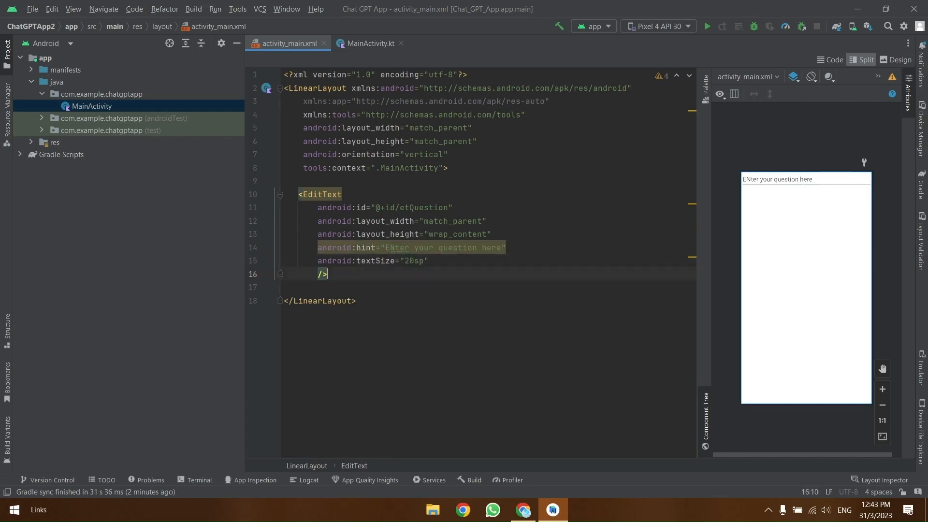
text(<Button)
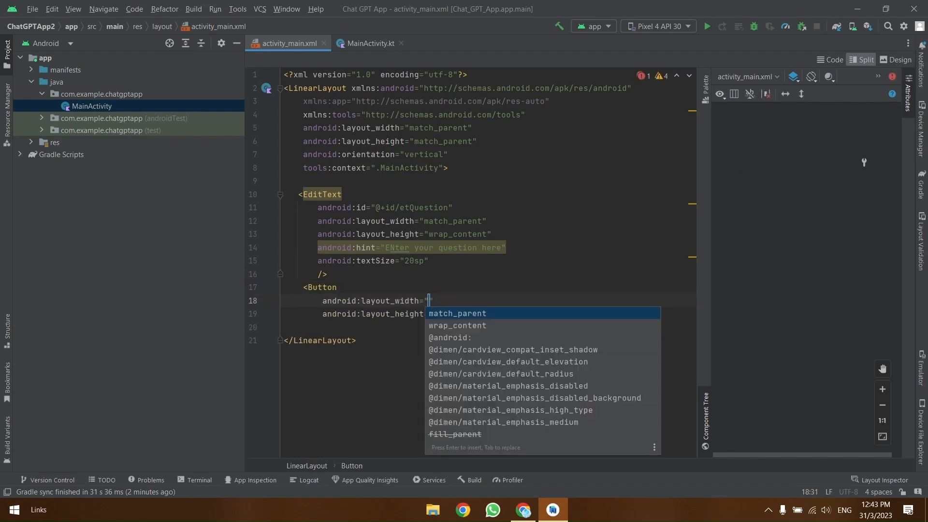
Step: Add a wrap_content Button with id btnSubmit and text Submit
click(457, 326)
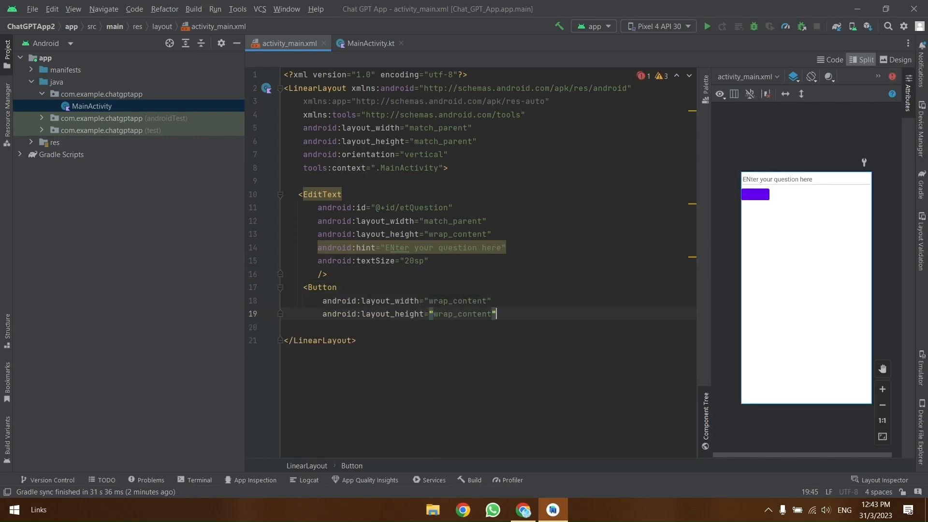
text(id)
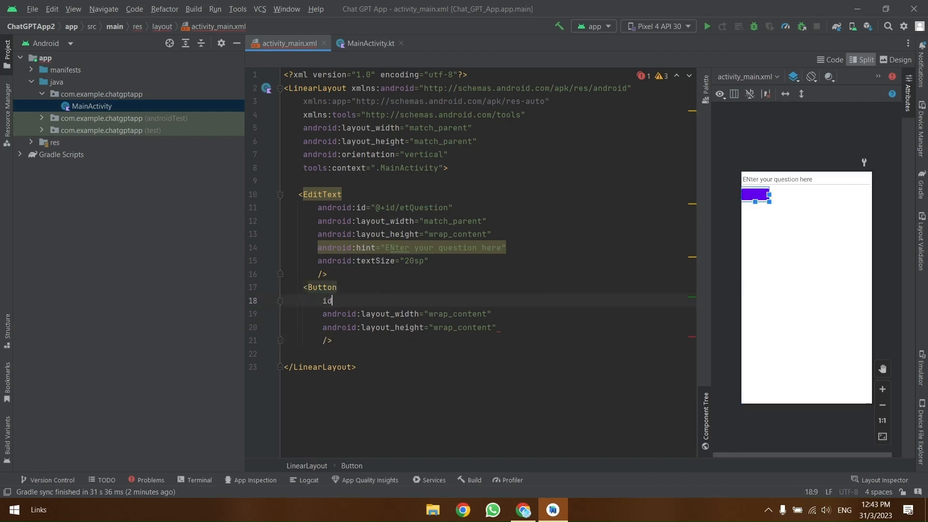
text(android:id="@+id/")
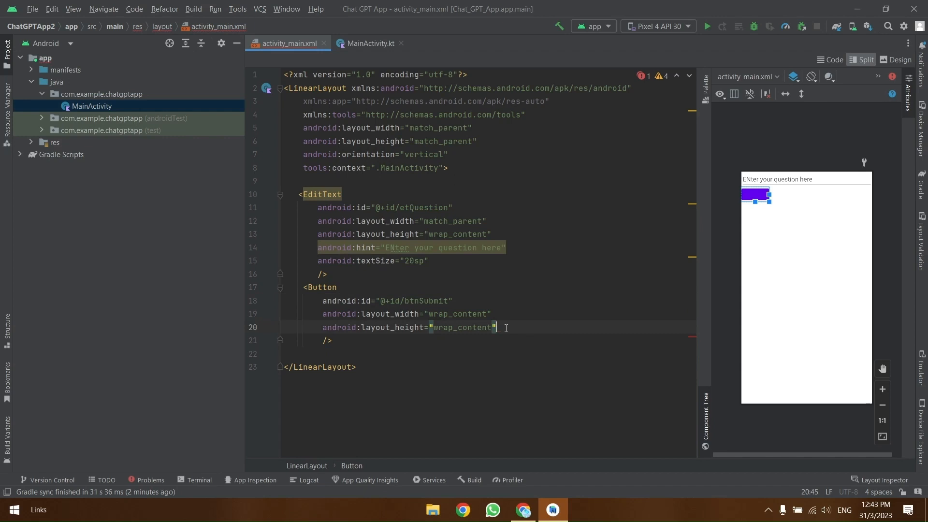
text(tex)
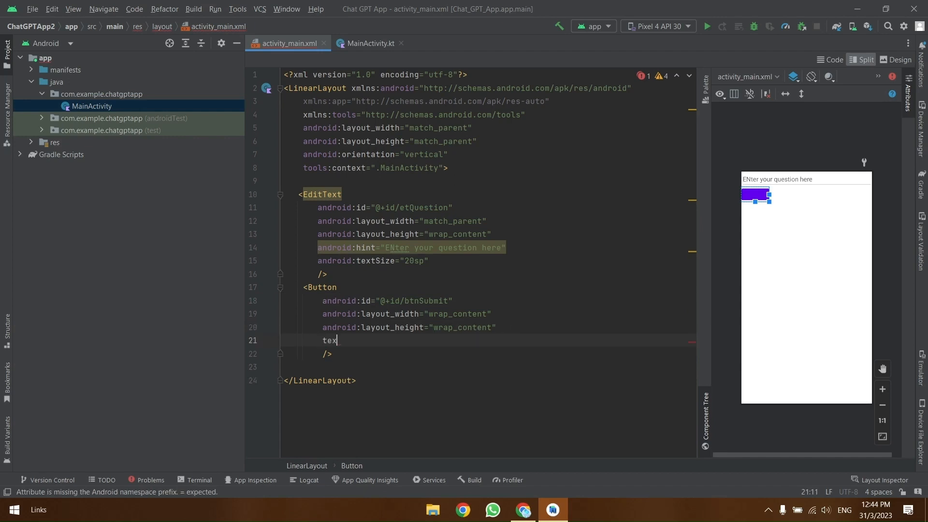
text(android:text="SU")
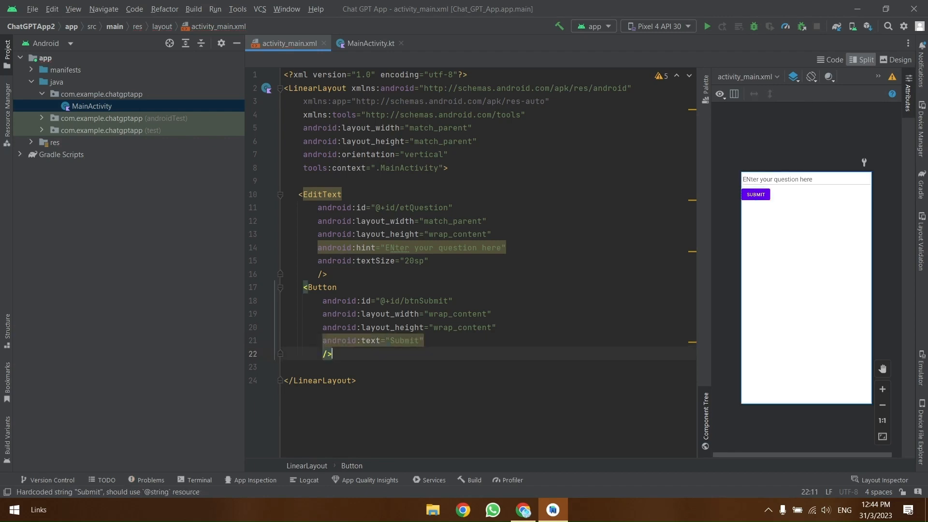
Step: Add a txtResponse TextView hinted 'Your response will appear here!' with 20sp text size
text(<TextView)
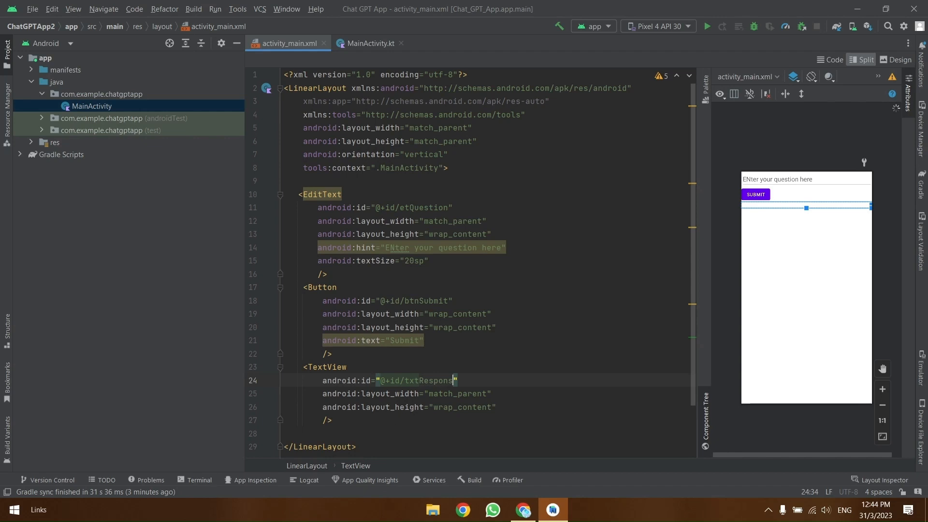
text(android:hint="")
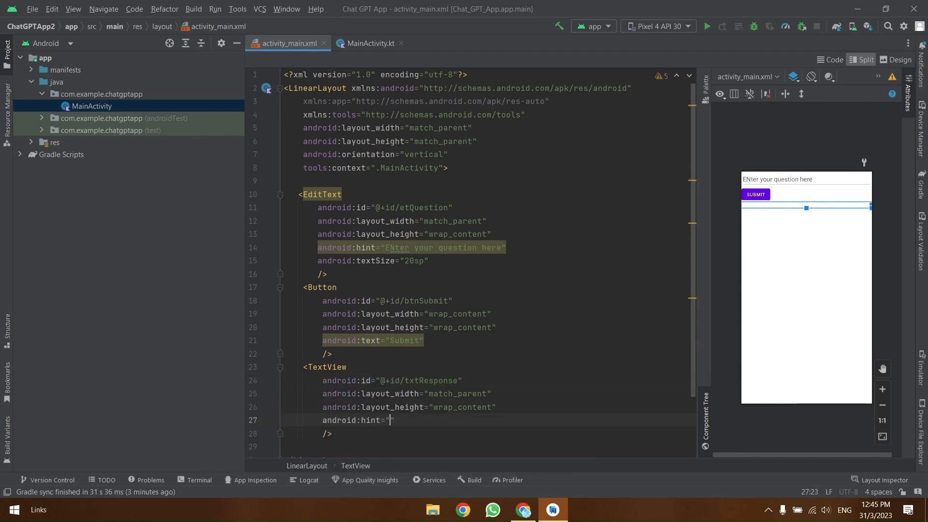
text(Your response will appear here!)
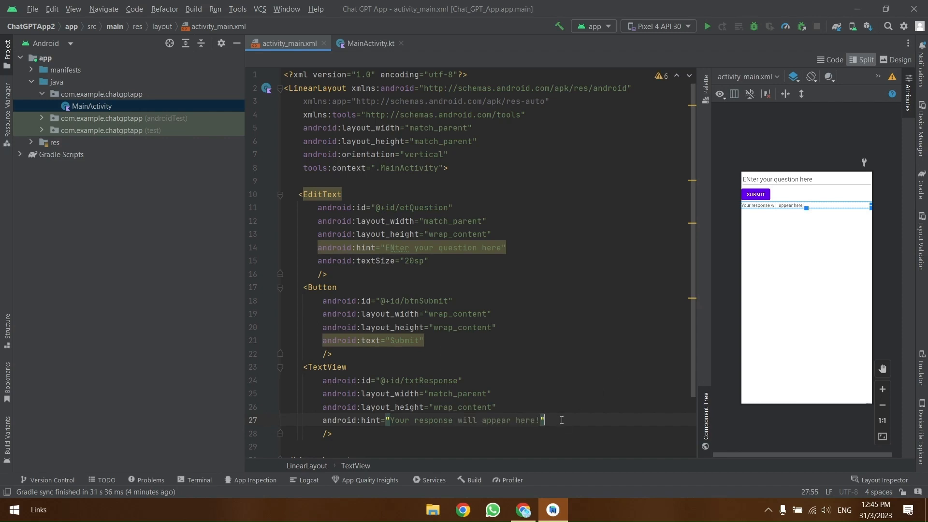
text(android:textSize="20sp")
click(412, 247)
text(Typ)
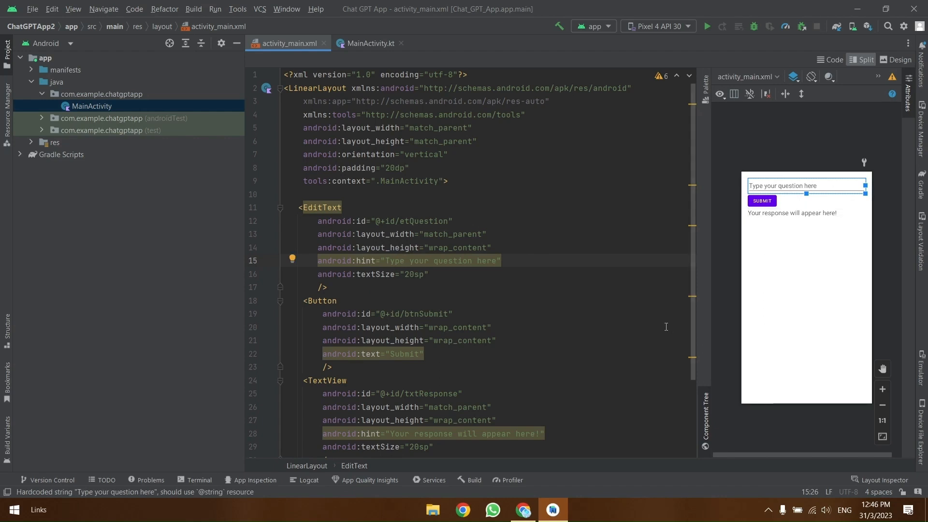
mouse_move(580, 337)
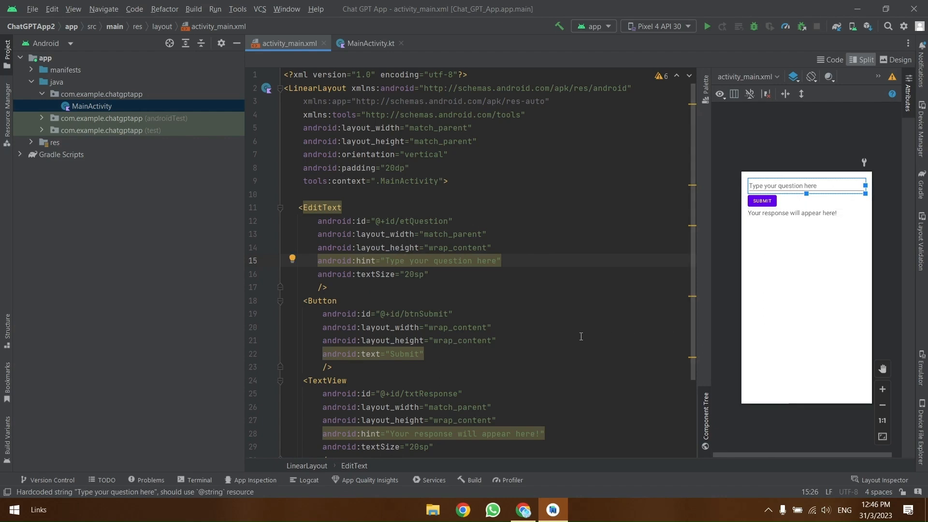
mouse_move(535, 333)
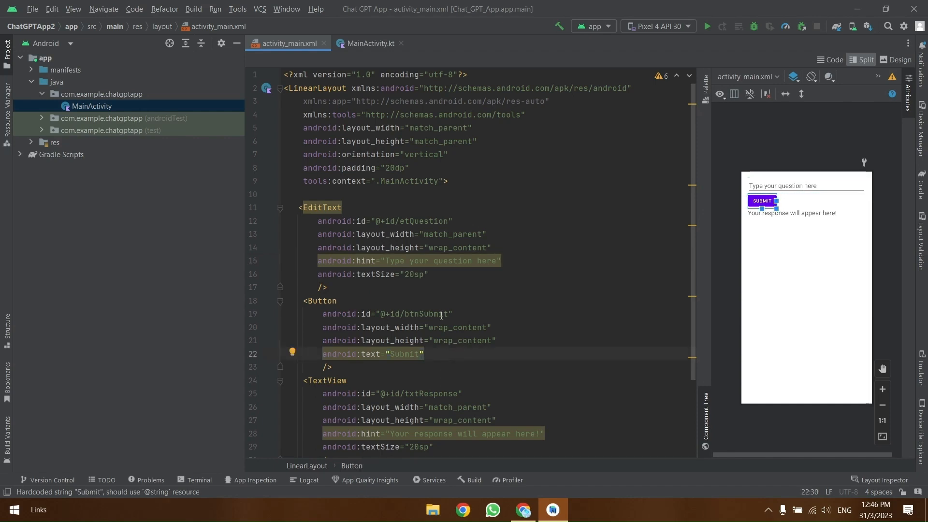
Step: Add a layout_marginTop to the Submit button to space it from the question field
text(android:layout_marginTop="30dp")
text(android:layout_marginBottom="20dp")
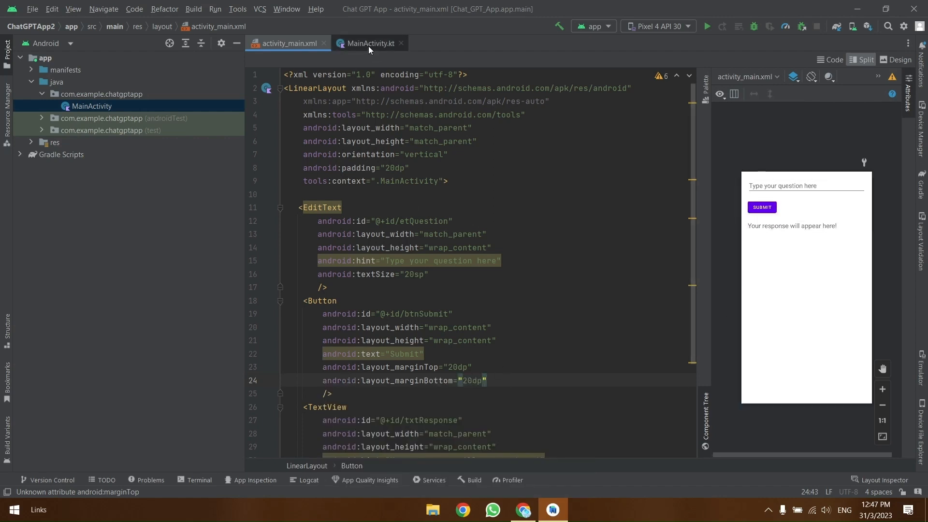
Step: In MainActivity.kt declare val question looked up with findViewById(R.id.etQuestion)
click(369, 43)
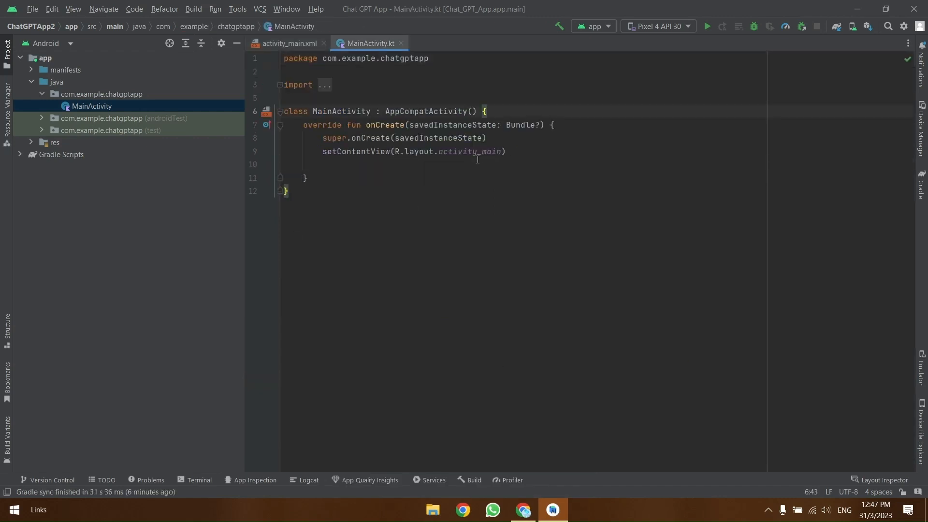
text(v)
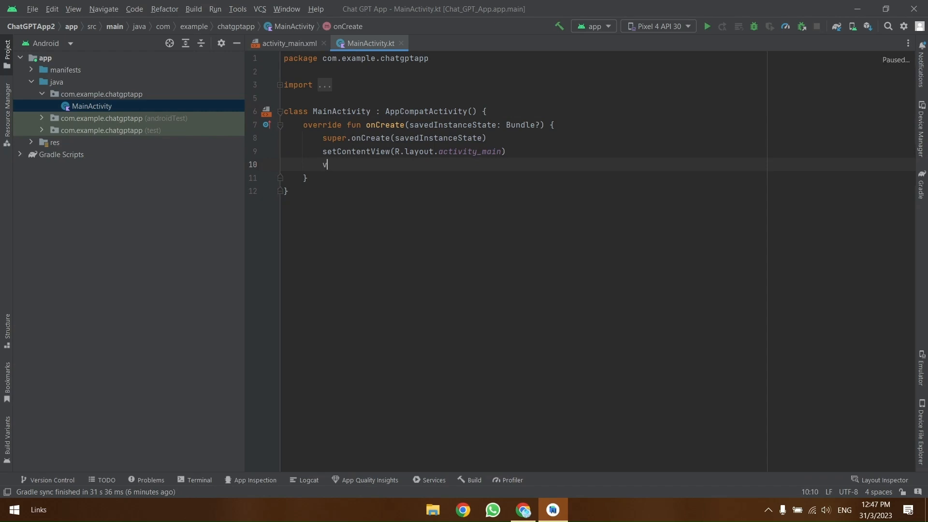
text(al)
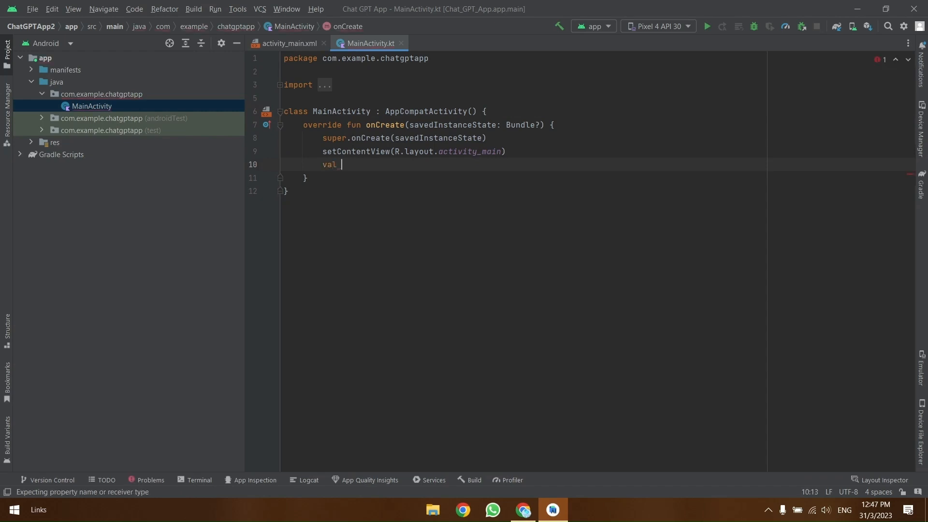
text(et)
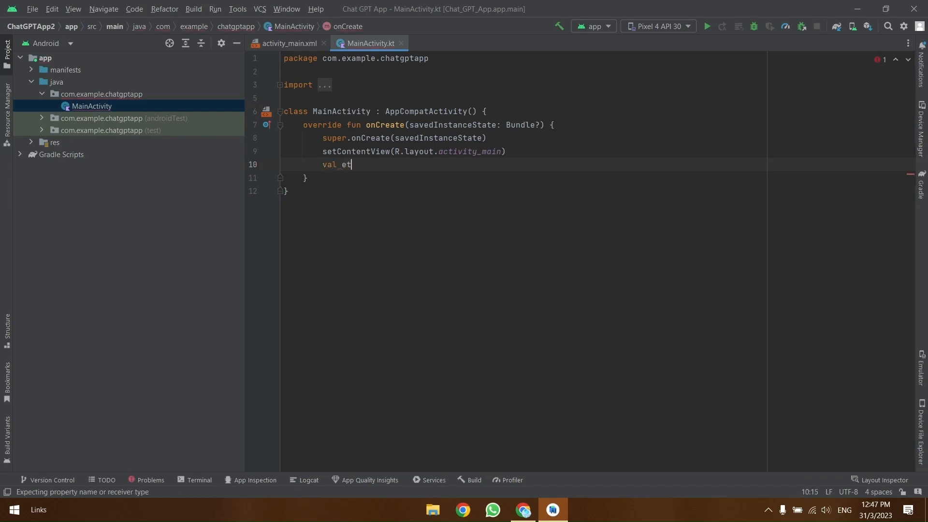
key(BackSpace)
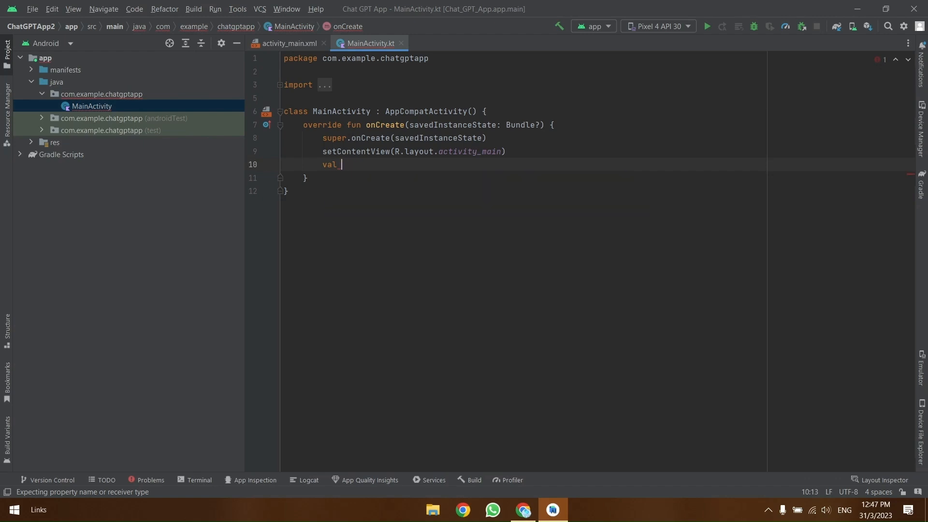
text(question=findViewById<>(R)
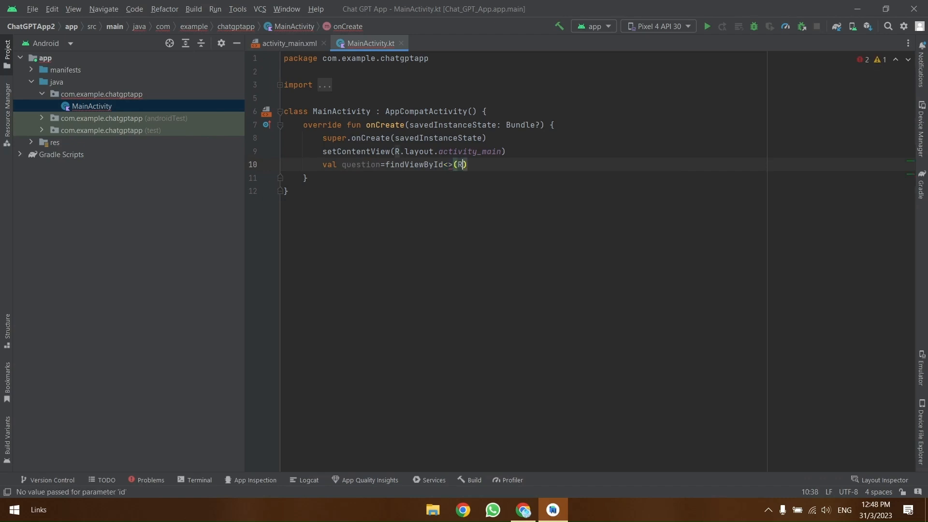
text(.id.etQuestion)
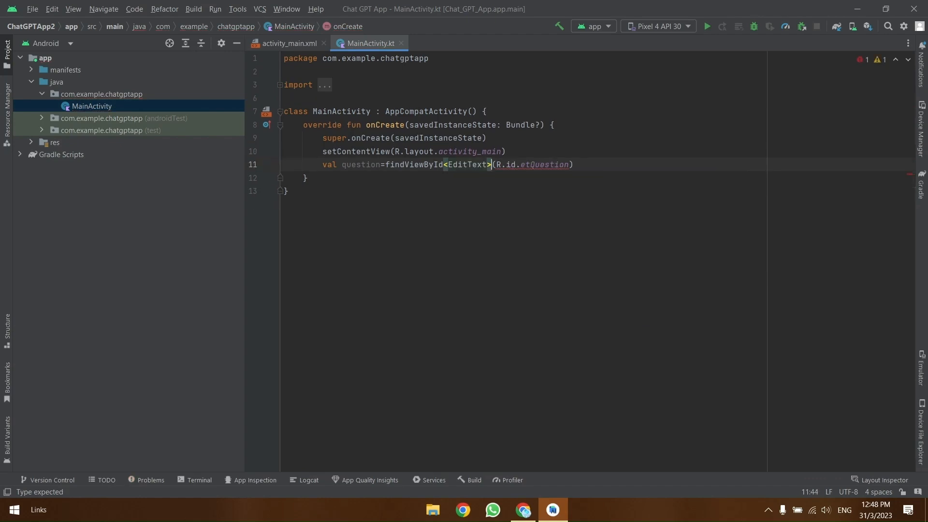
Step: Declare btnSubmit and txtResponse vals via findViewById for R.id.btnSubmit and the response TextView
text(val btnSum)
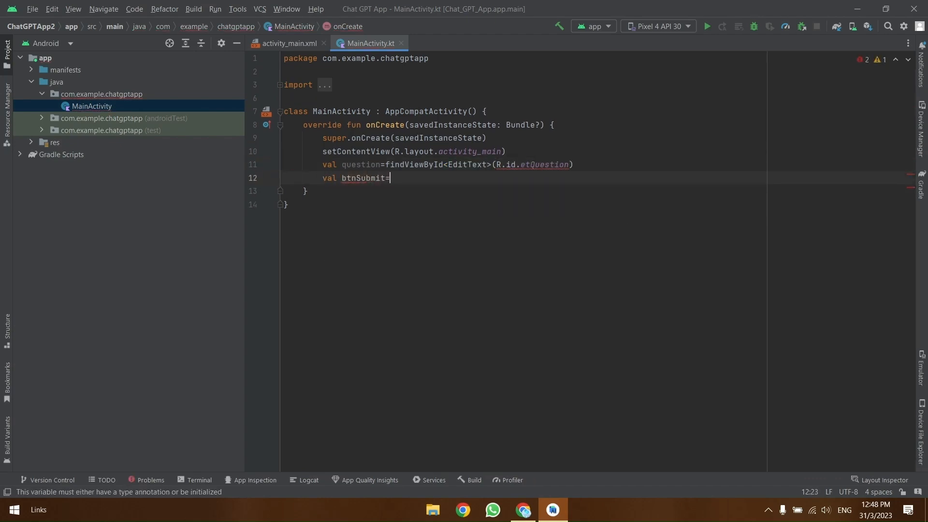
text(findViewById<Button>(R.id.btnSubmit))
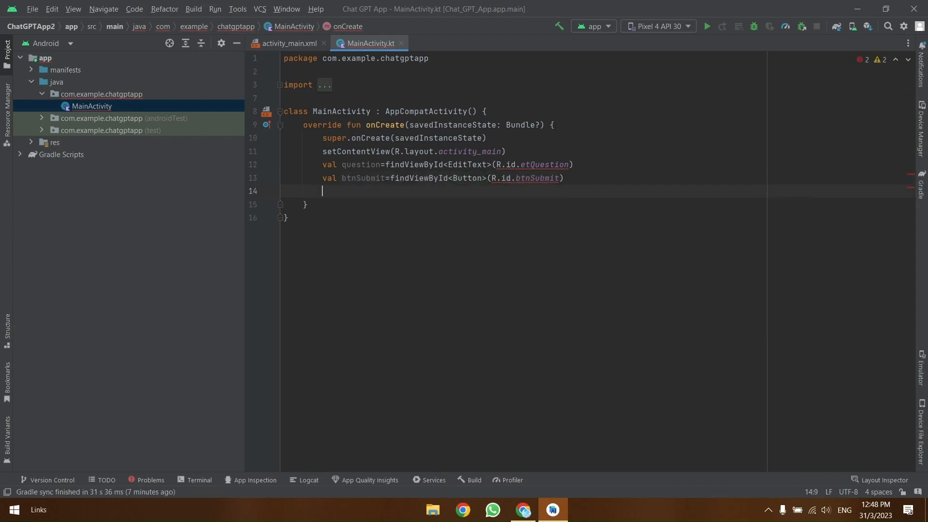
text(val txtResponse=findViewById<>())
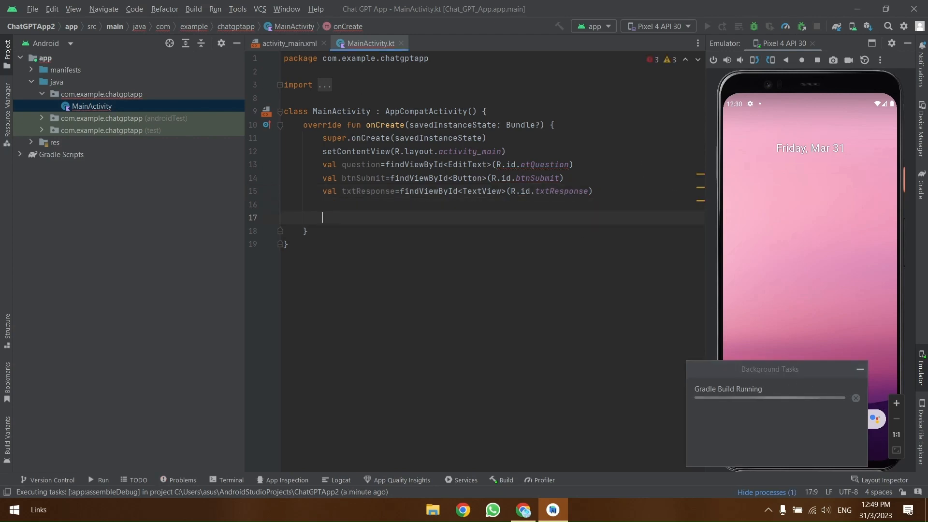
Step: Give btnSubmit a click listener showing Toast.makeText(this, question, Toast.LENGTH_SHORT)
text(btnSubmit.set)
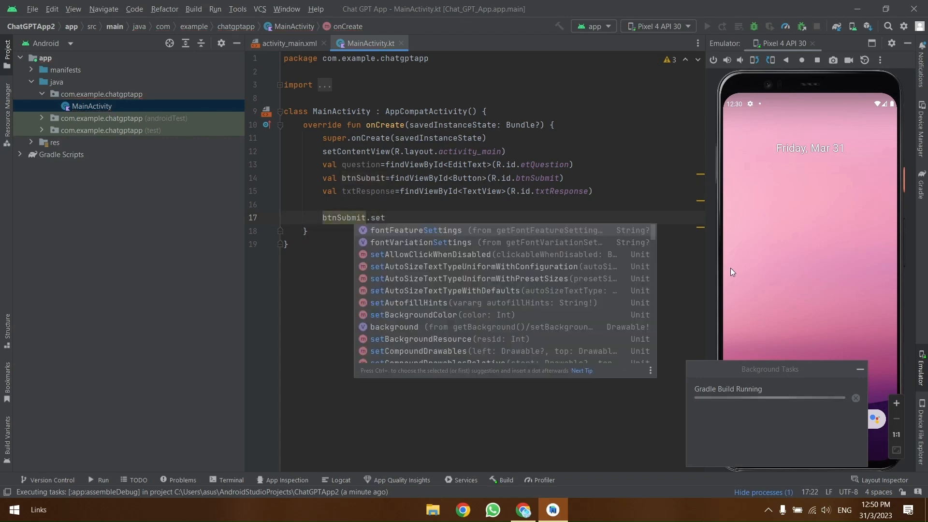
click(706, 26)
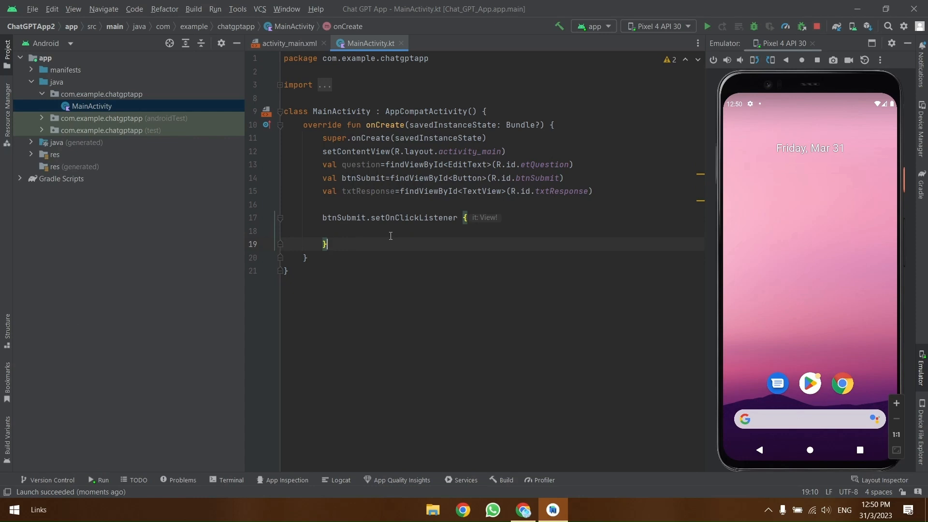
text(Toast)
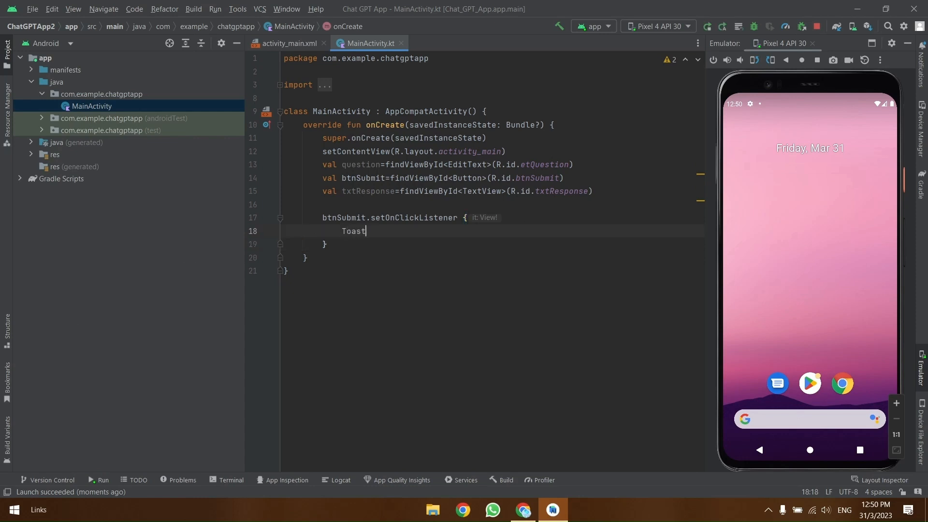
text(.makeText(this,)
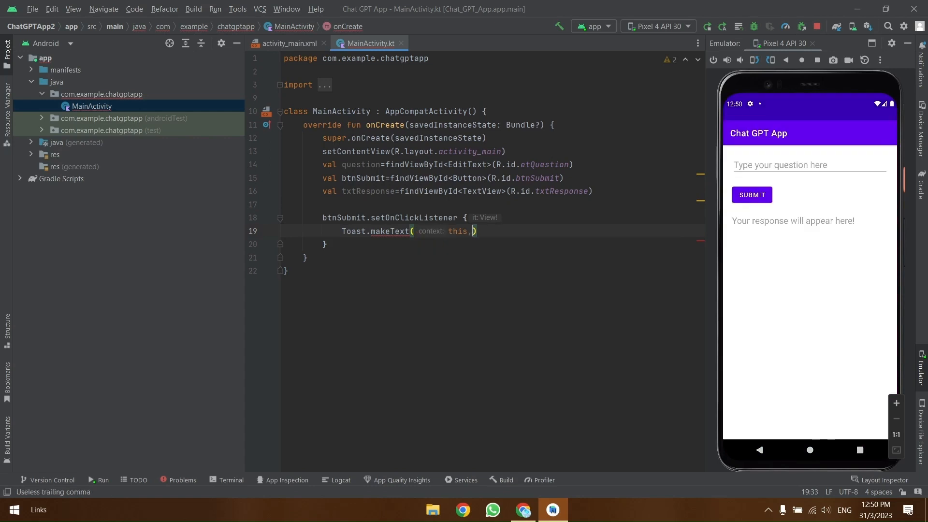
text(question,)
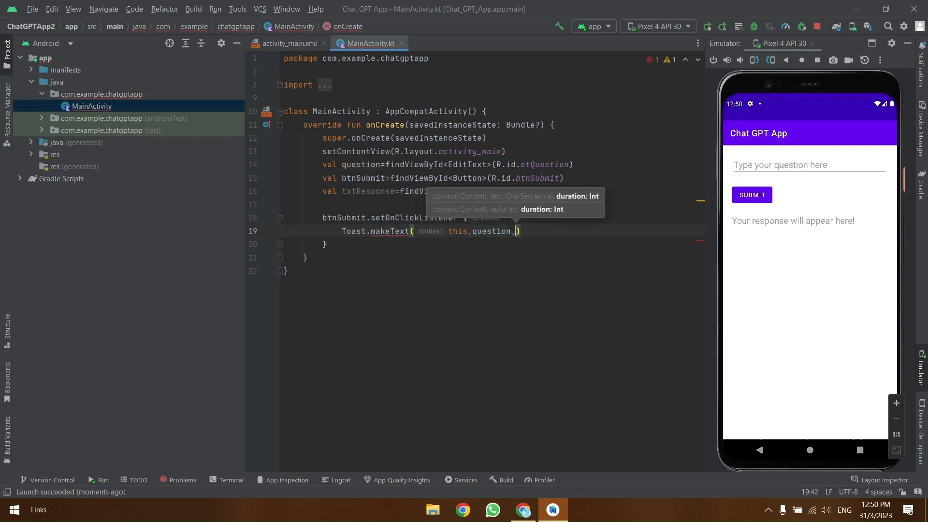
text(Toast.ma)
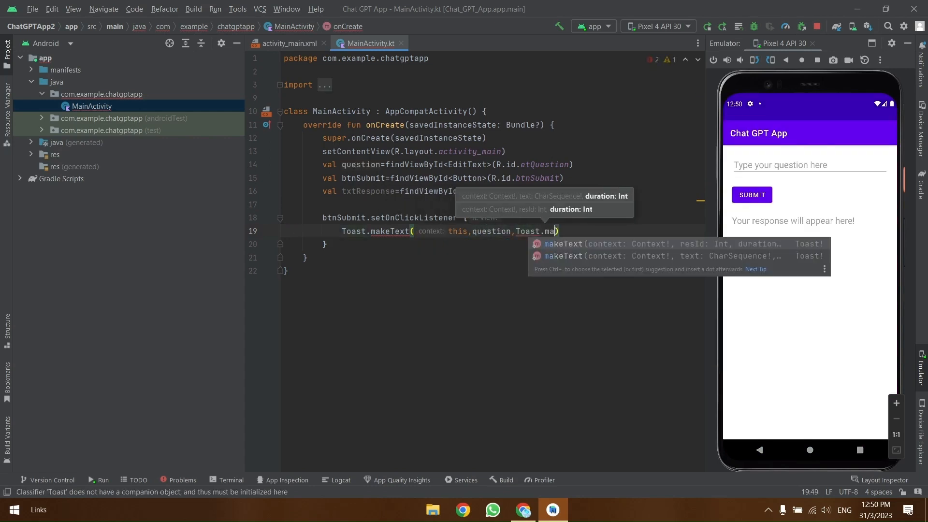
text(LEn)
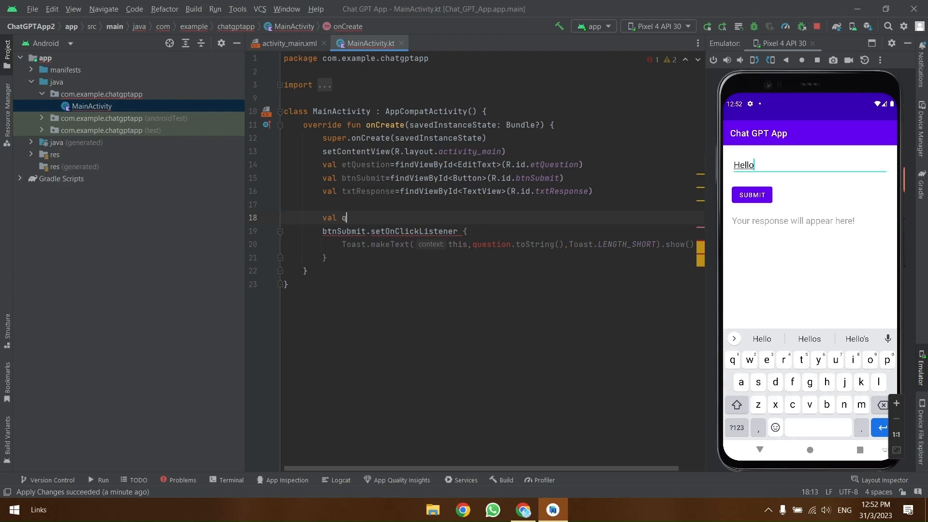
Step: Rename the EditText val to etQuestion and read question from etQuestion.text
text(uestion=)
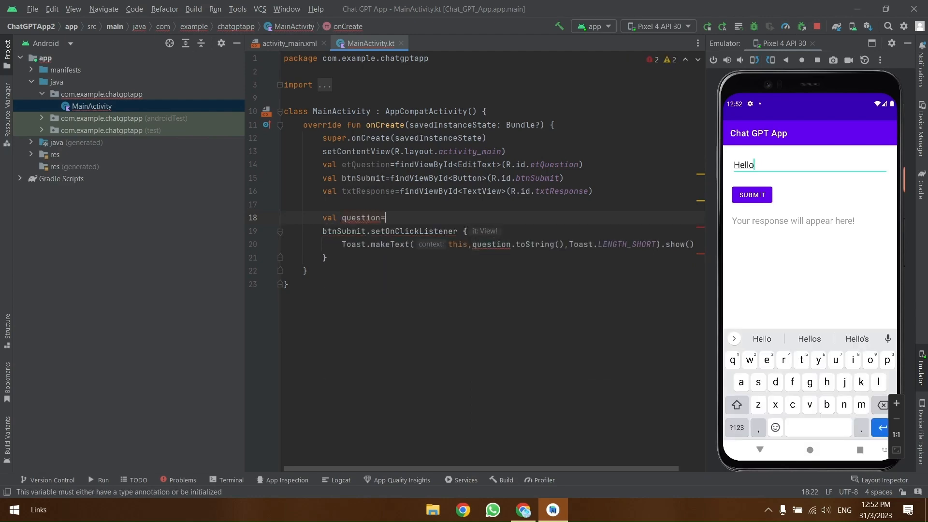
text(etQuestion)
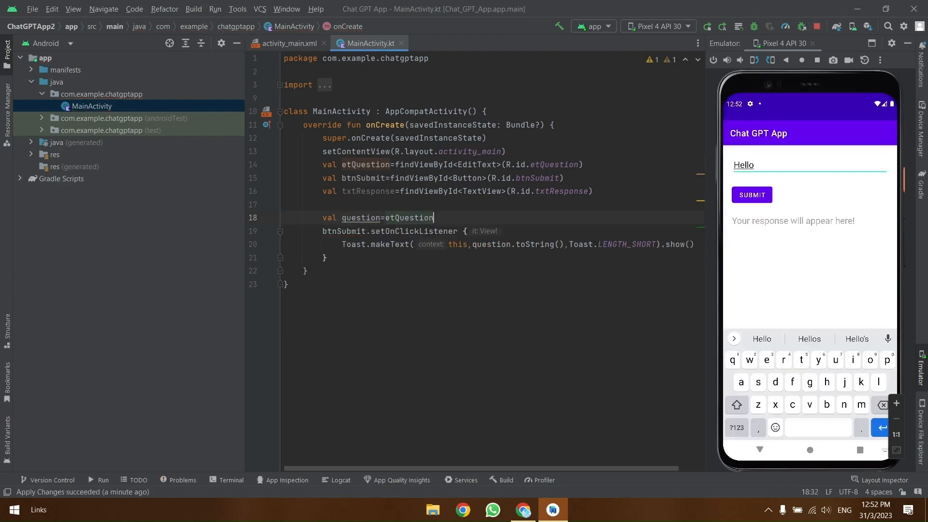
text(.text)
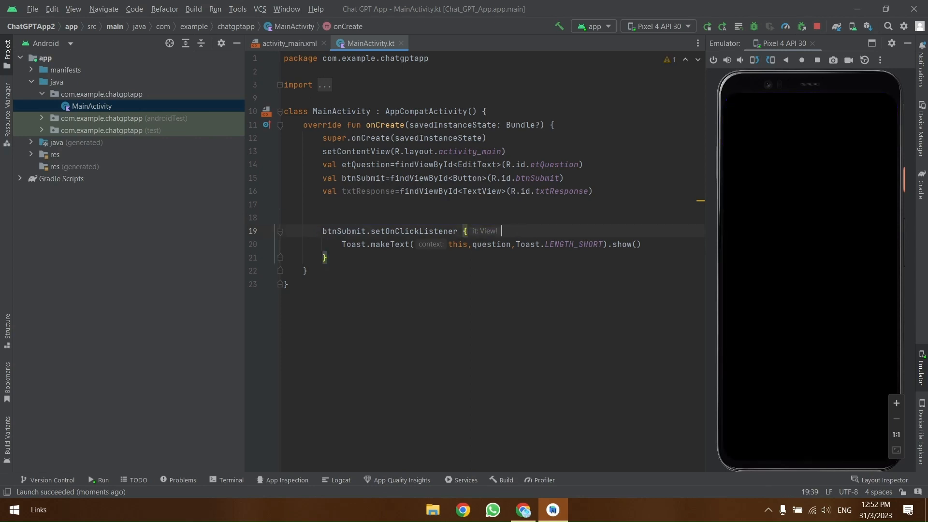
Step: Store etQuestion.text.toString() in question inside the listener, apply changes and submit Hello in the emulator
text(val question=etQuestion.text.toString())
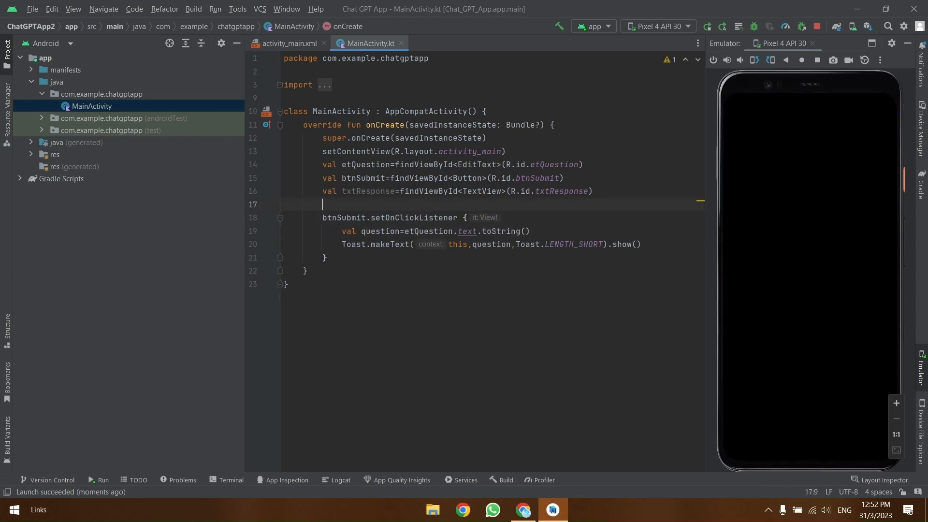
click(721, 26)
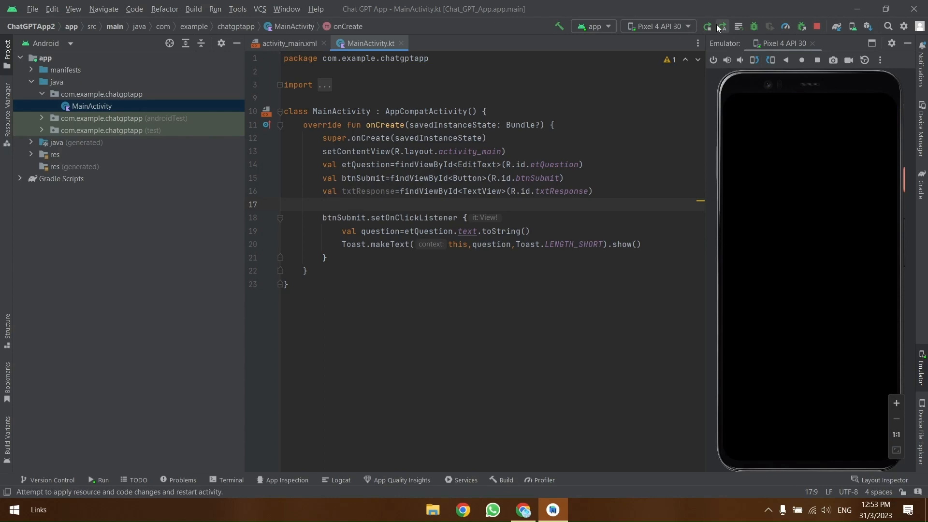
click(706, 26)
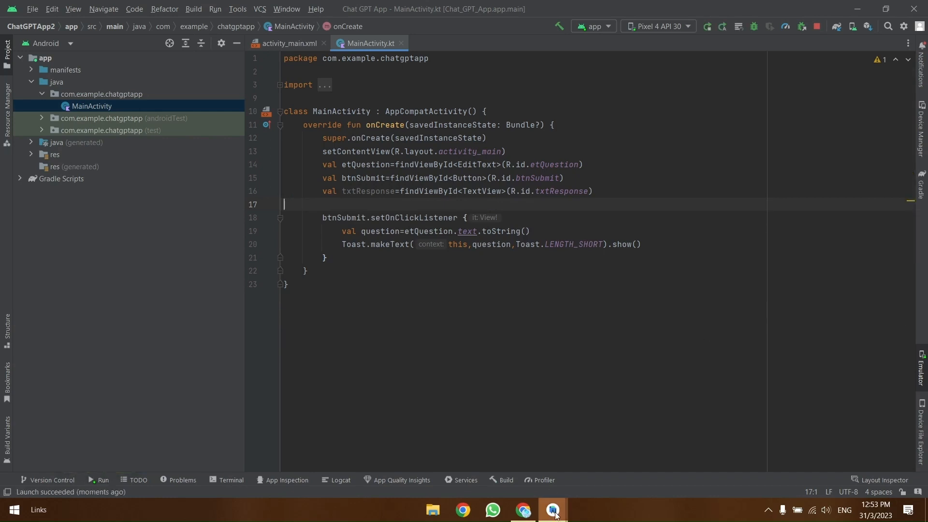
click(552, 509)
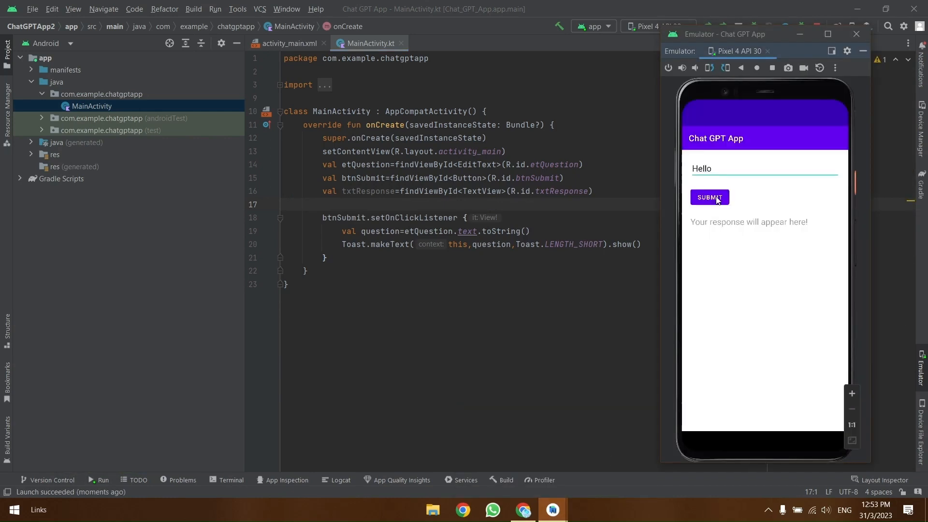
click(709, 197)
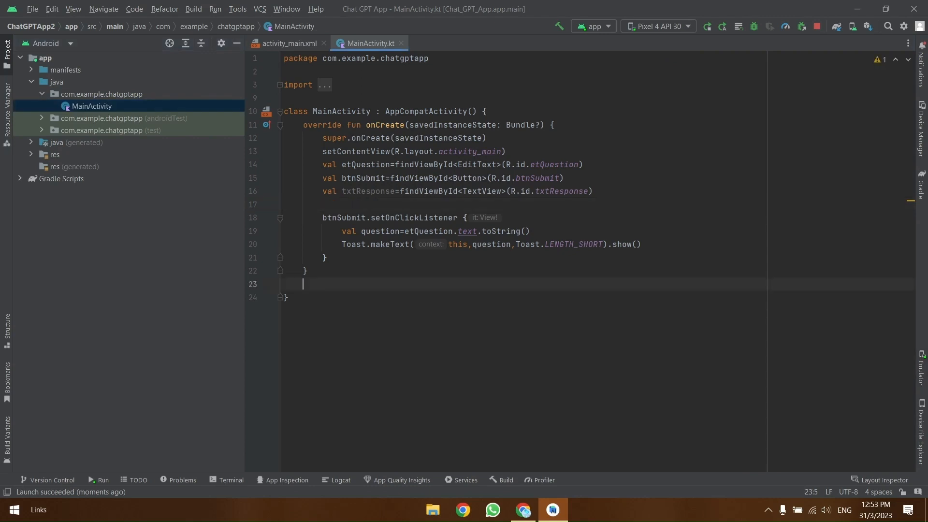
Step: Declare an empty fun getResponse(question: String) { } below onCreate
text(fun)
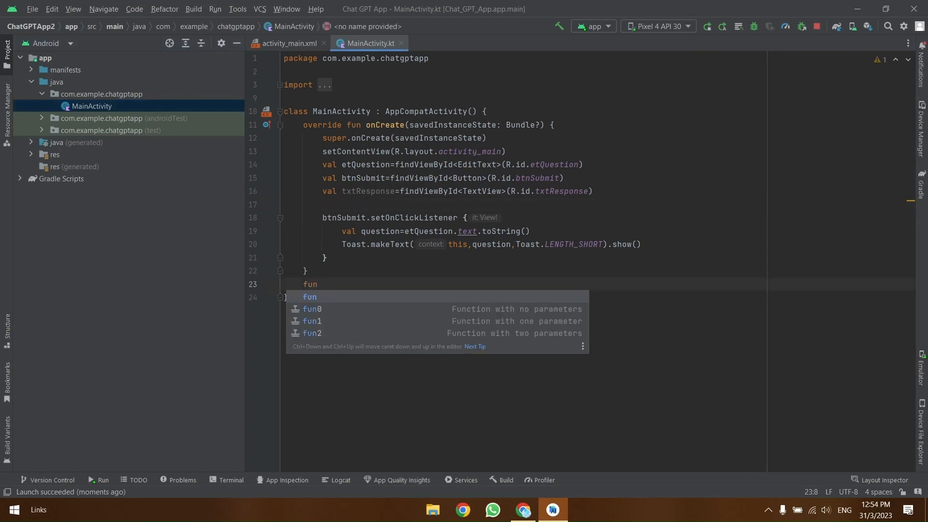
text(getRespo)
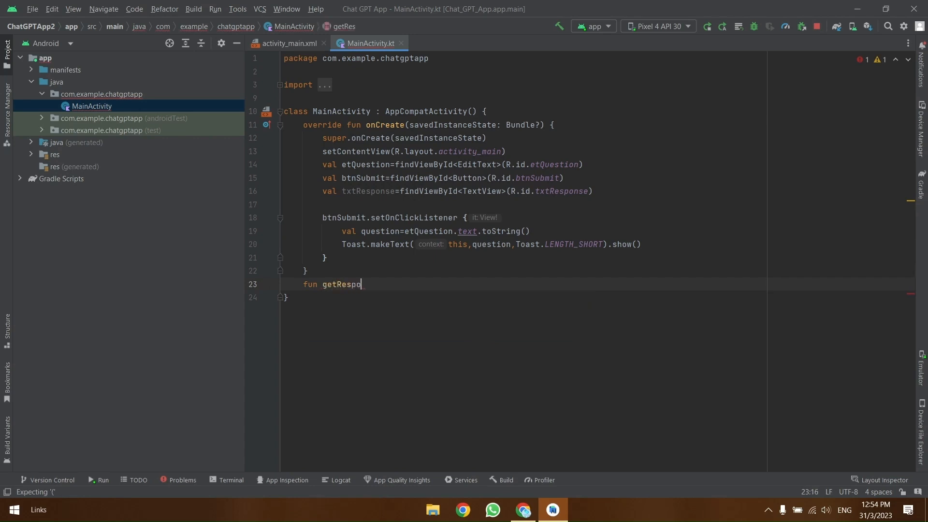
text(nse())
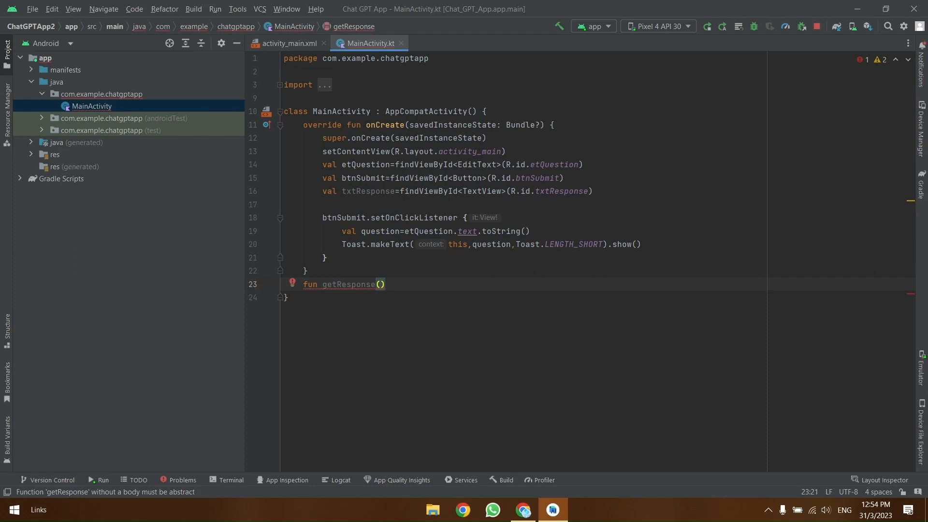
text(question:String)
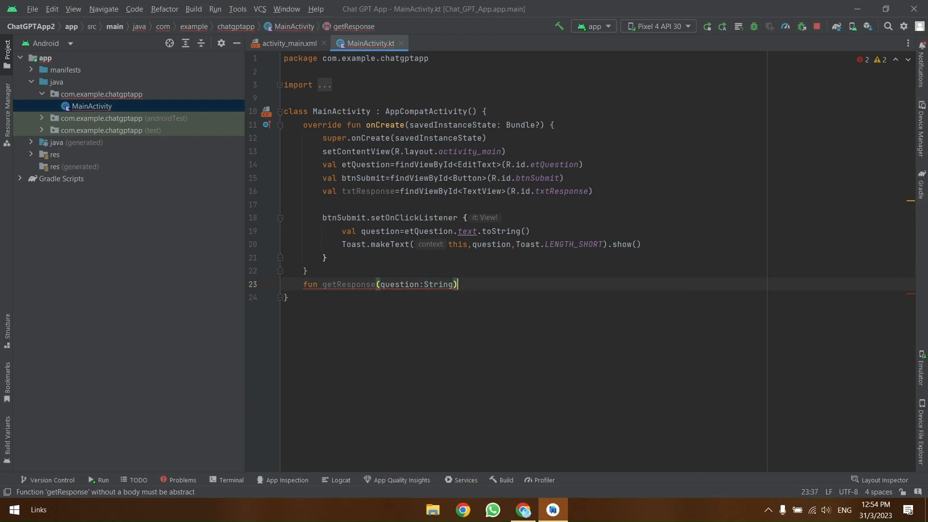
text({)
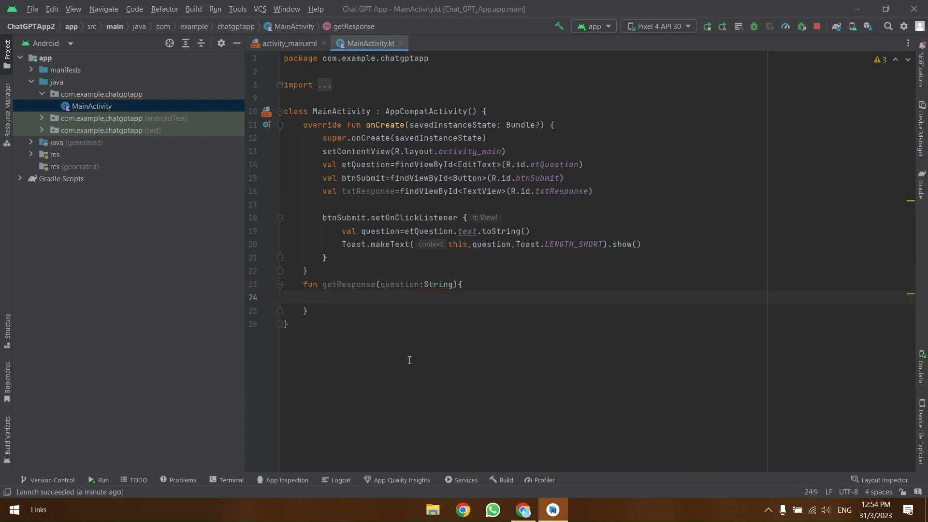
Step: Call getResponse(question) after the Toast line inside the submit click listener
click(640, 243)
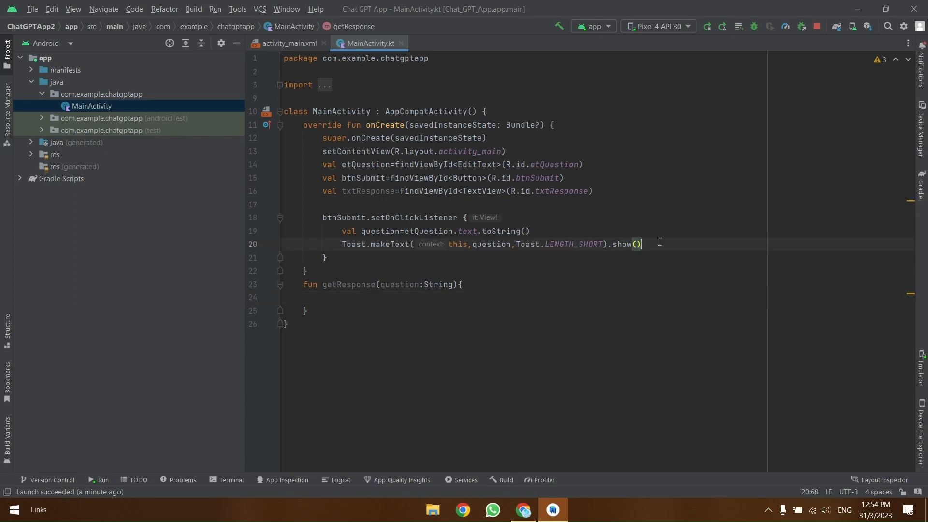
text(getResponse()
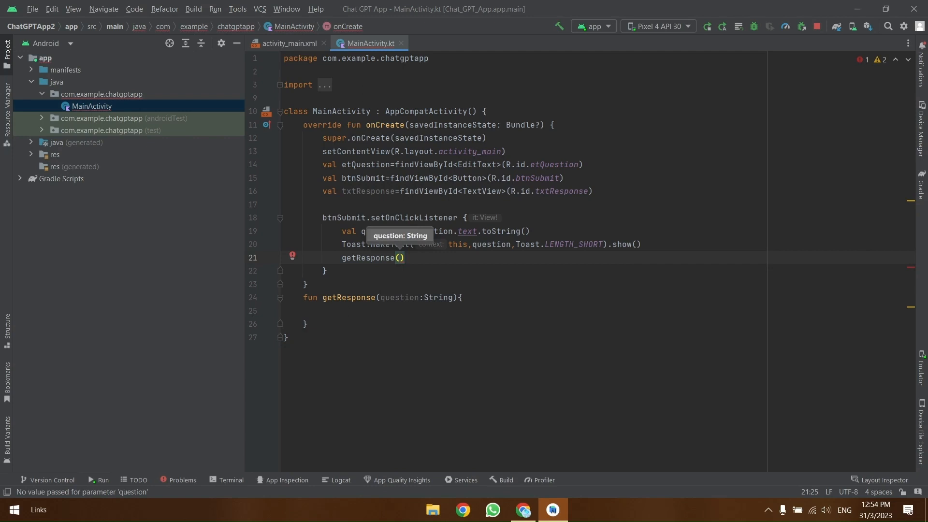
text(question)
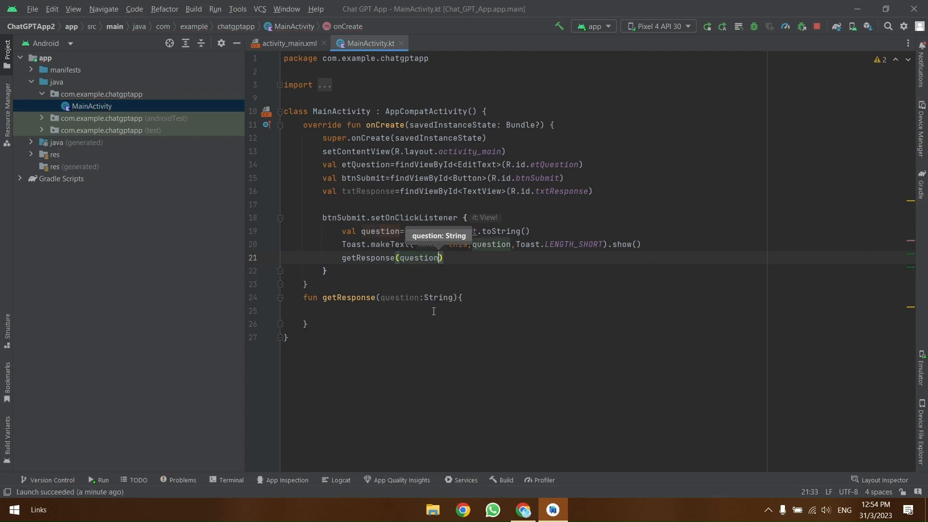
click(463, 509)
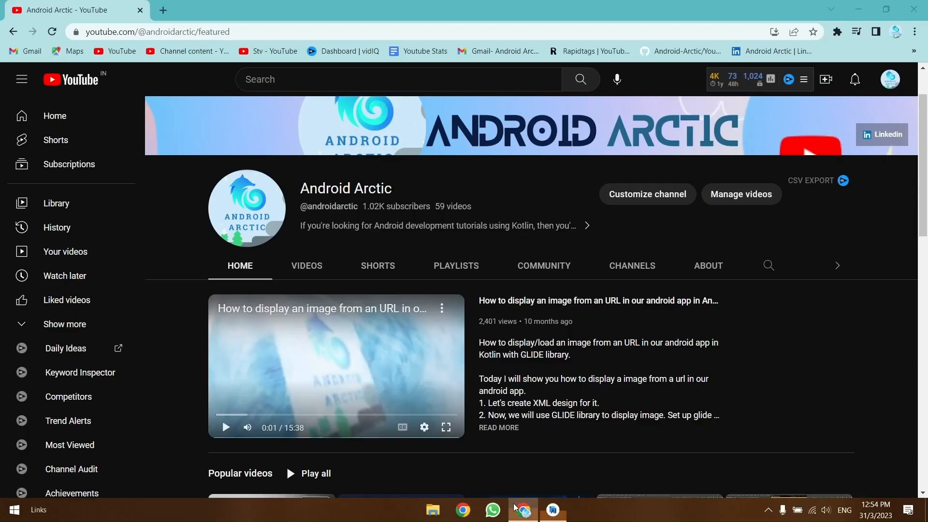
Step: Search the web for okhttp and land on the square.github.io OkHttp overview page
click(162, 10)
text(ok)
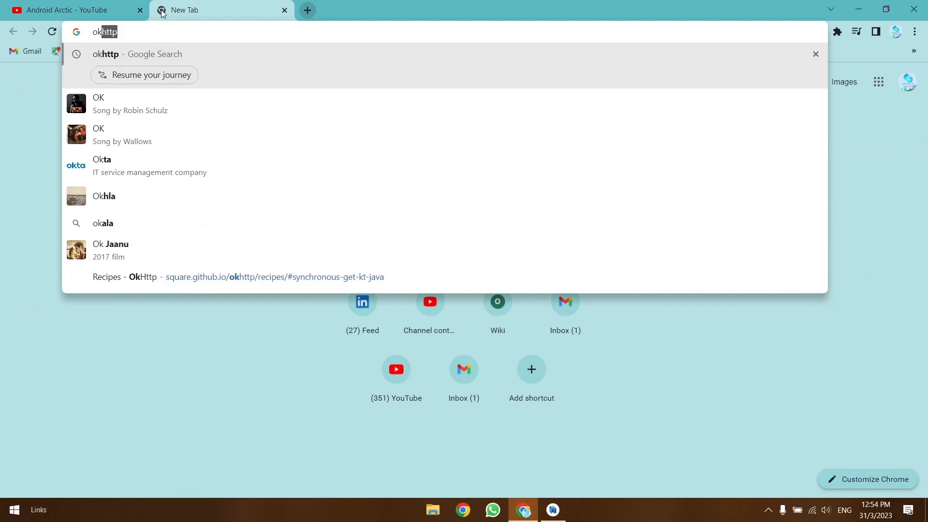
key(Return)
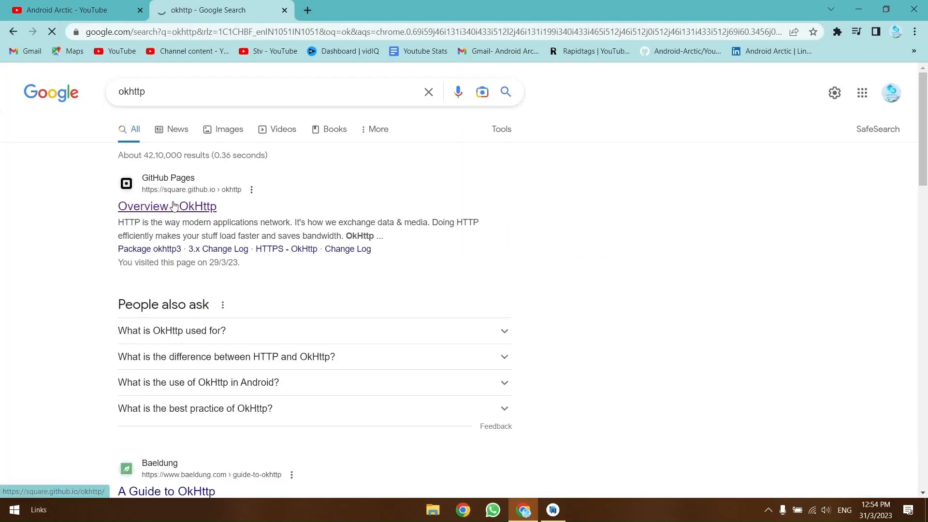
click(167, 206)
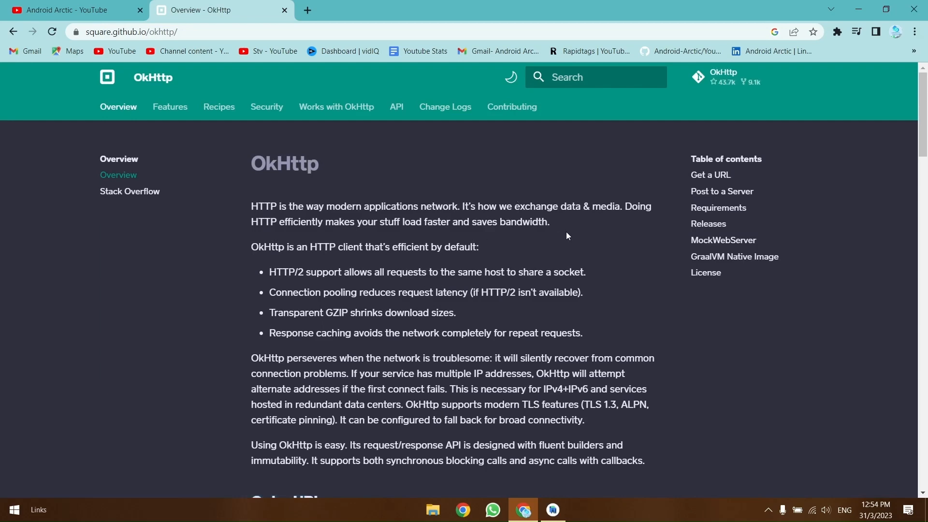
Step: Select the okhttp 4.10.0 implementation line under Releases and return to Android Studio
scroll(down, 3)
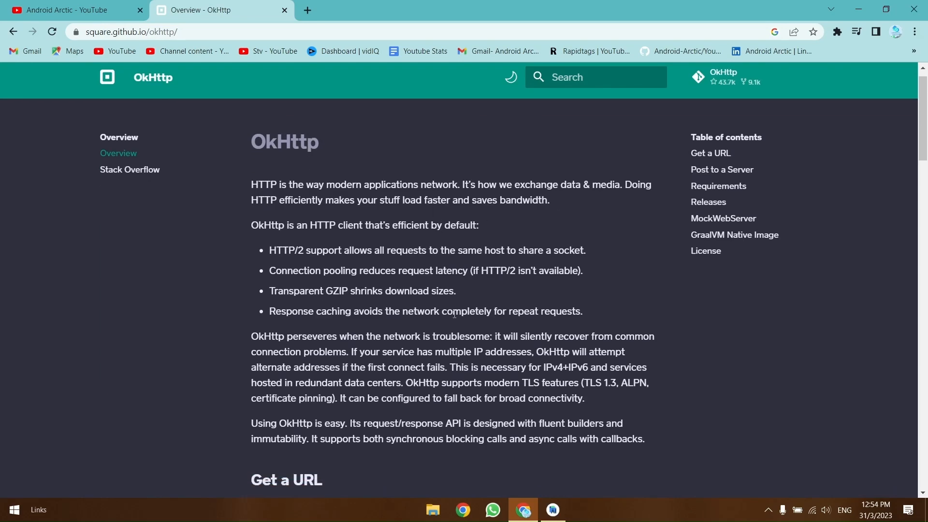
scroll(down, 3)
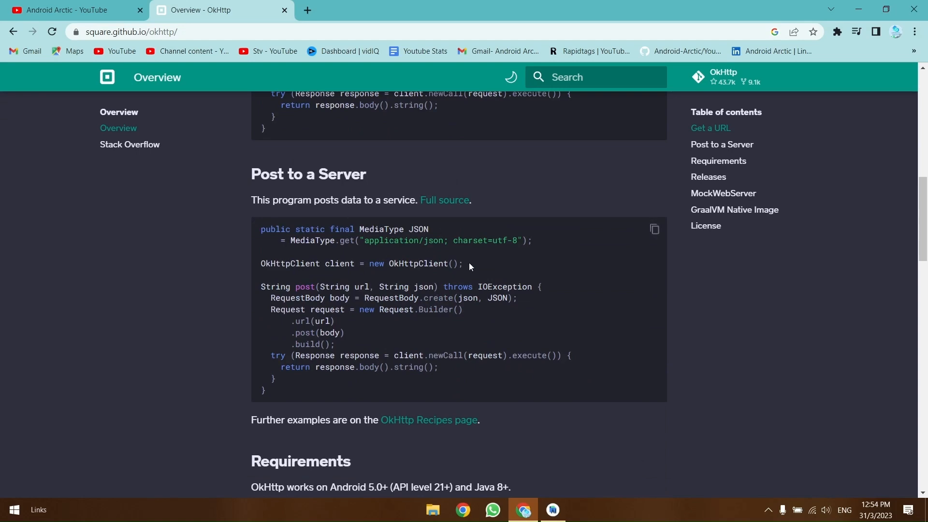
scroll(down, 3)
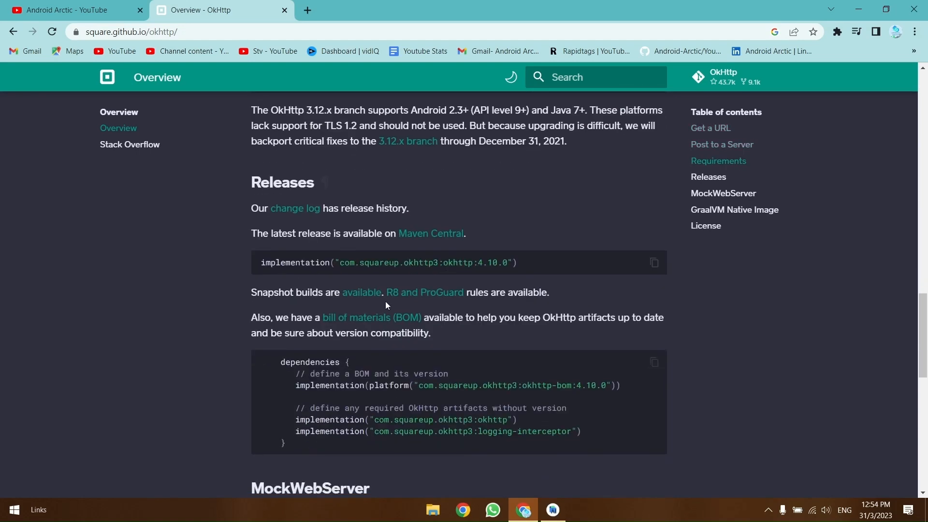
triple_click(387, 262)
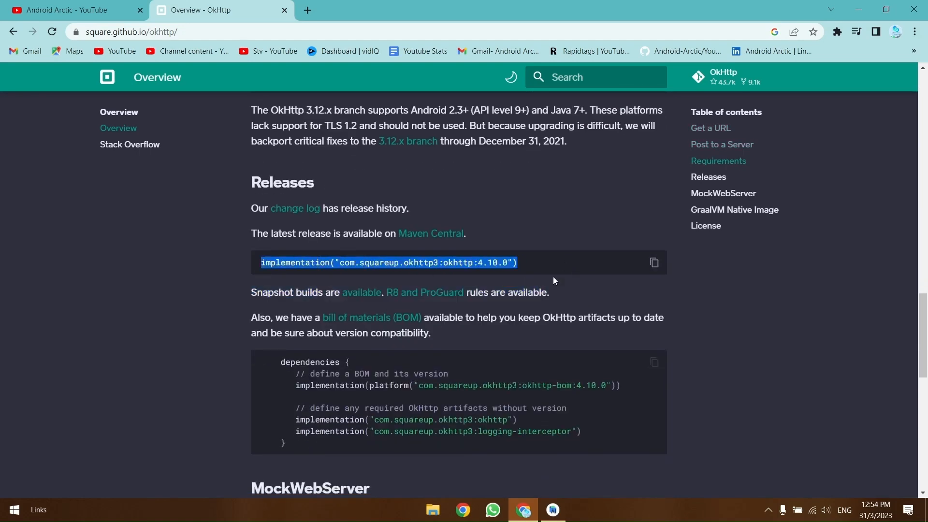
click(551, 513)
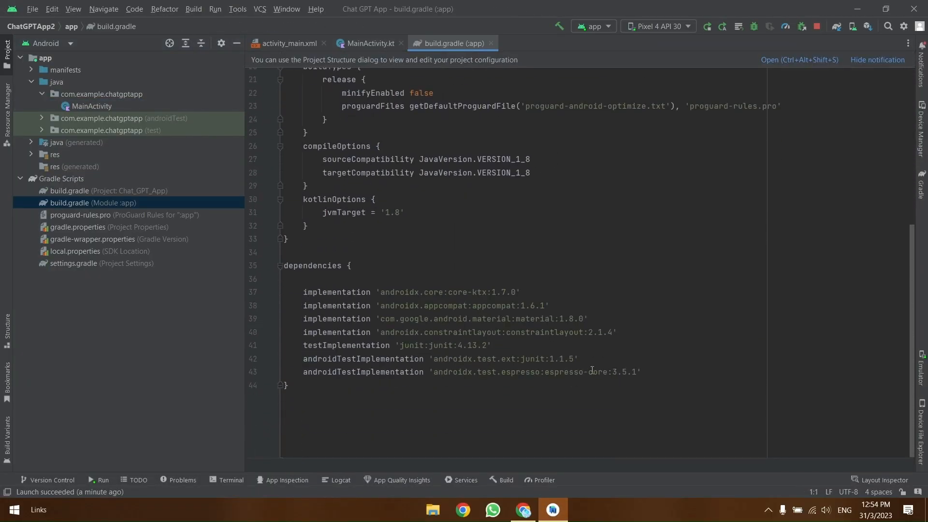
Step: Add implementation("com.squareup.okhttp3:okhttp:4.10.0") to the app build.gradle dependencies and sync Gradle
text(implementation("com.squareup.okhttp3:okhttp:4.10.0"))
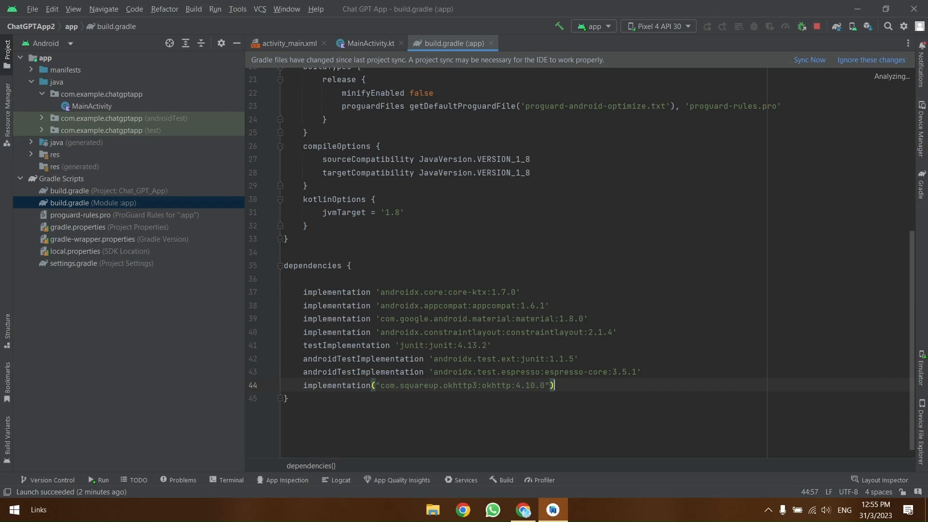
click(809, 59)
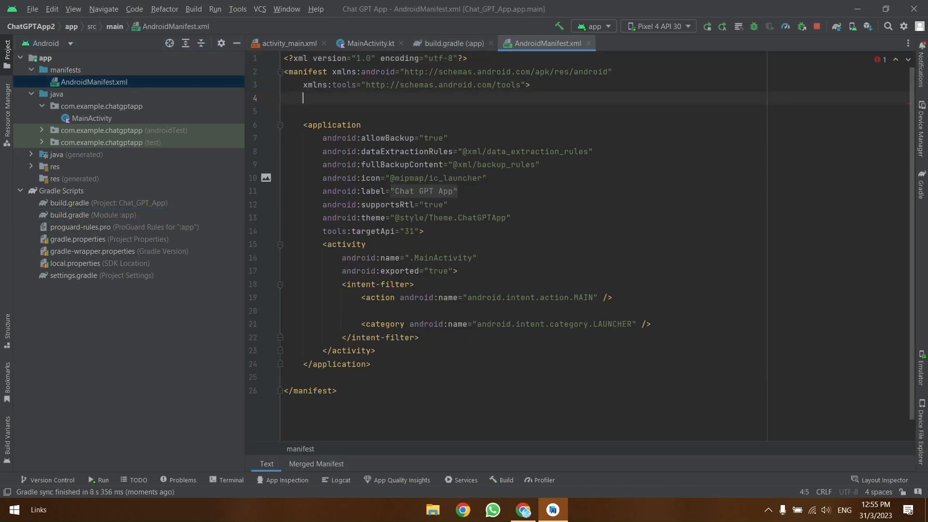
Step: Declare uses-permission tags for INTERNET and ACCESS_NETWORK_STATE in AndroidManifest.xml, then go back to MainActivity
text(<uses-permission android:name="android.permission.INTERNET)
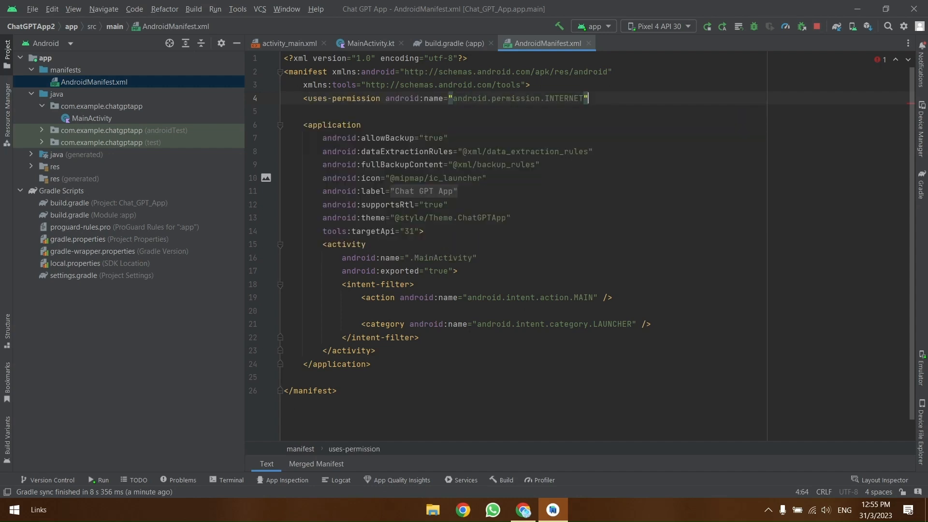
text(></uses-permission>)
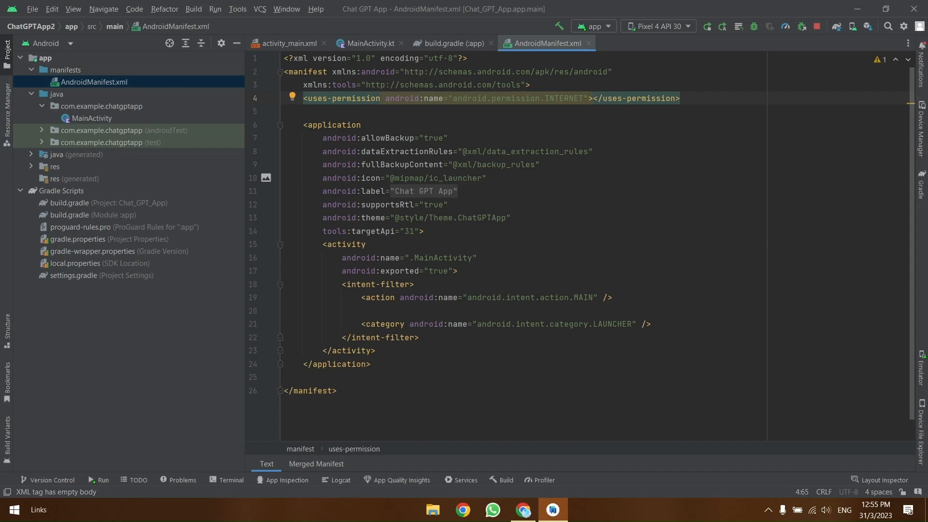
text(<u)
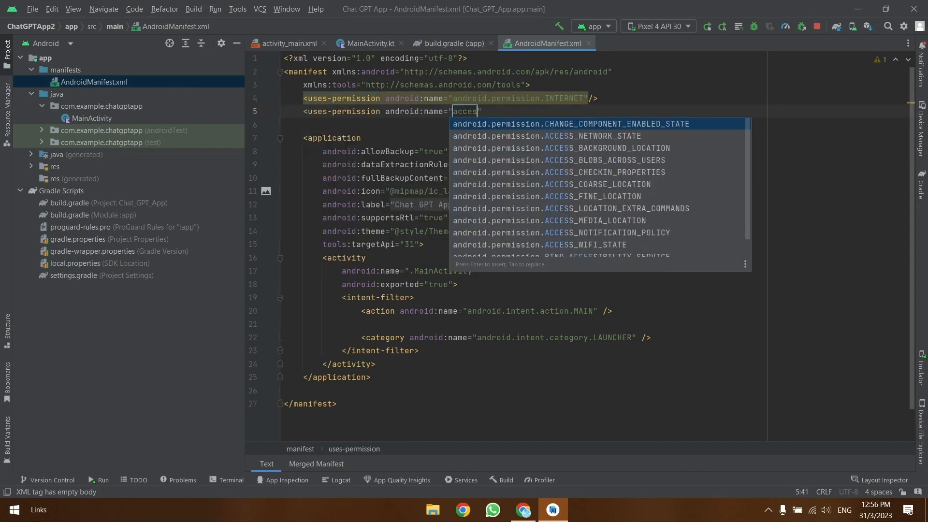
click(593, 135)
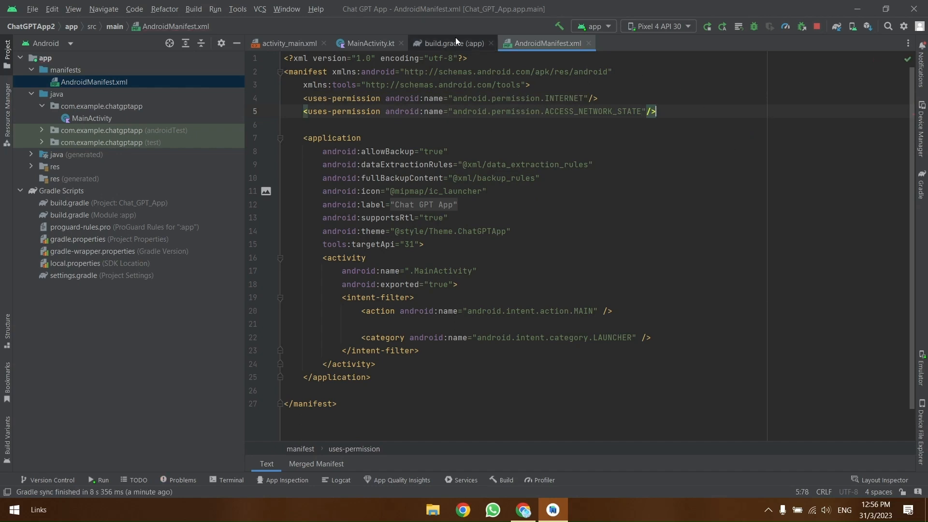
click(451, 44)
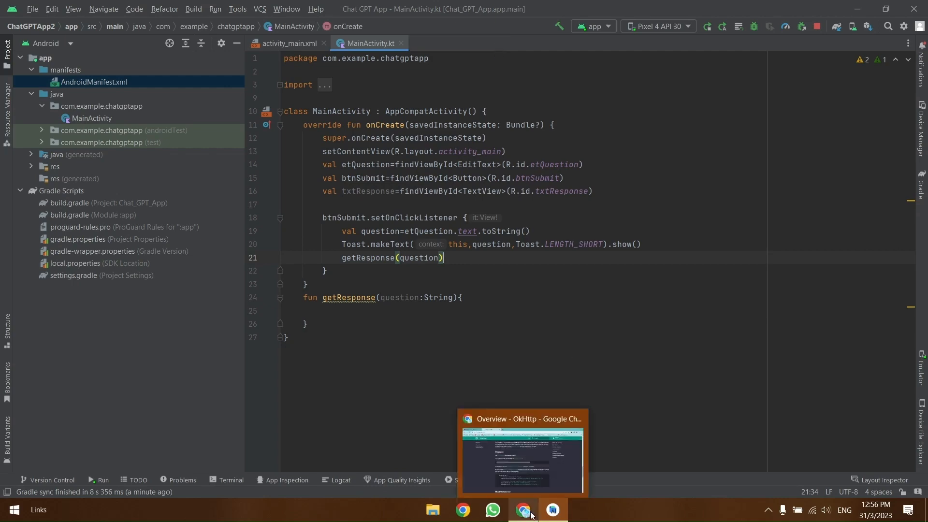
Step: Browse the OkHttp docs in Chrome and reach the OkHttp Recipes page
click(521, 451)
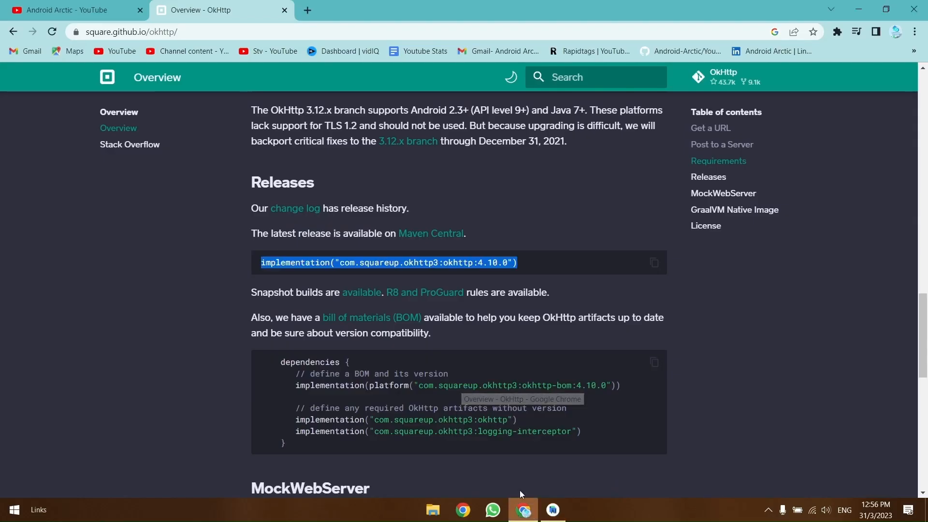
scroll(down, 3)
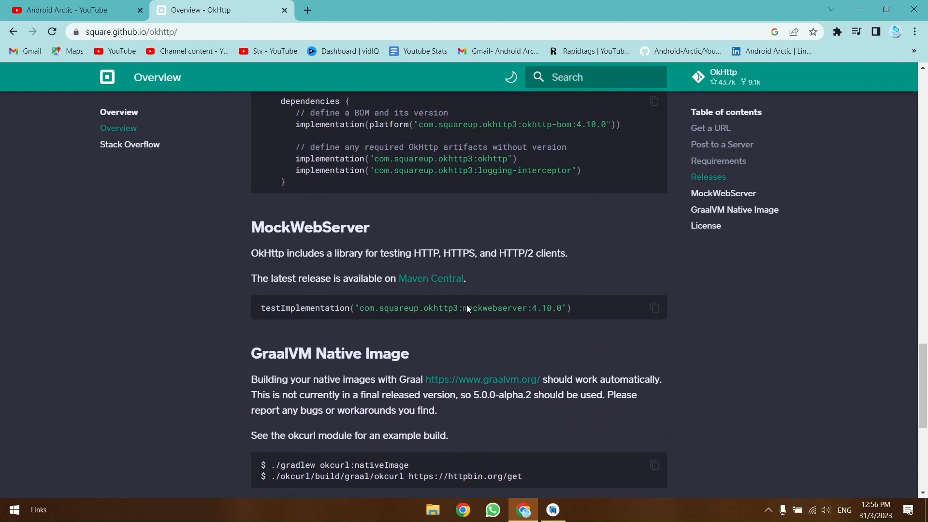
scroll(up, 3)
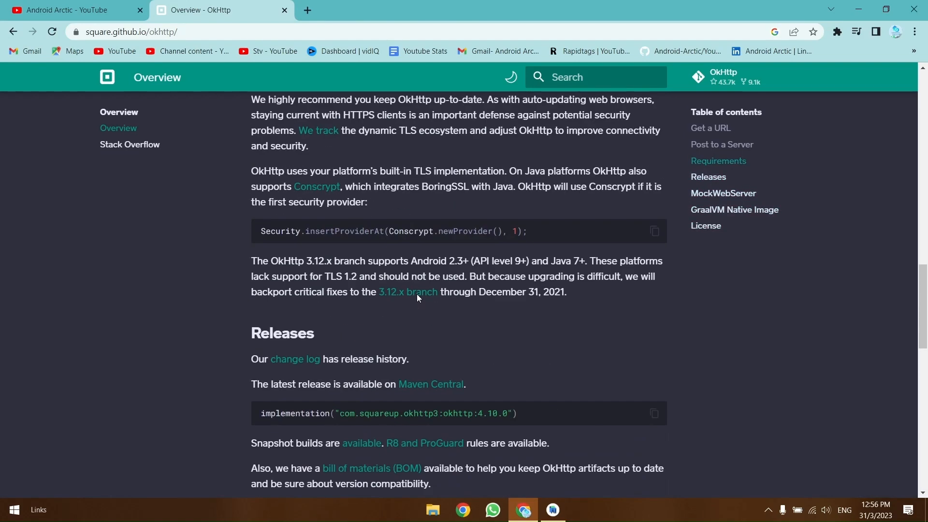
click(709, 128)
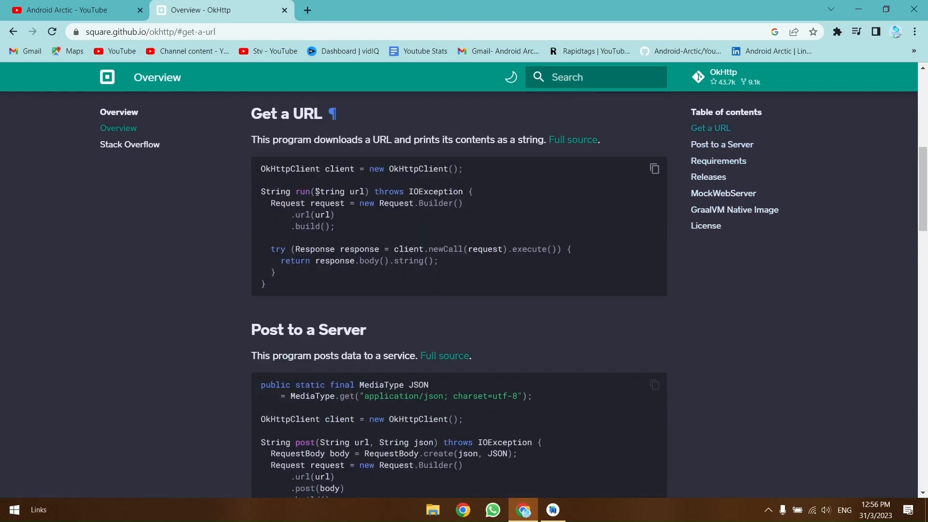
scroll(up, 3)
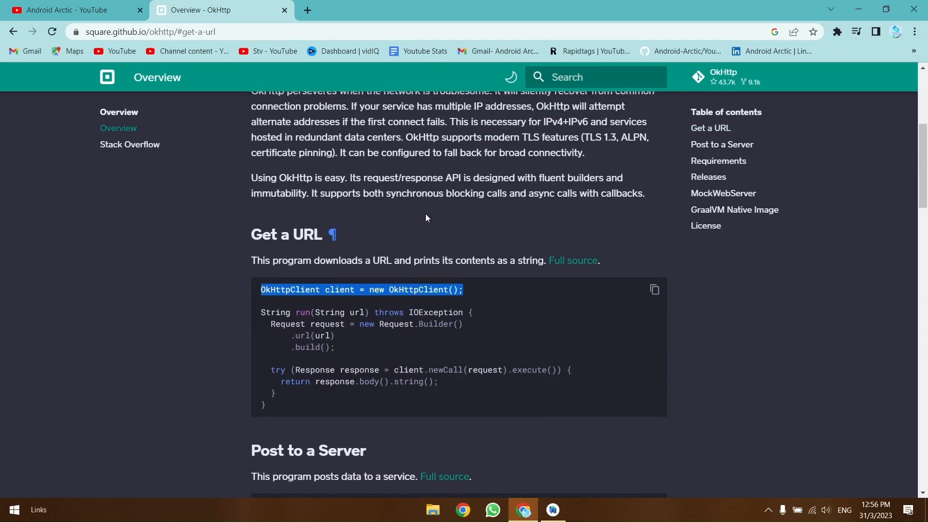
scroll(up, 3)
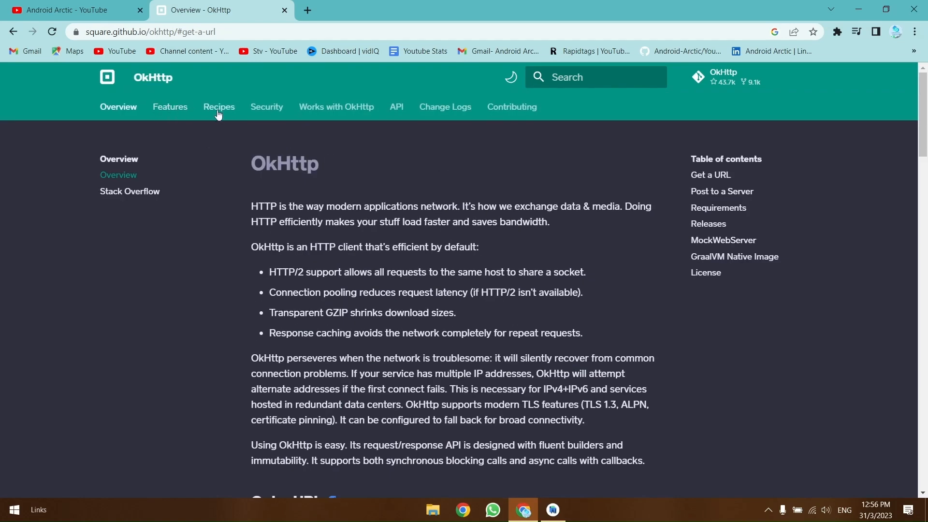
click(218, 107)
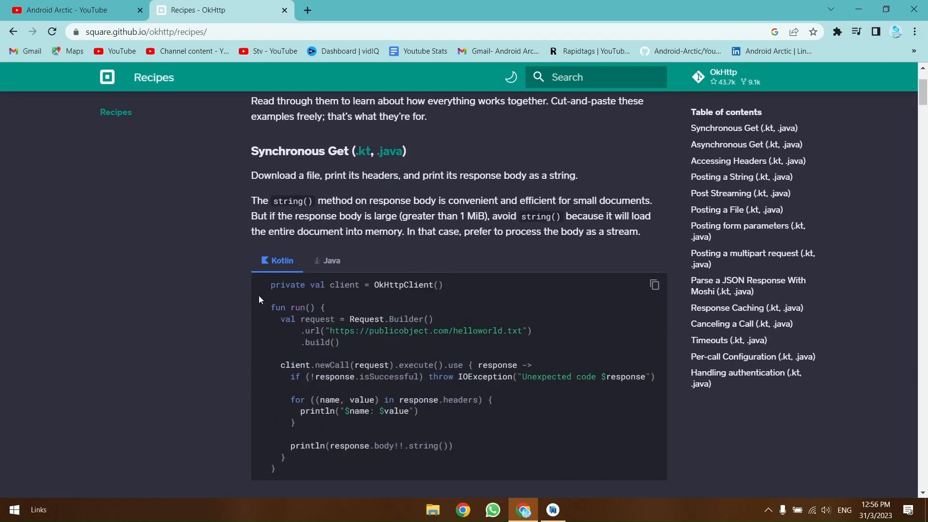
Step: Declare private val client = OkHttpClient() in the MainActivity class and return to the Recipes page
click(551, 509)
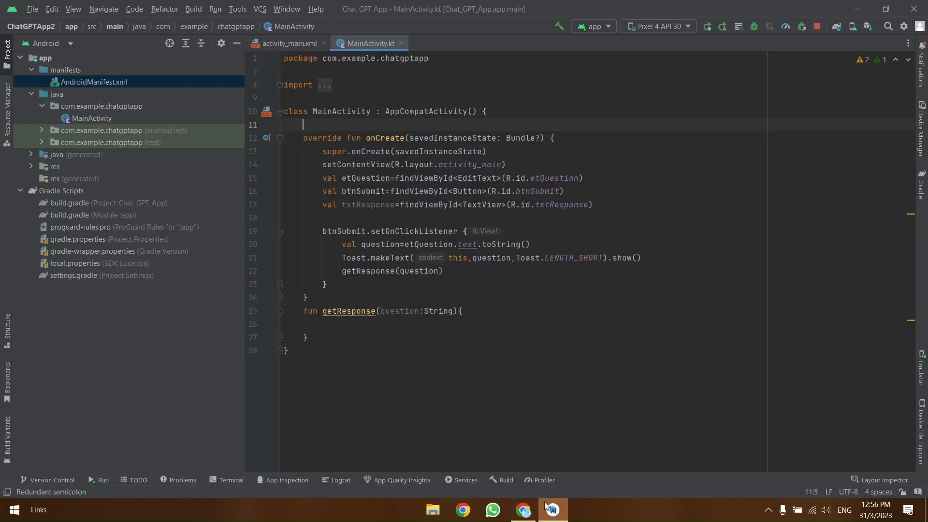
text(private val client = OkHttpClient())
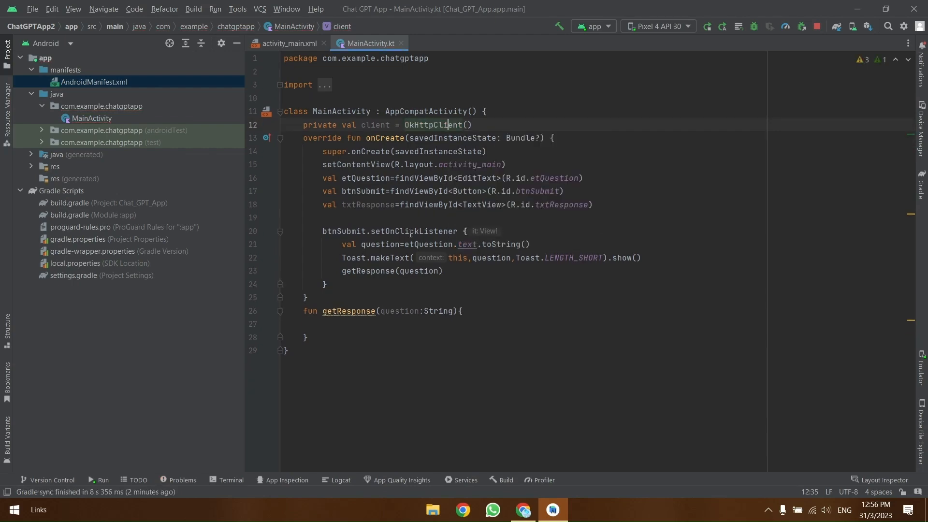
click(462, 513)
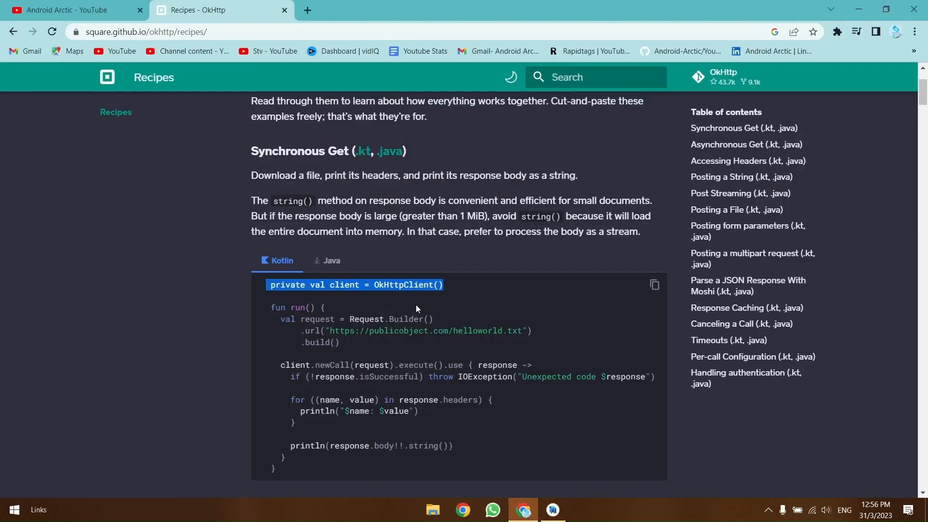
scroll(down, 3)
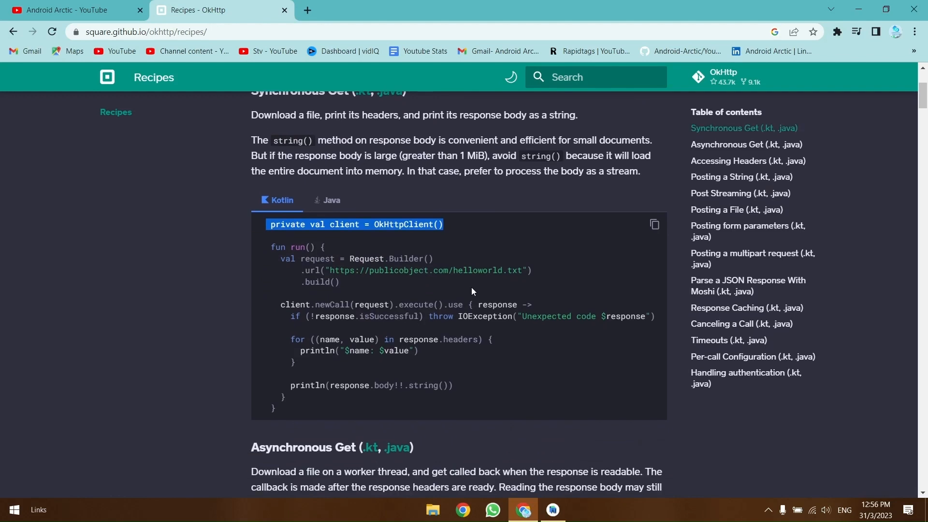
mouse_move(306, 11)
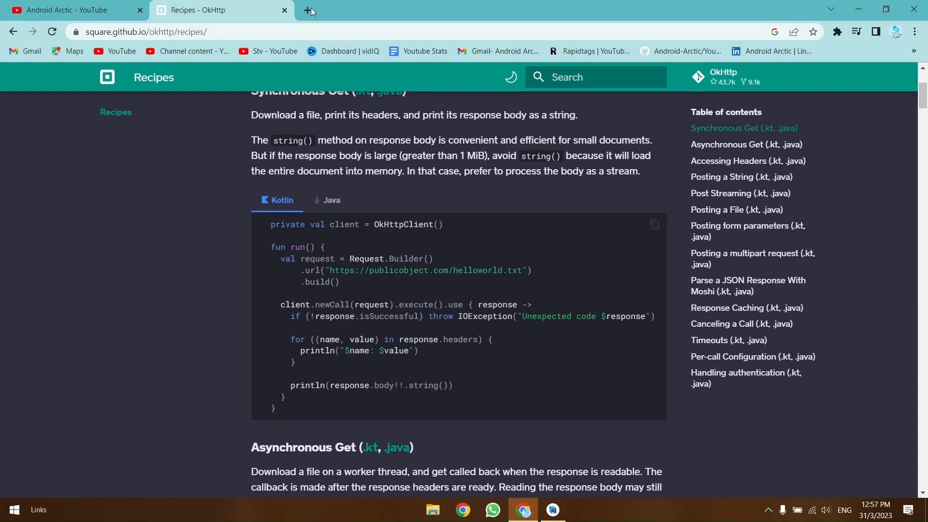
Step: Sign in to OpenAI Platform and generate a new secret API key
click(308, 10)
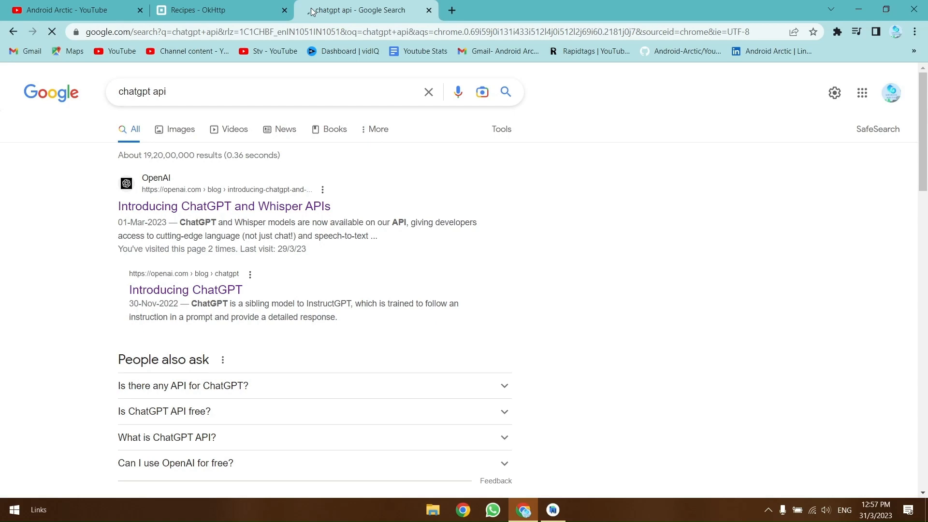
click(223, 206)
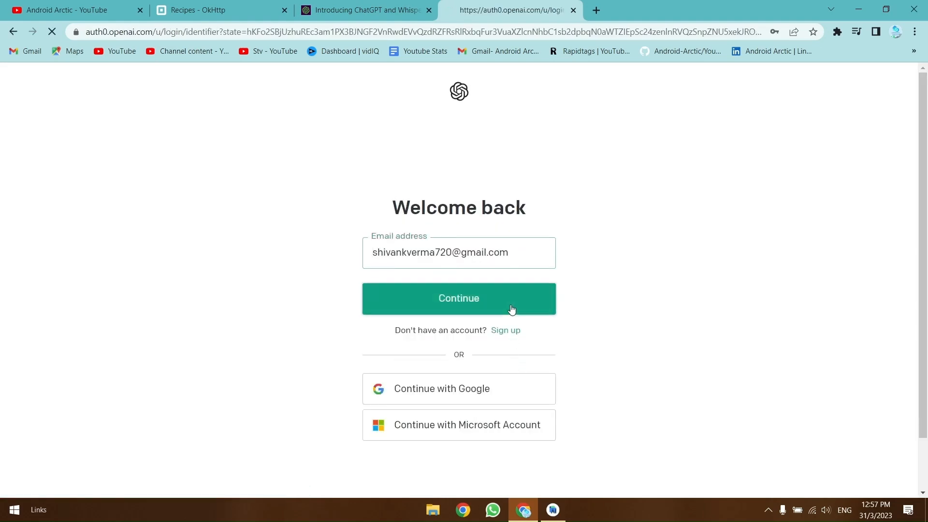
click(458, 299)
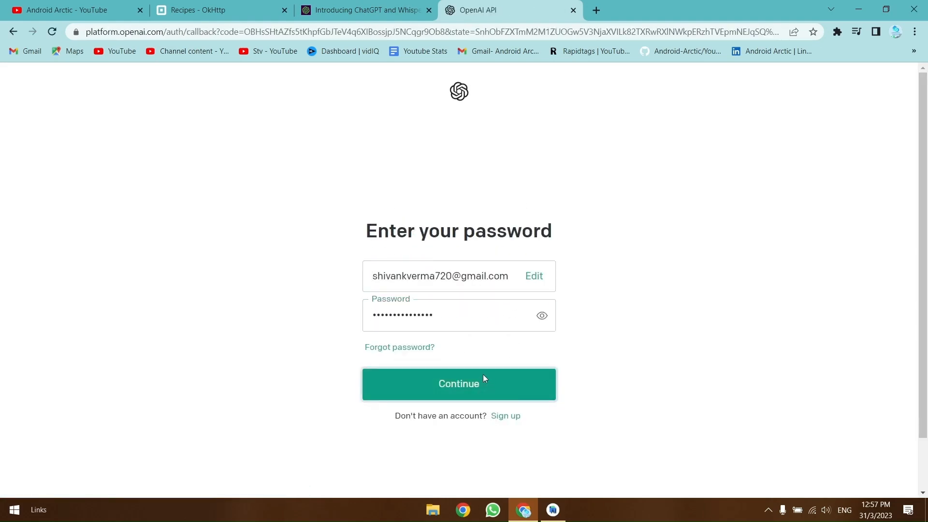
click(459, 384)
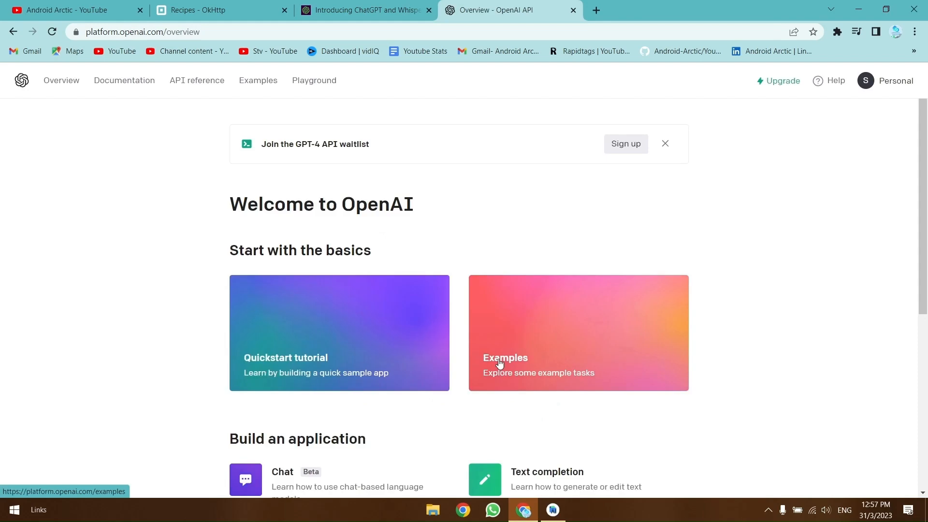
mouse_move(520, 363)
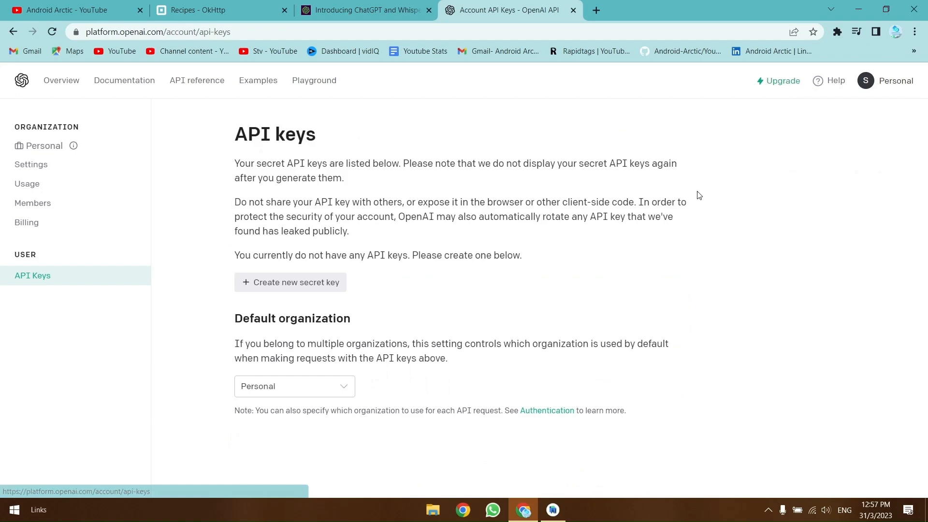
click(291, 281)
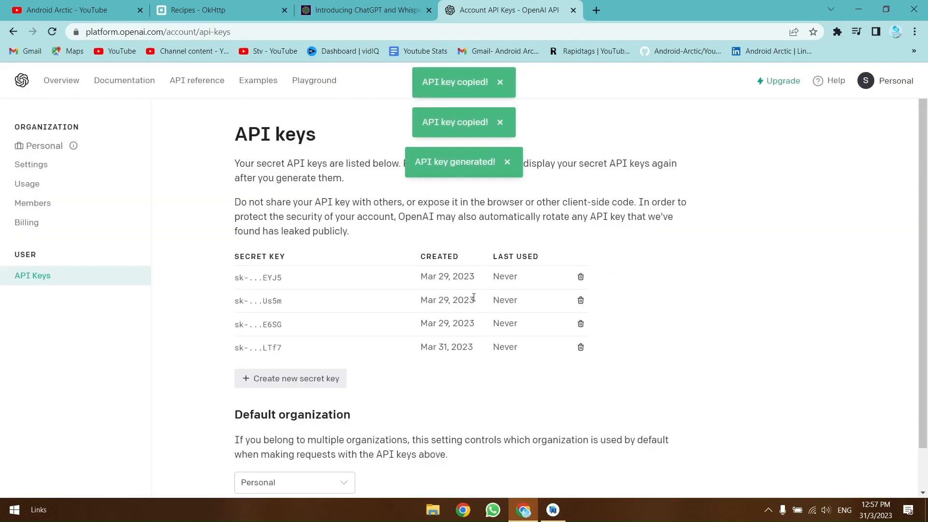
click(31, 165)
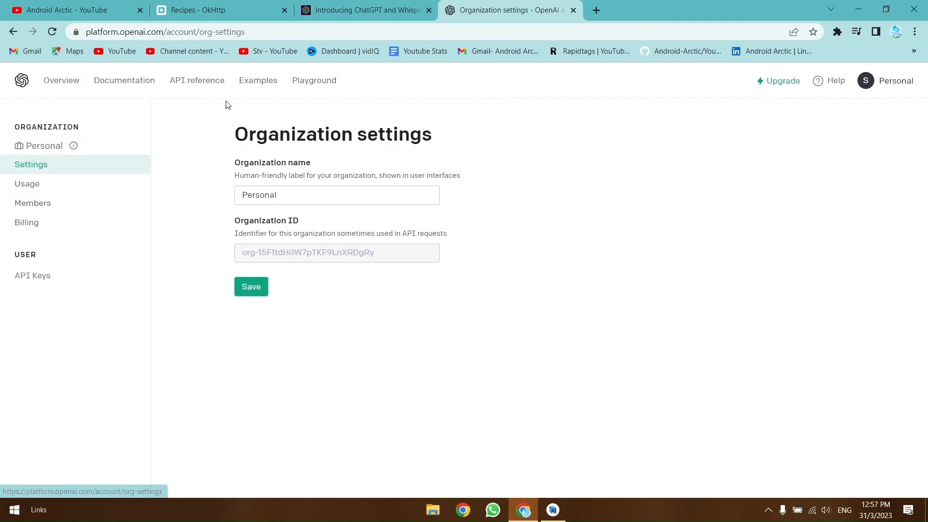
Step: Navigate the API reference to Create completion, select the POST endpoint URL and return to MainActivity
click(196, 80)
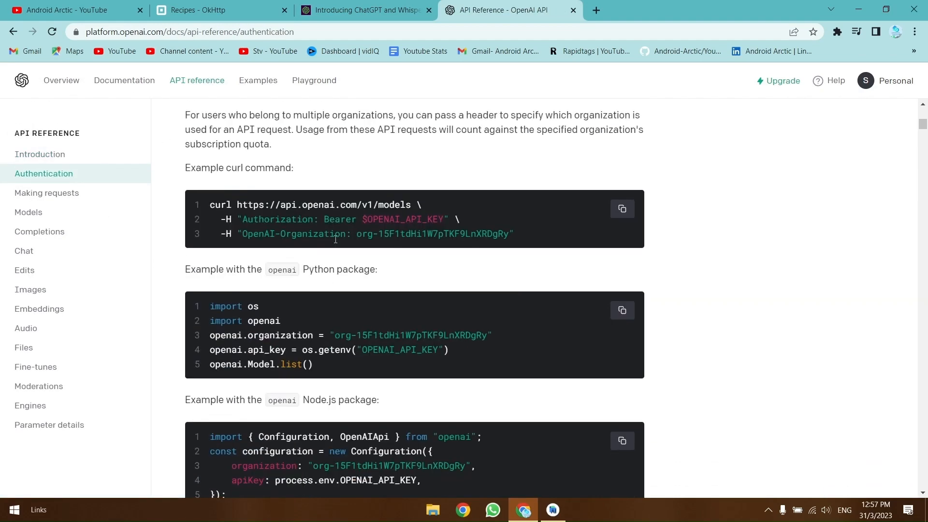
click(46, 193)
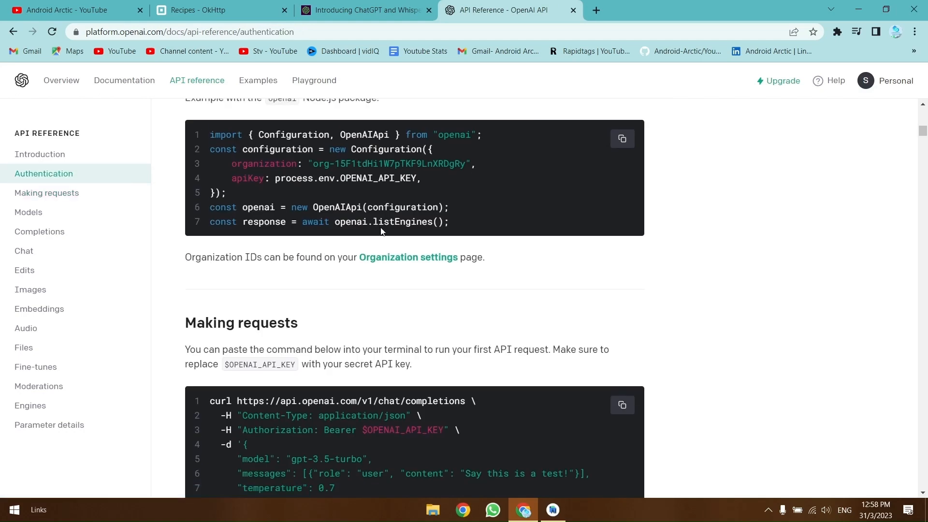
click(28, 211)
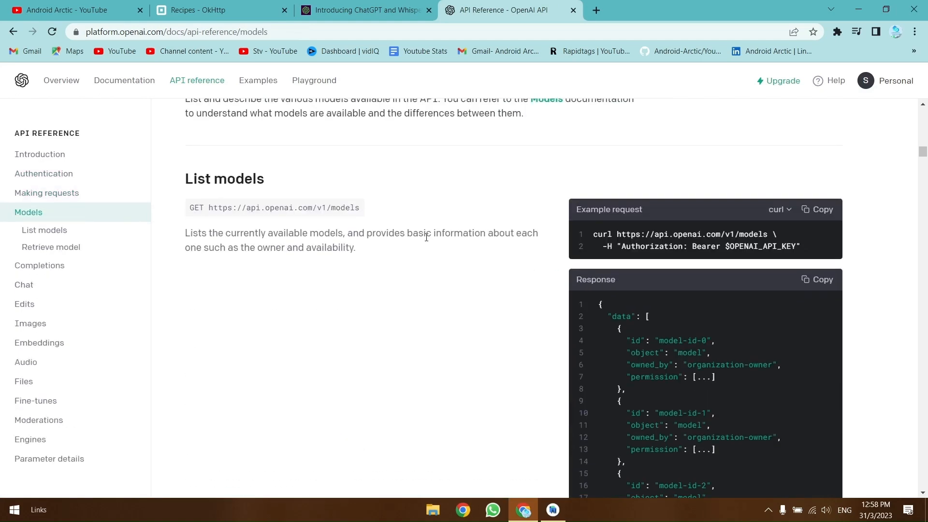
click(52, 247)
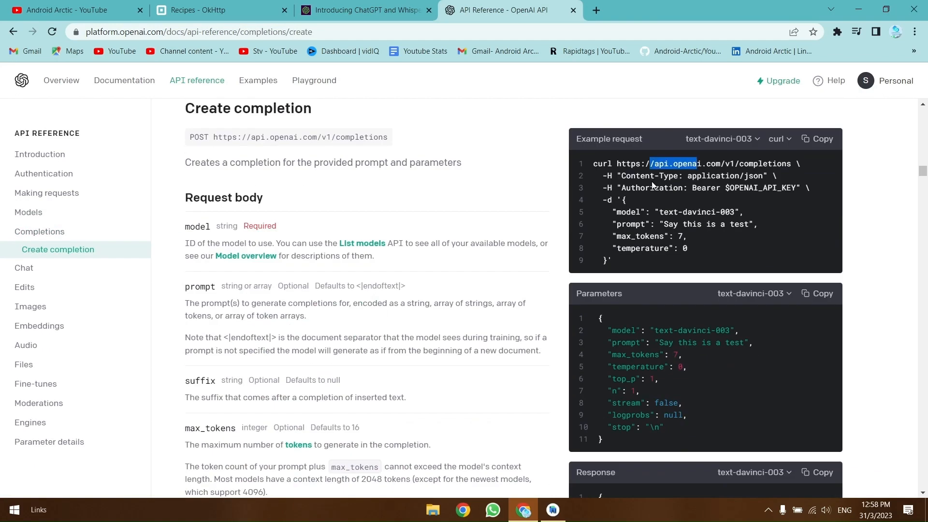
double_click(221, 136)
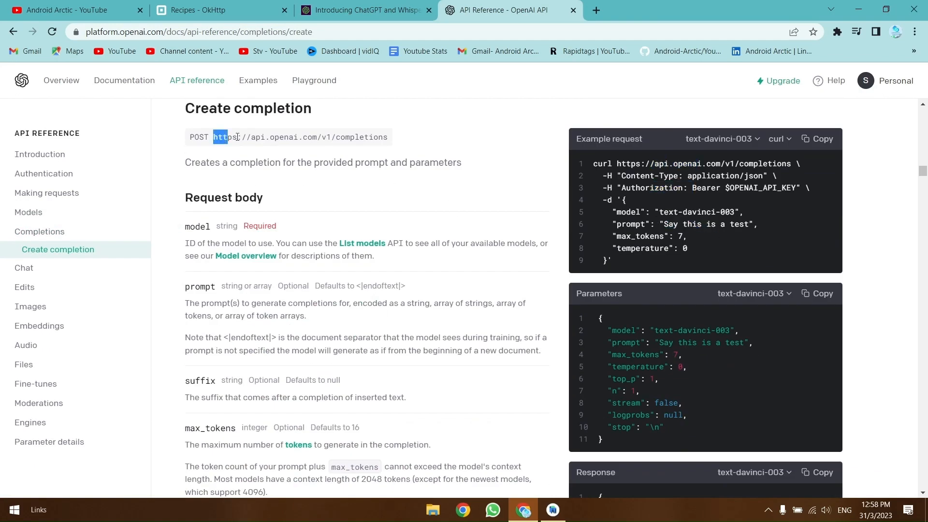
click(552, 510)
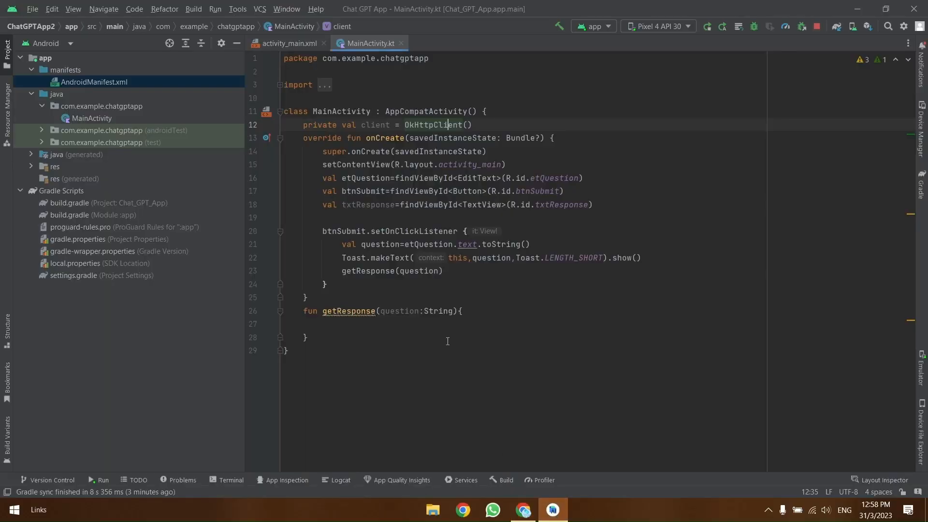
Step: Add apiKey and url vals in getResponse and call it with a lambda setting txtResponse via runOnUiThread
click(323, 324)
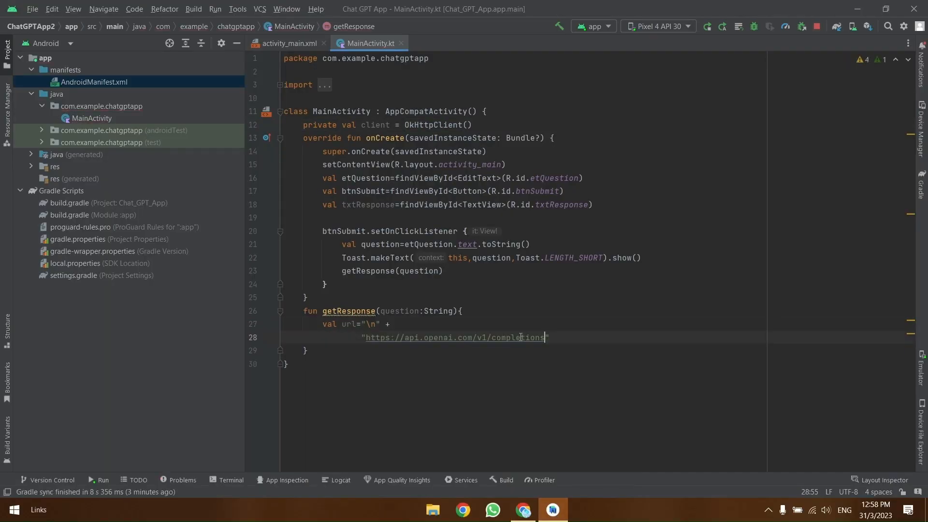
text(api)
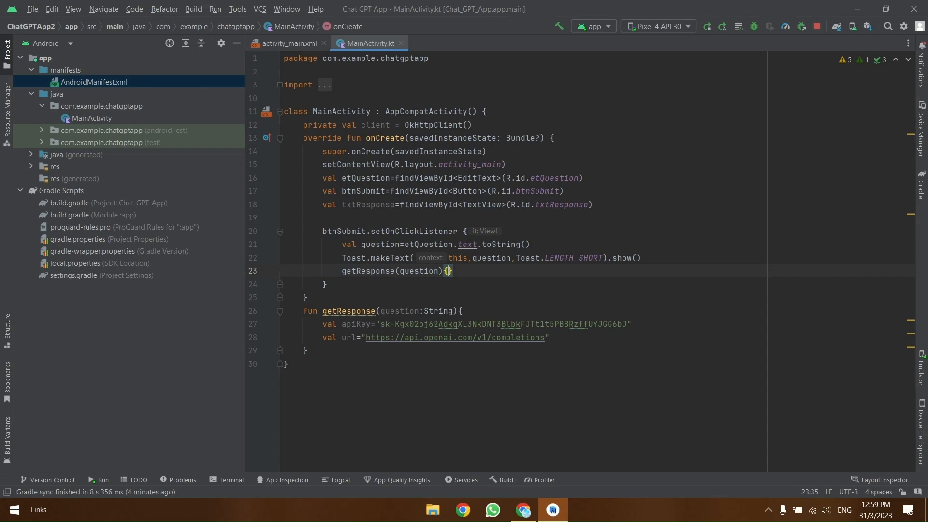
text(response ->)
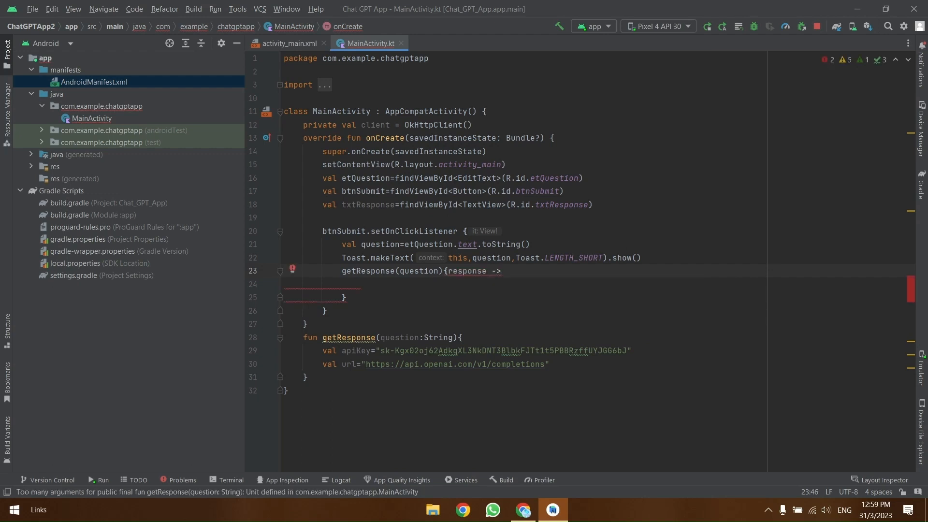
text(runo)
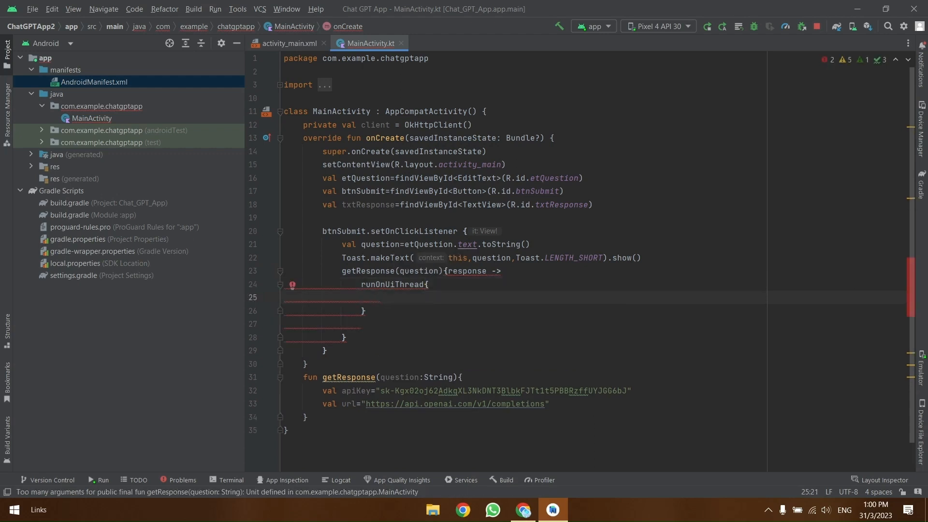
text(res)
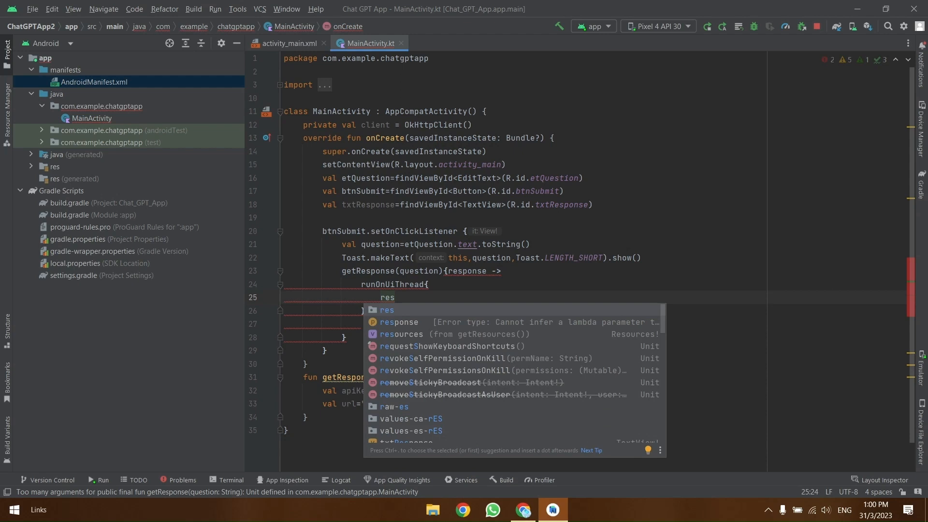
text(et)
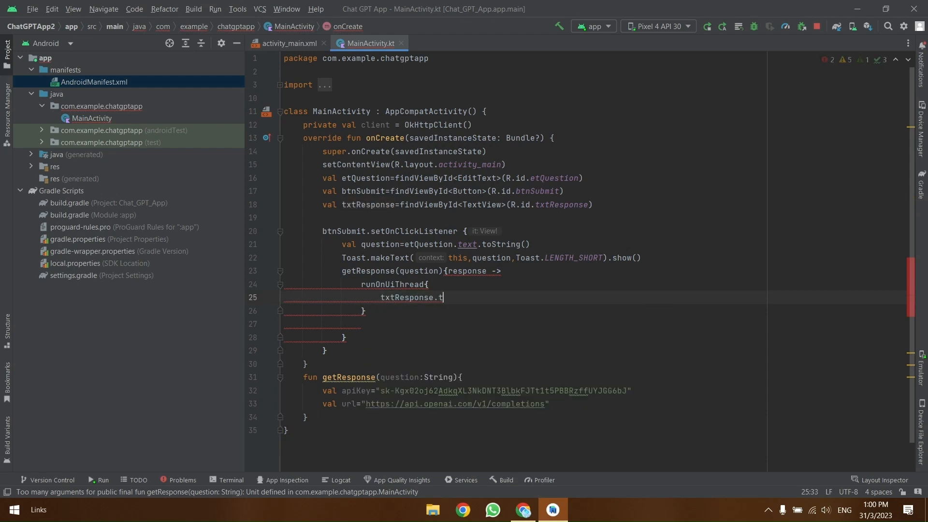
text(ext=response)
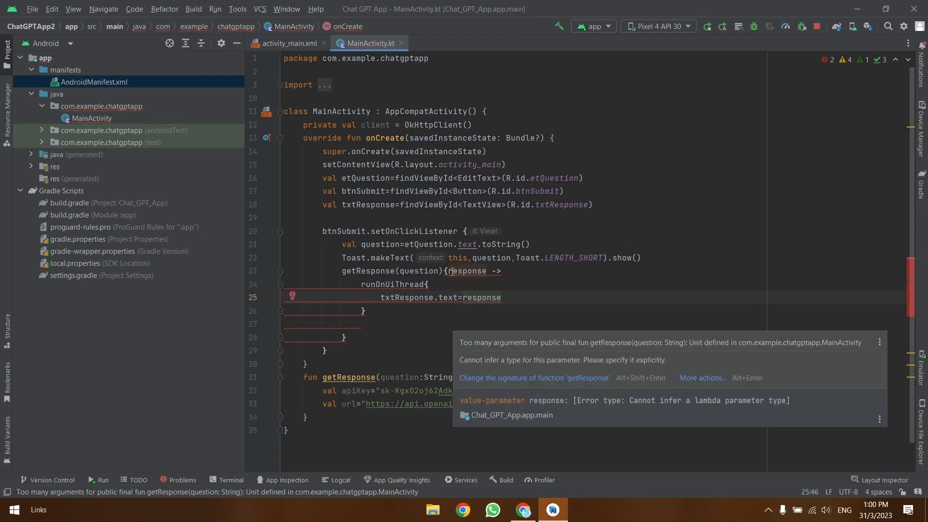
Step: Apply the Change Signature quick-fix so getResponse takes a callback parameter of type String
click(534, 378)
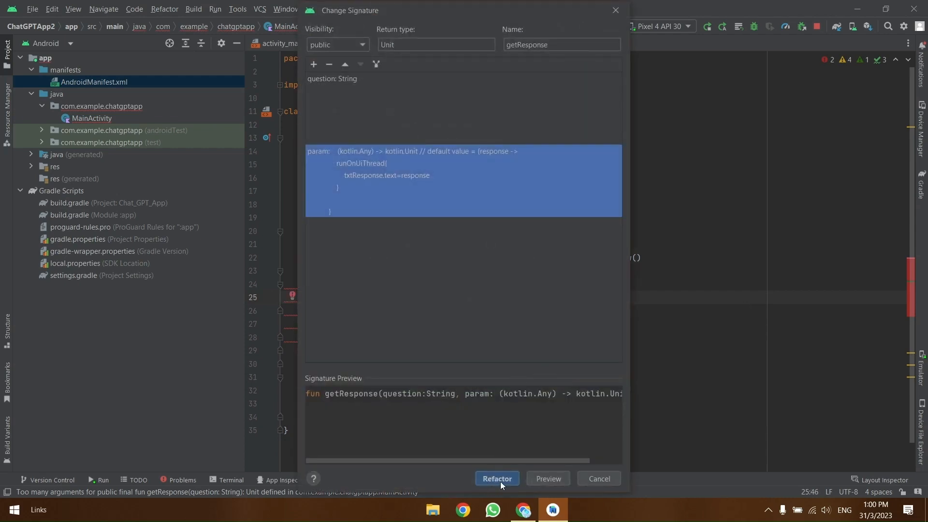
click(496, 478)
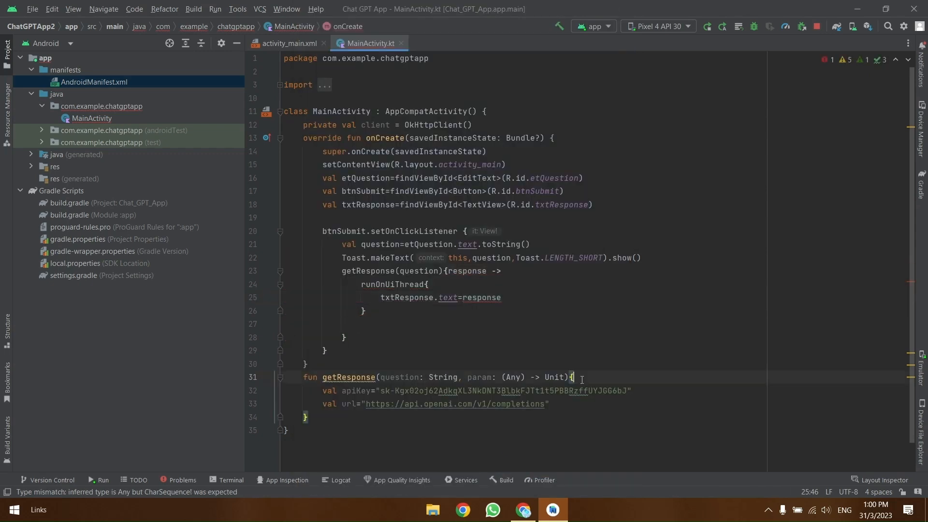
mouse_move(508, 377)
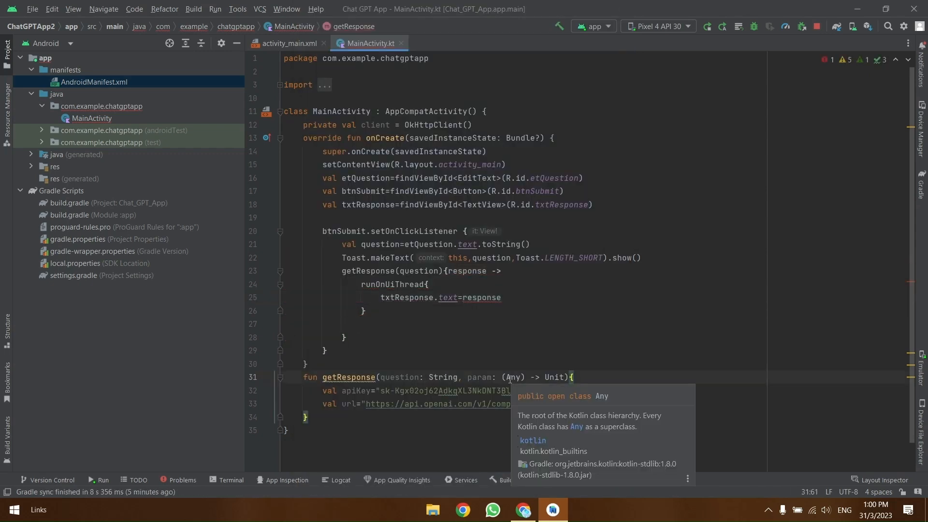
double_click(479, 377)
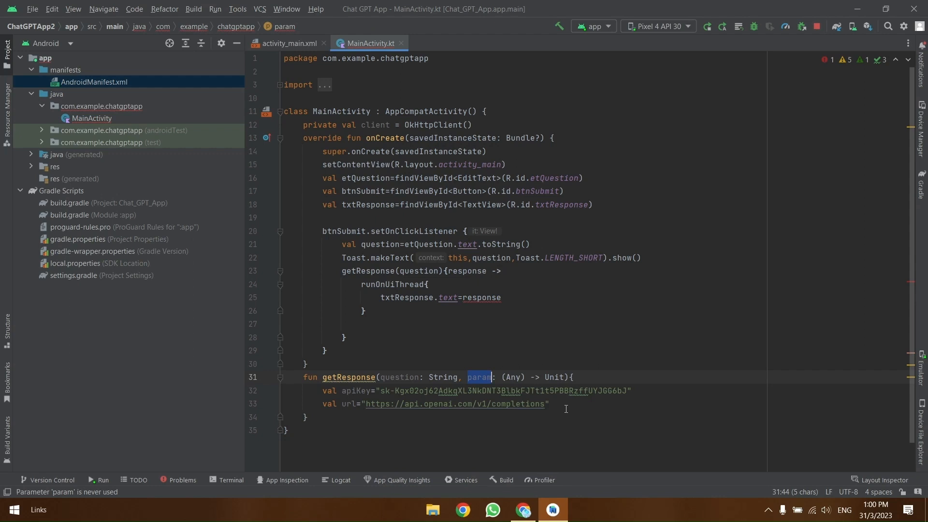
text(callback)
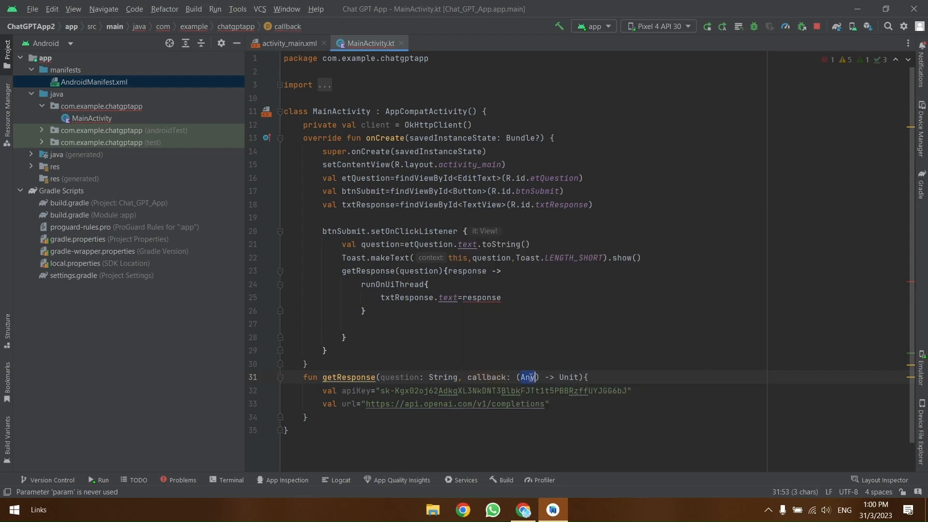
text(String)
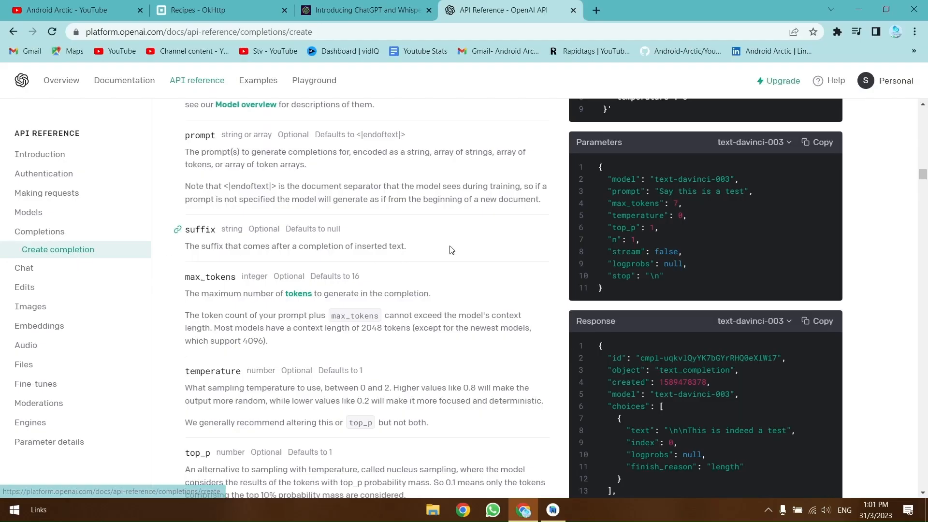
Step: Define a triple-quoted requestBody val with text-davinci-003, $question prompt, max_tokens 500 and temperature 0
scroll(up, 3)
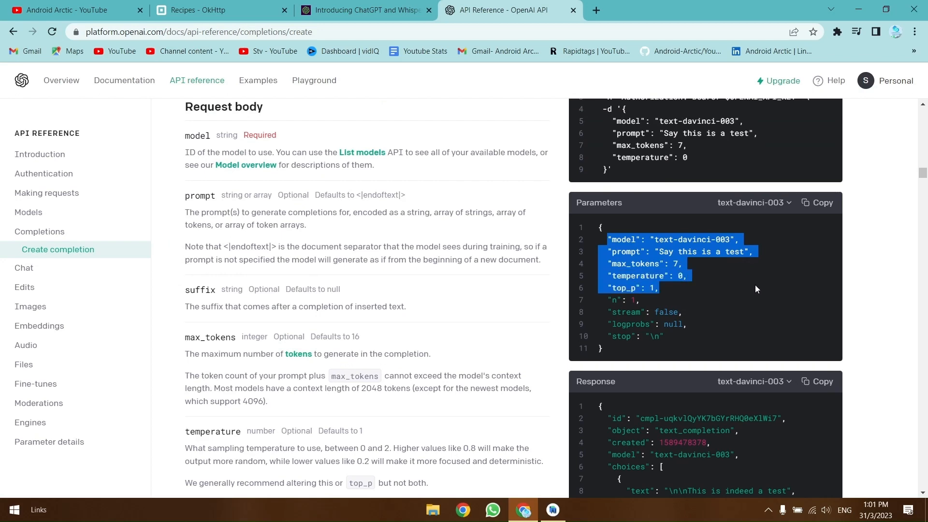
click(551, 513)
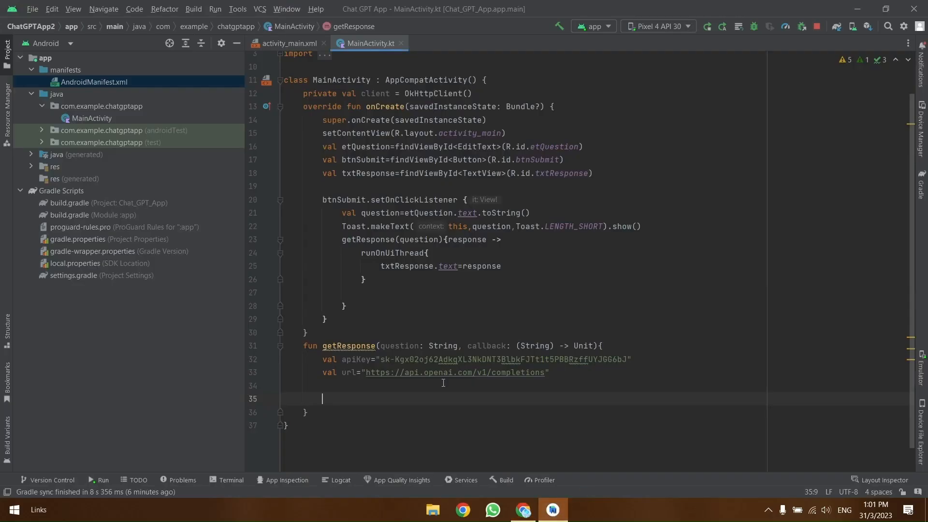
text(val)
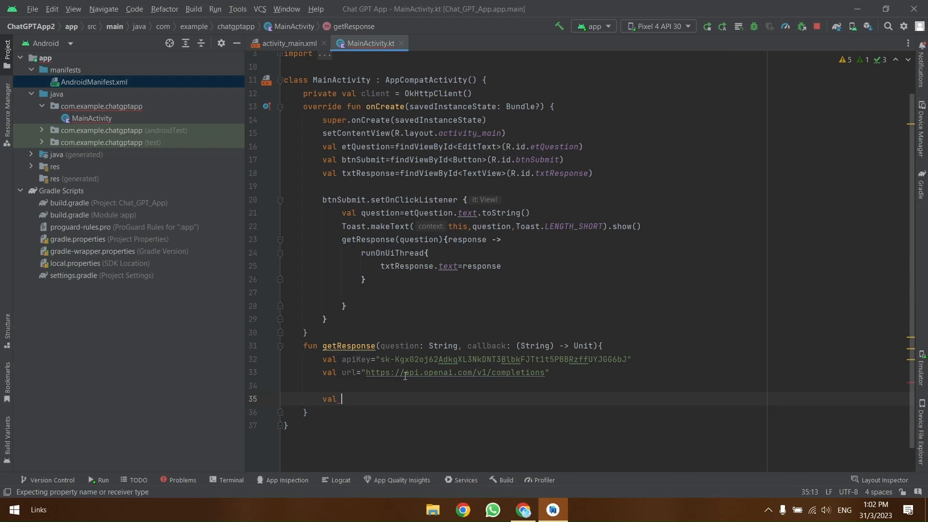
text(requestBody=""")
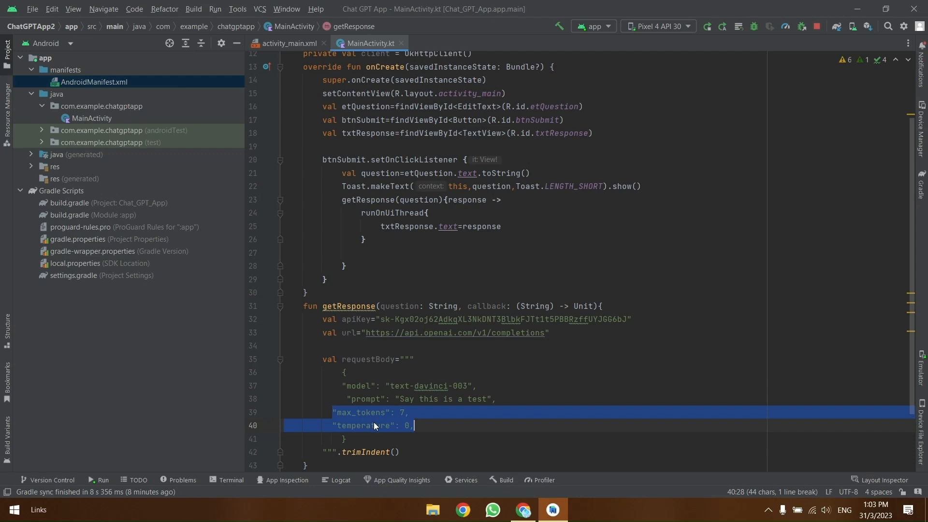
click(337, 425)
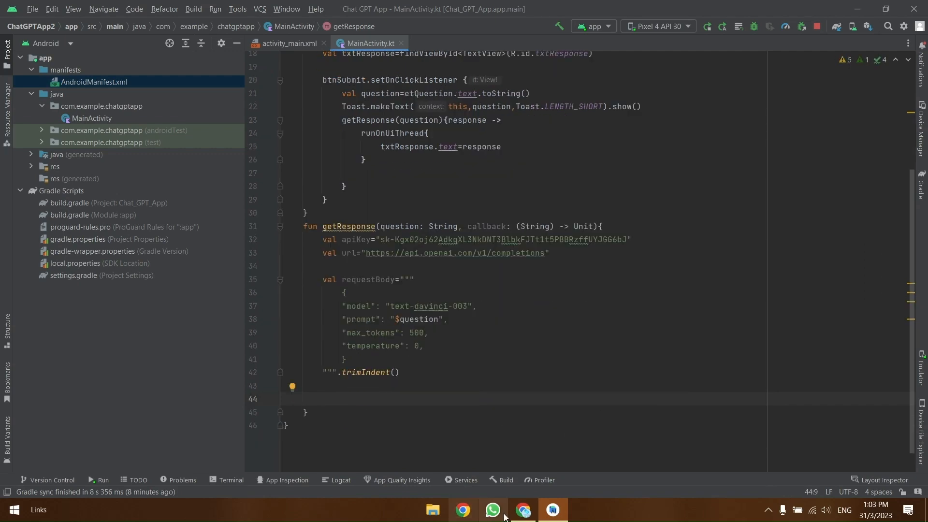
click(521, 510)
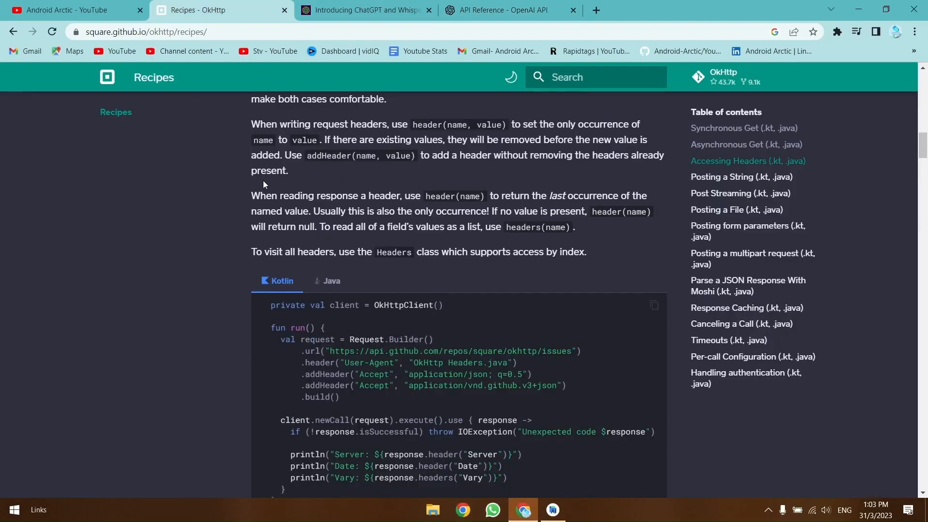
scroll(down, 3)
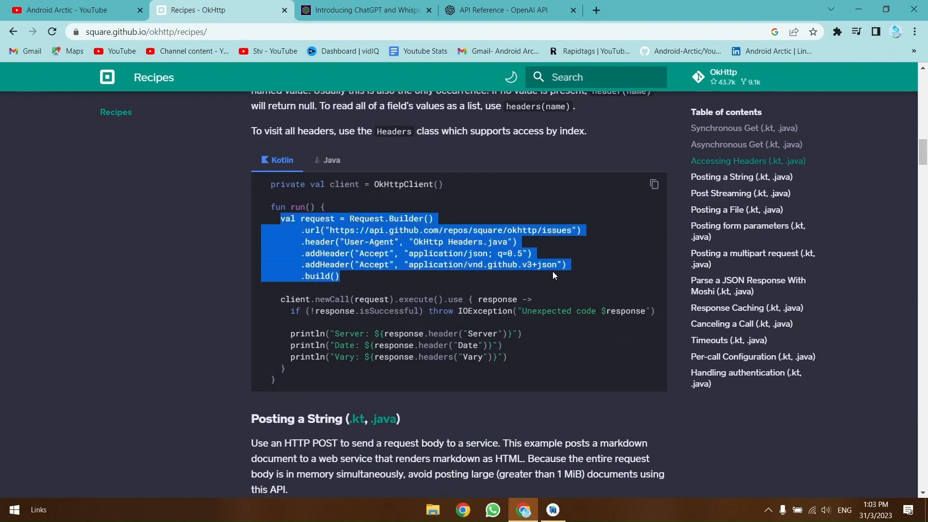
mouse_move(551, 515)
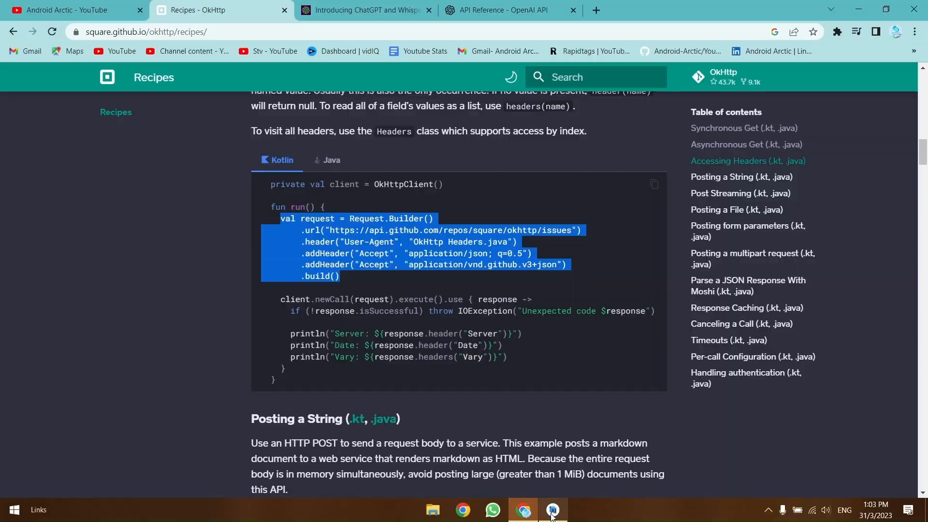
Step: Paste the Request.Builder sample into getResponse and replace the sample GitHub URL with url
click(552, 510)
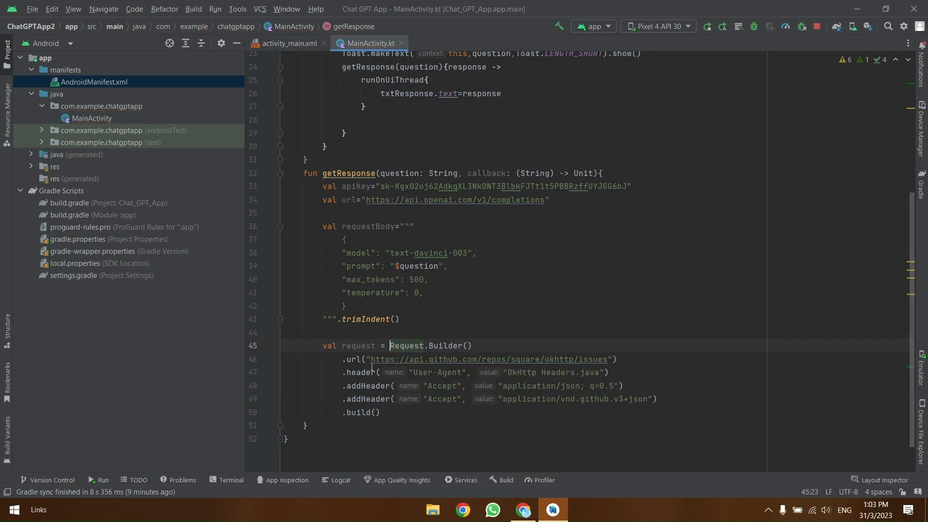
double_click(488, 359)
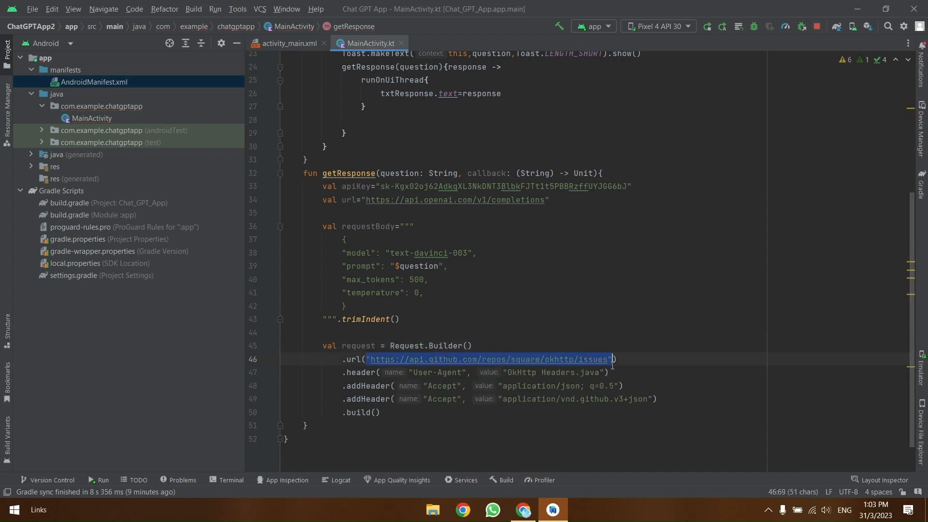
text(url(url)
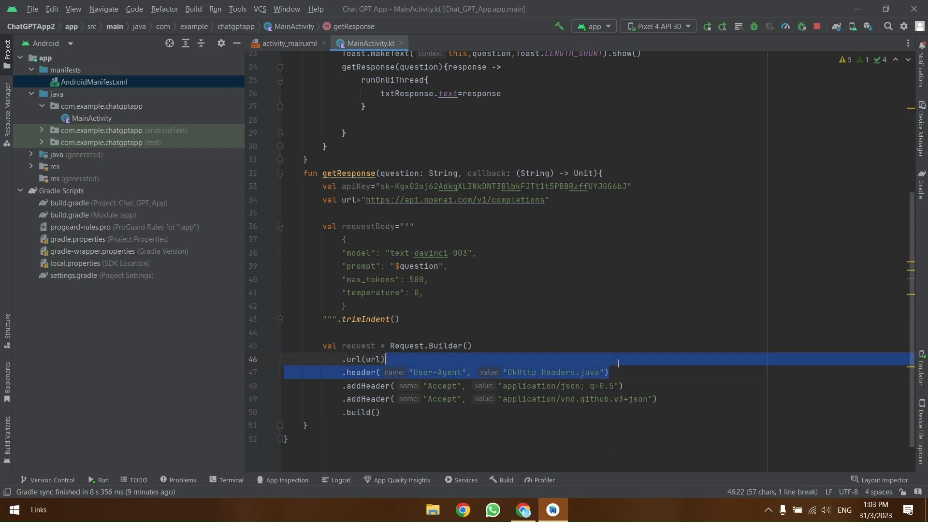
click(463, 513)
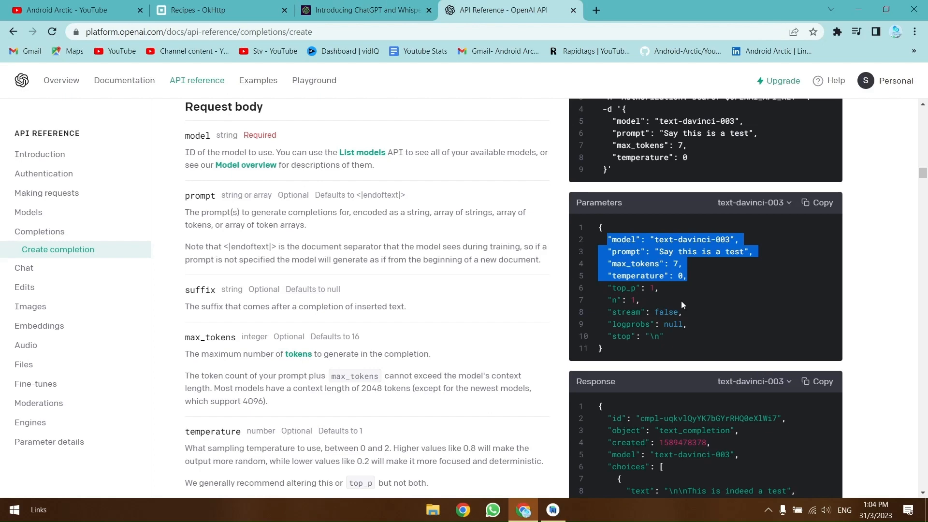
scroll(up, 3)
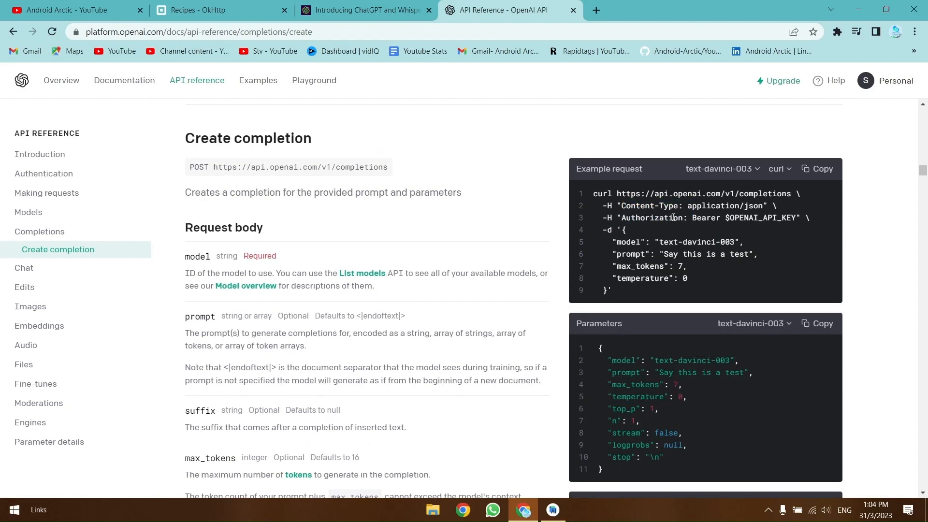
click(552, 513)
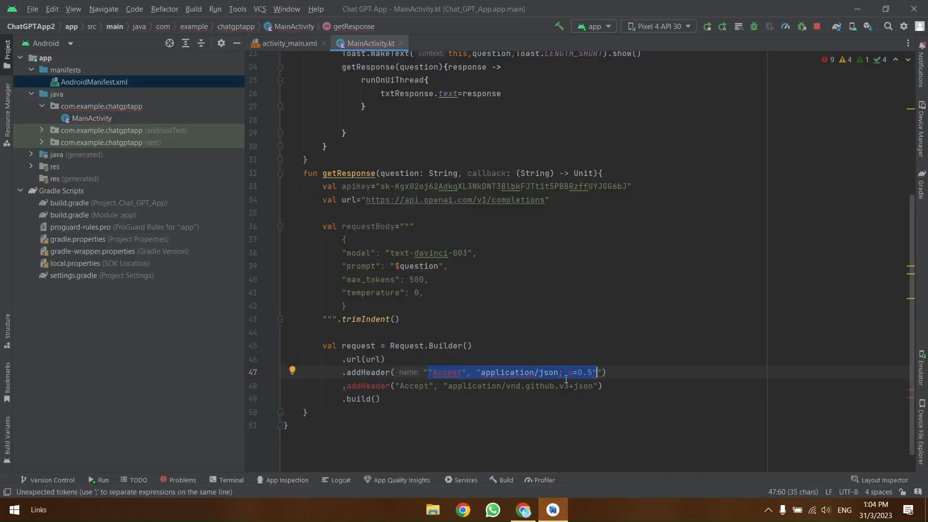
click(492, 509)
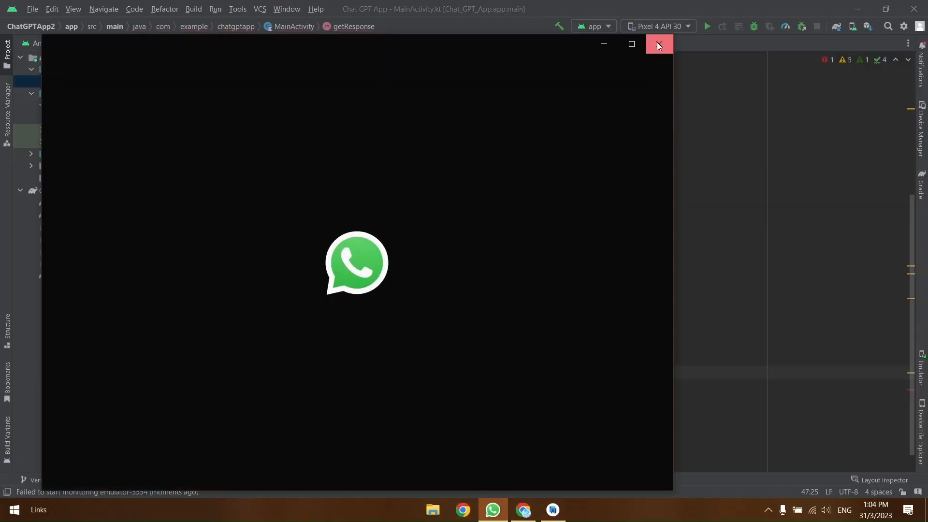
click(657, 44)
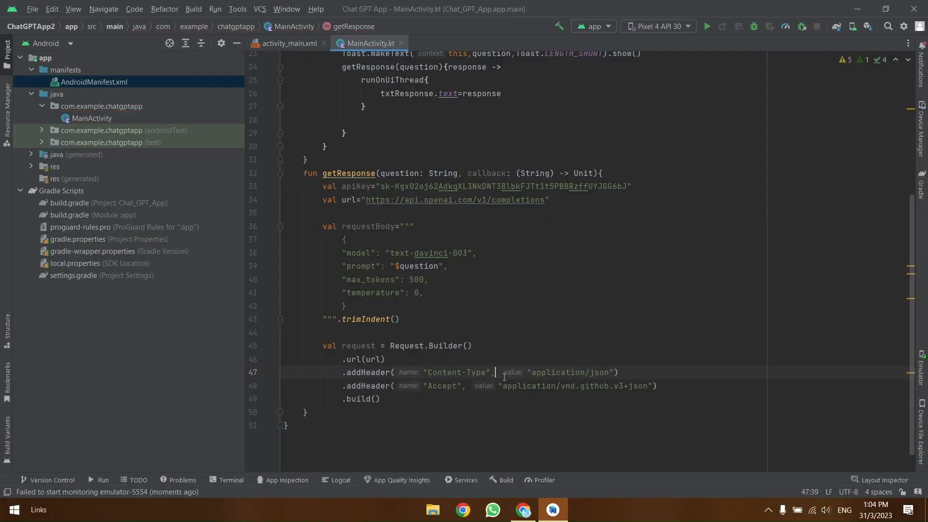
Step: Change the second header to Authorization with value "Bearer $apiKey", checking the OpenAI curl example
text(Authorization)
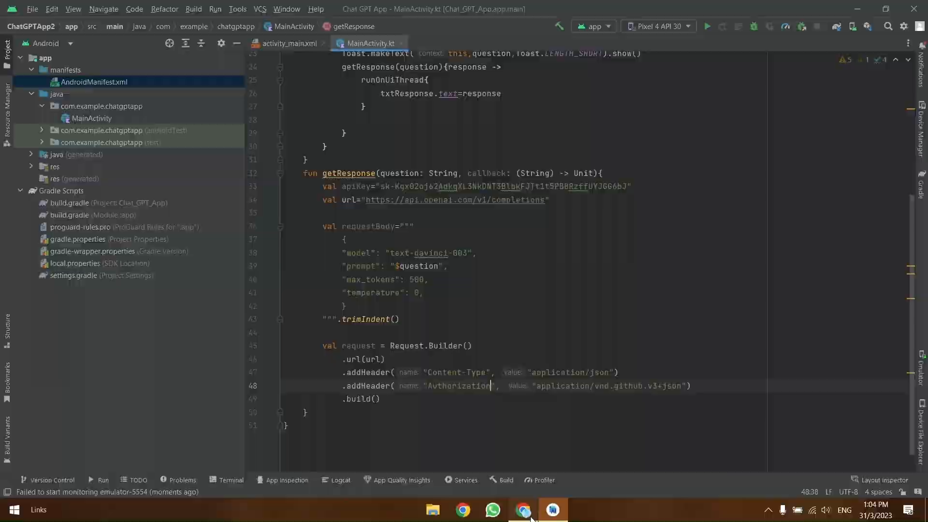
click(523, 509)
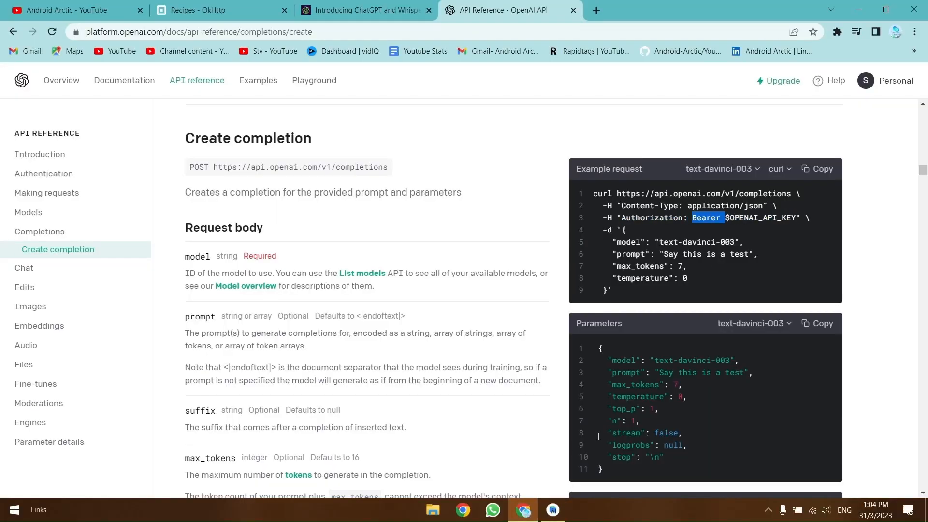
click(551, 513)
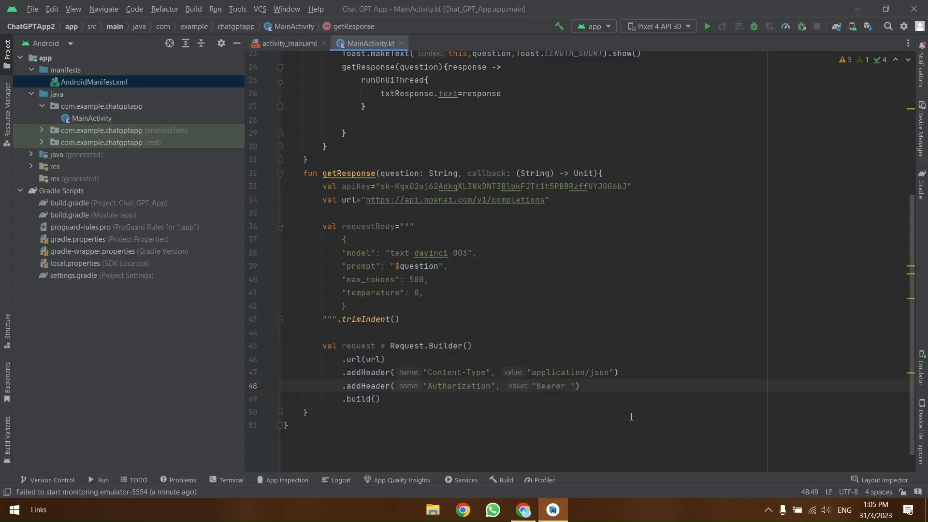
text($apiKey)
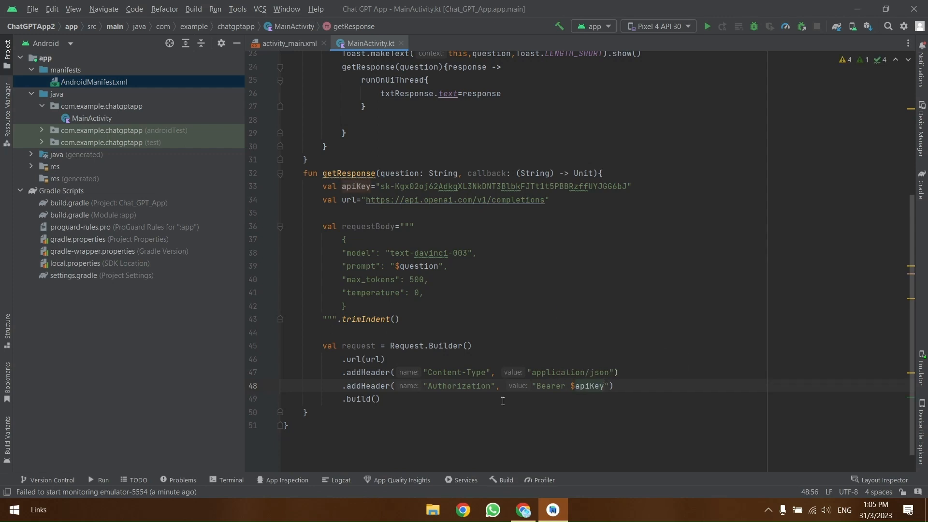
click(463, 513)
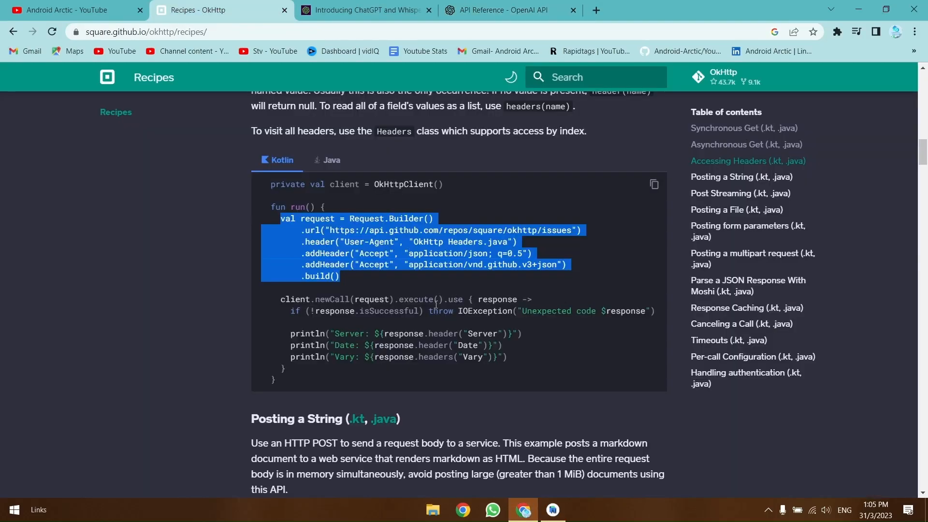
click(739, 176)
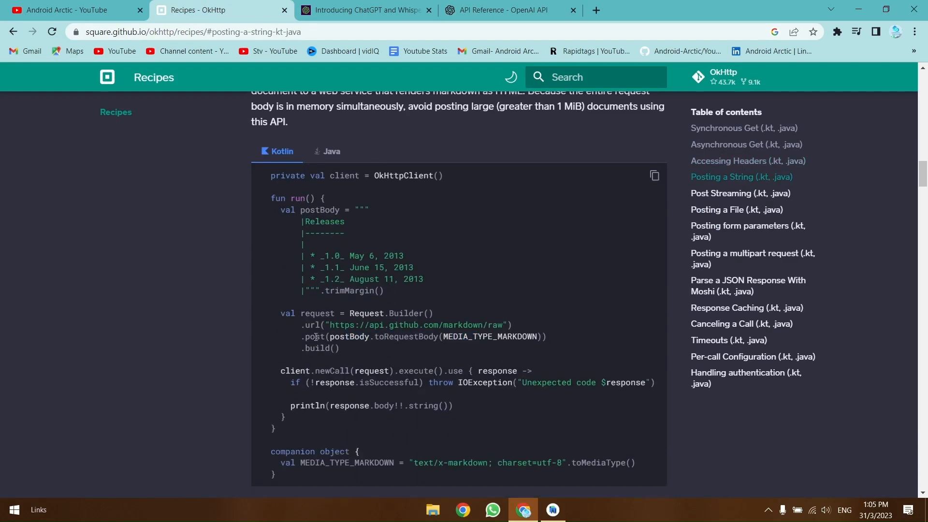
click(551, 514)
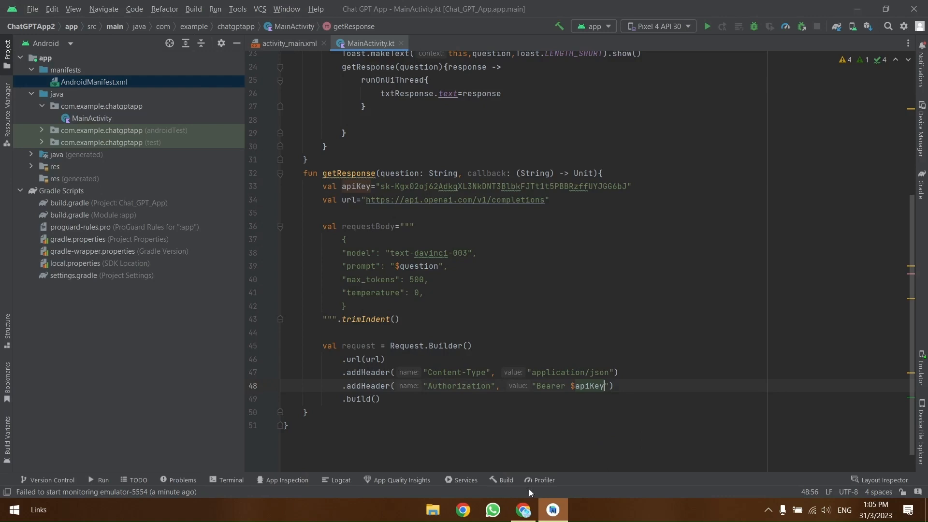
Step: Add a .post(requestBody.toRequestBody(...)) call to the request builder before .build()
text(.pos)
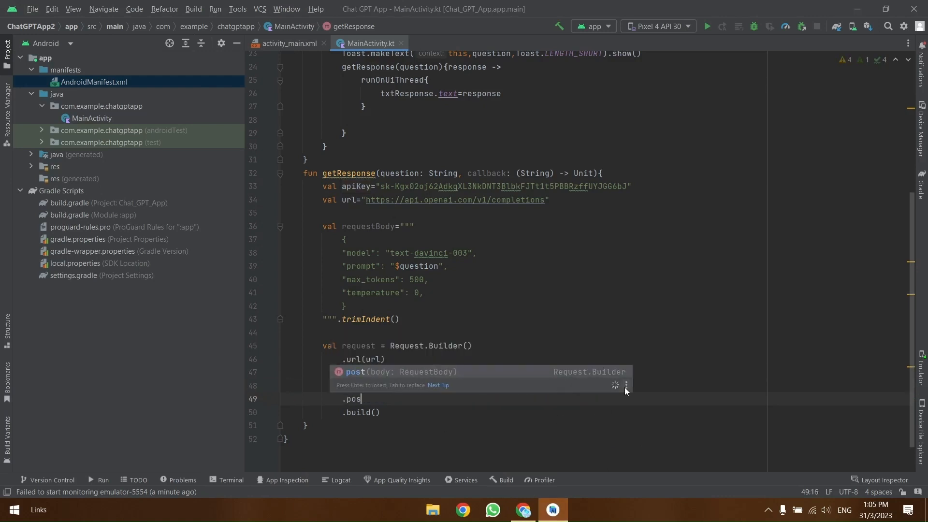
key(Return)
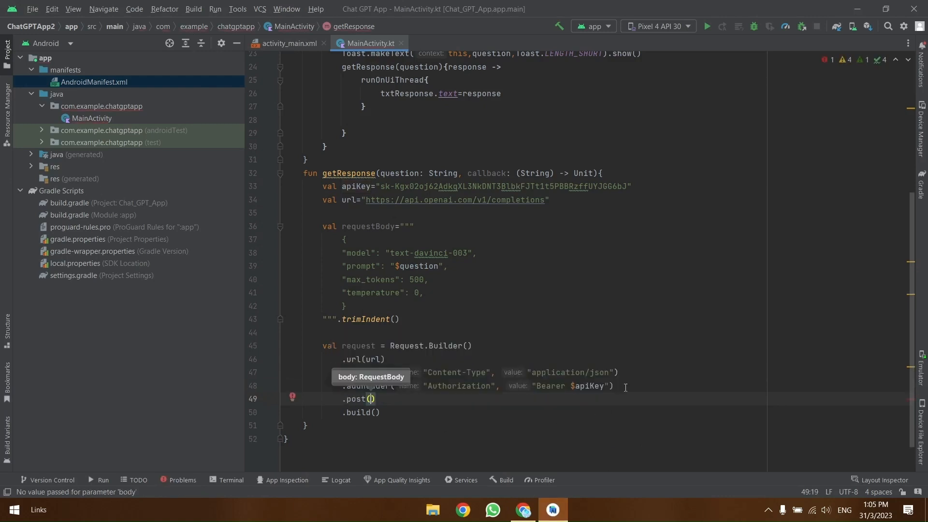
text(requestBody)
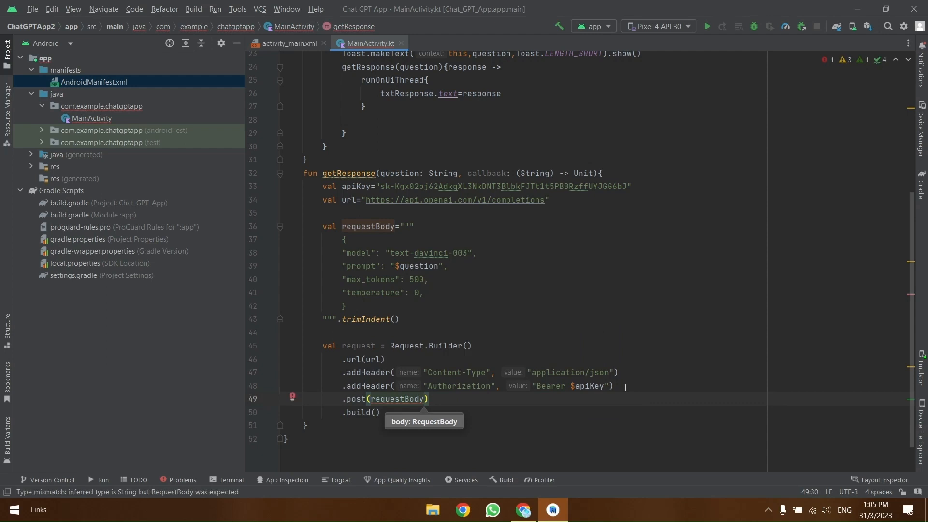
text(to)
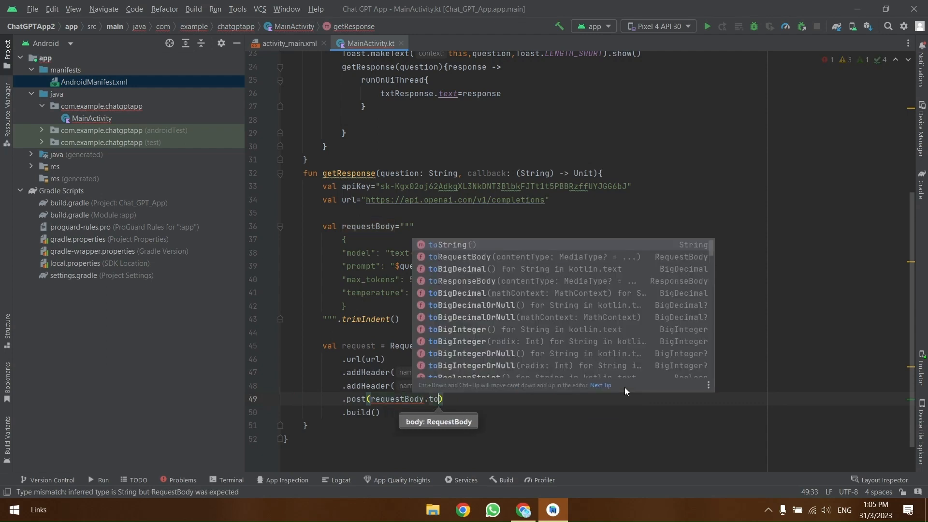
click(460, 256)
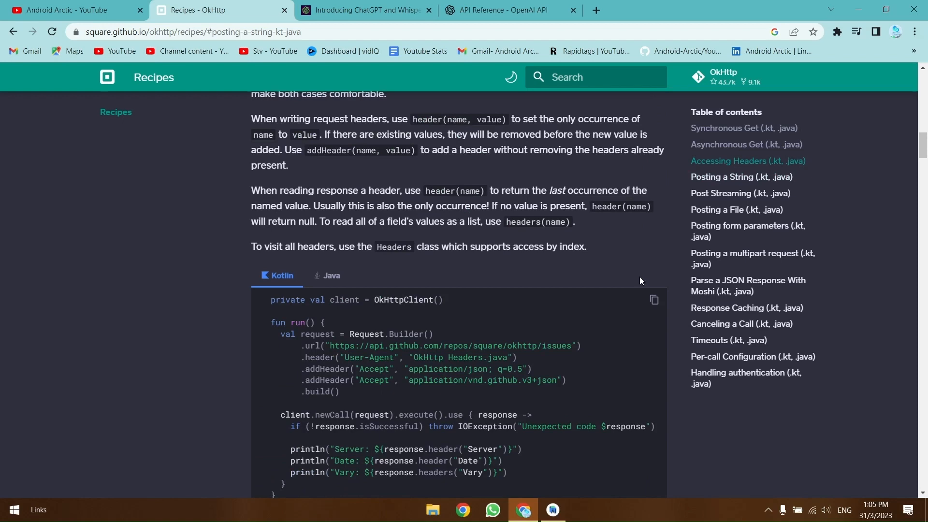
Step: Take the client.newCall(...).enqueue line from the Asynchronous Get recipe and return to the editor
click(745, 144)
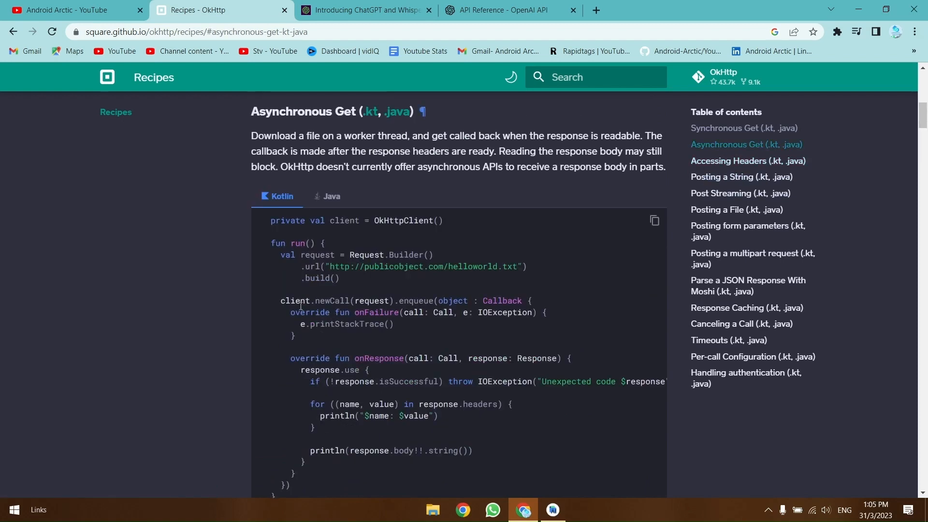
mouse_move(435, 330)
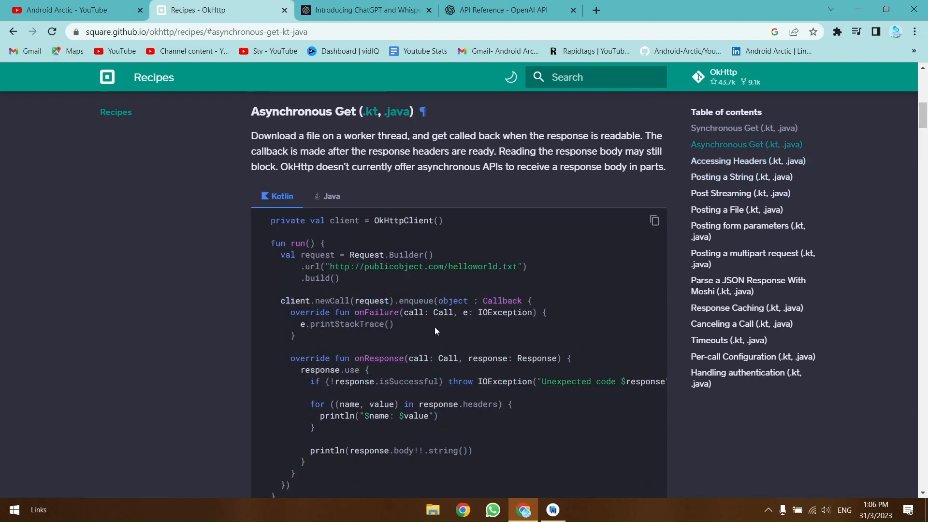
mouse_move(373, 321)
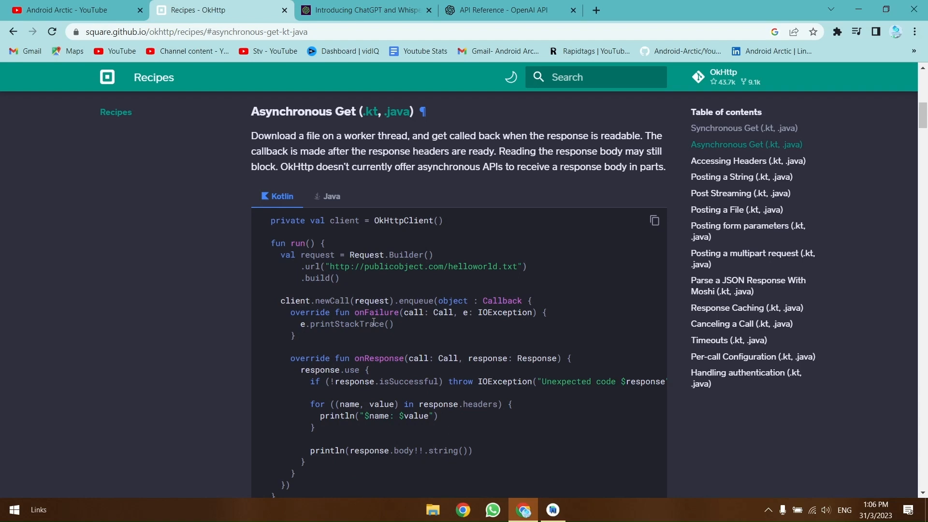
mouse_move(331, 312)
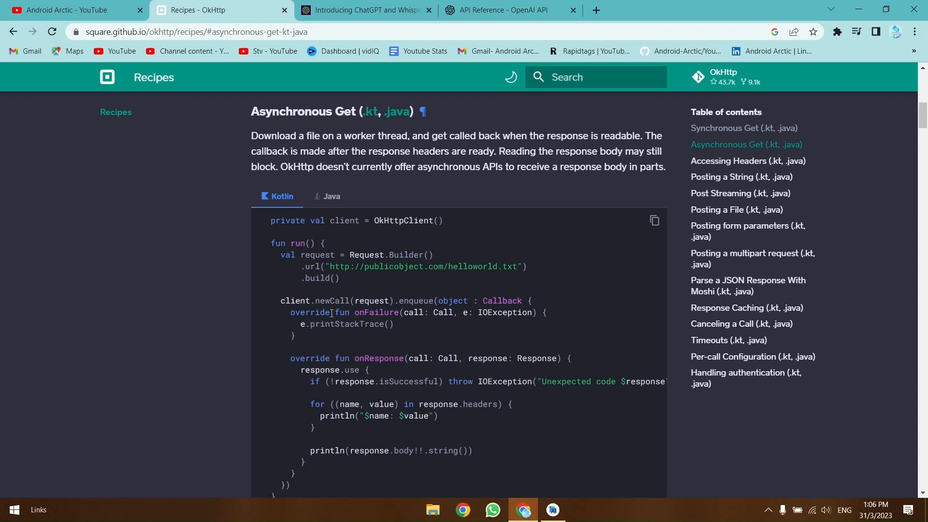
mouse_move(281, 299)
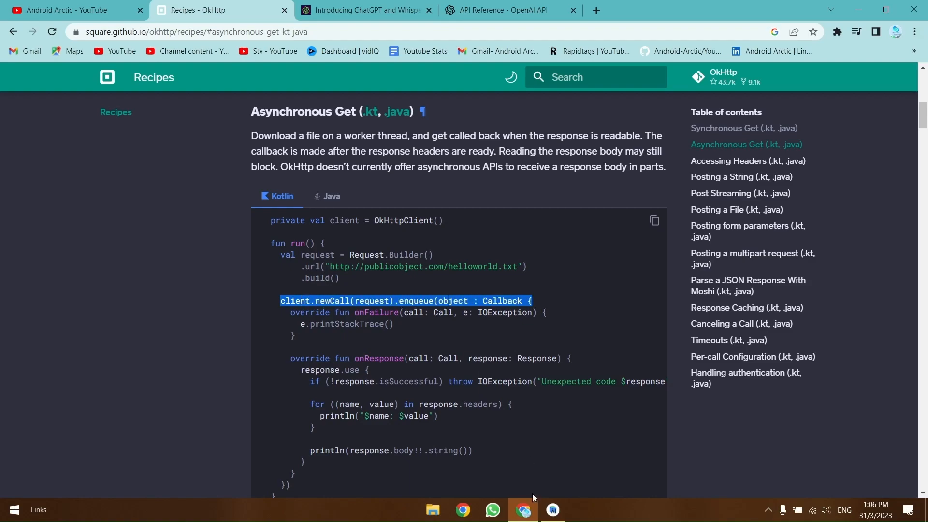
click(551, 510)
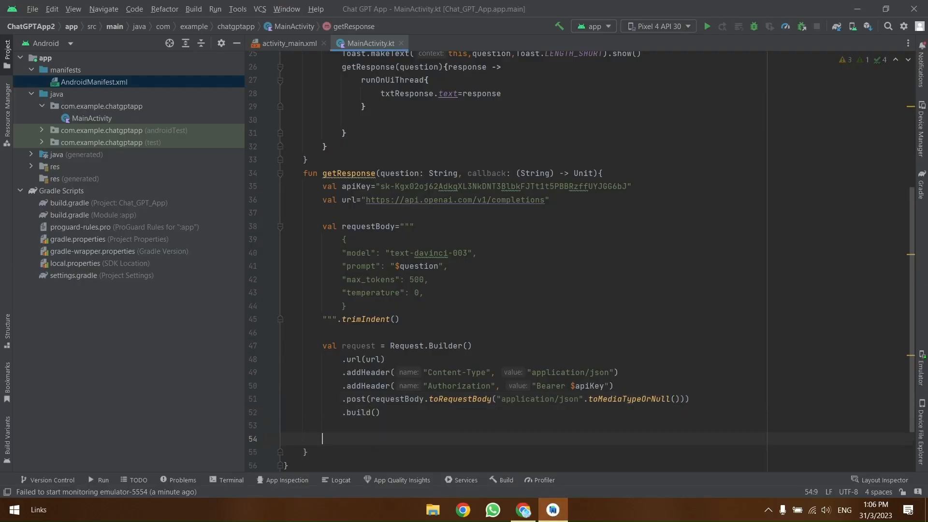
Step: Enqueue the request with a Callback object implementing onFailure and onResponse
text(client.newCall(request).enqueue(object : Callback {)
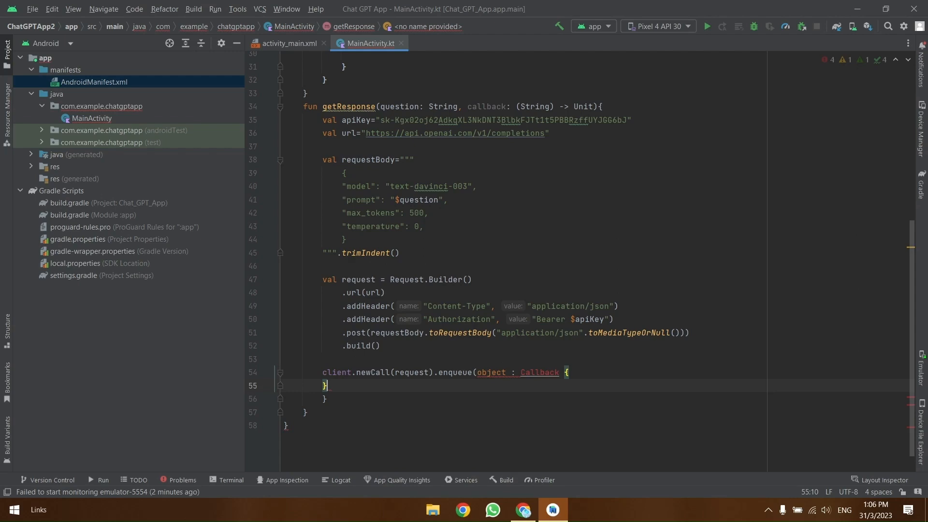
mouse_move(538, 371)
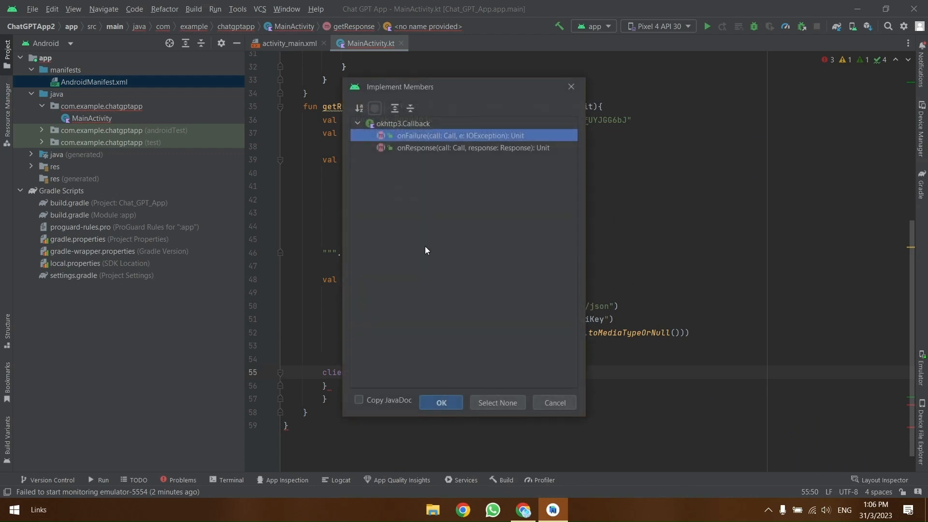
click(440, 402)
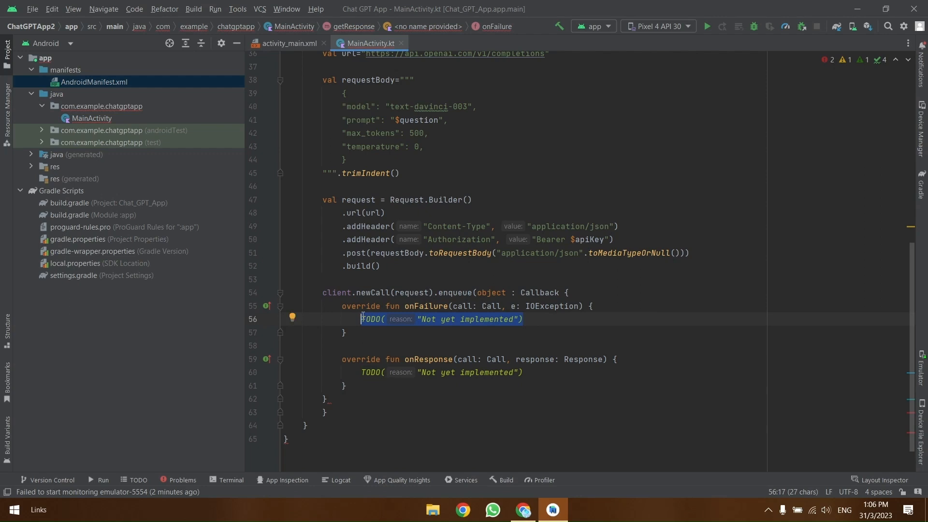
Step: Make onFailure log Log.e("error", "API failed", e) with Log imported
text(Log.e()
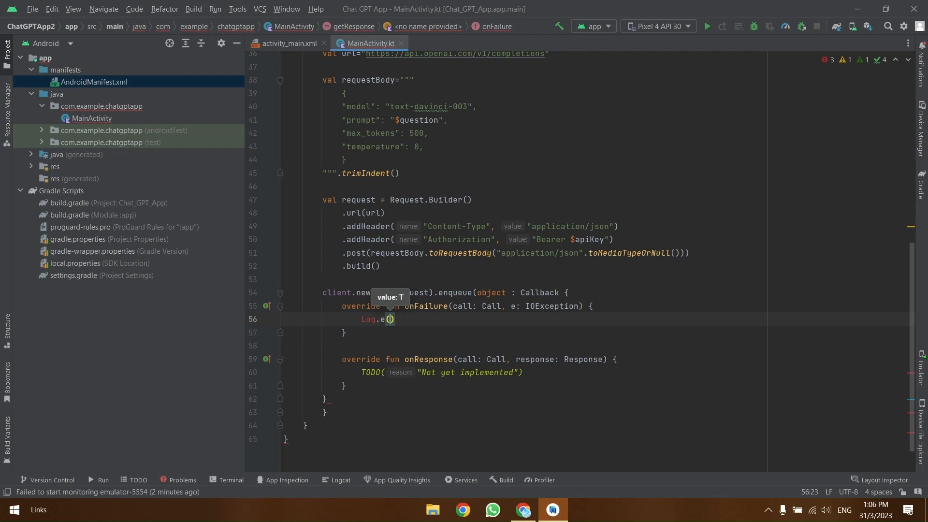
text("error",")
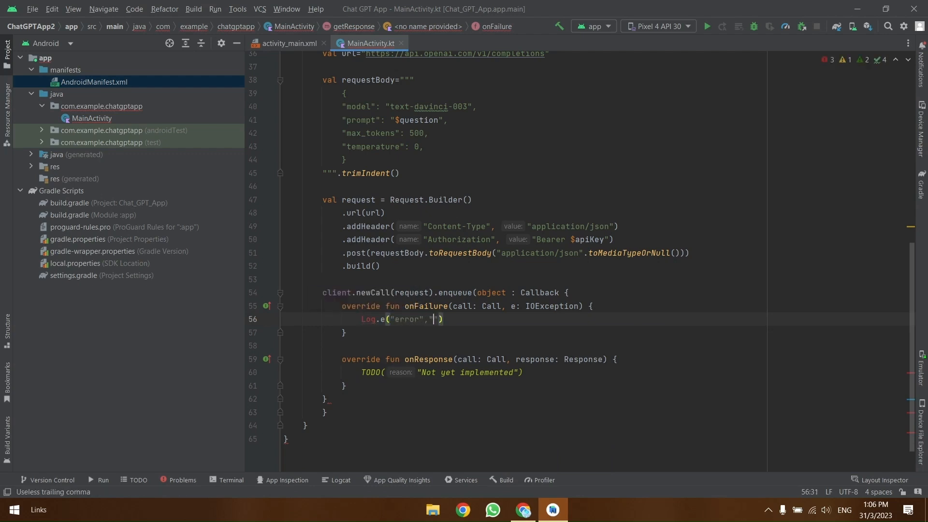
text(API failed)
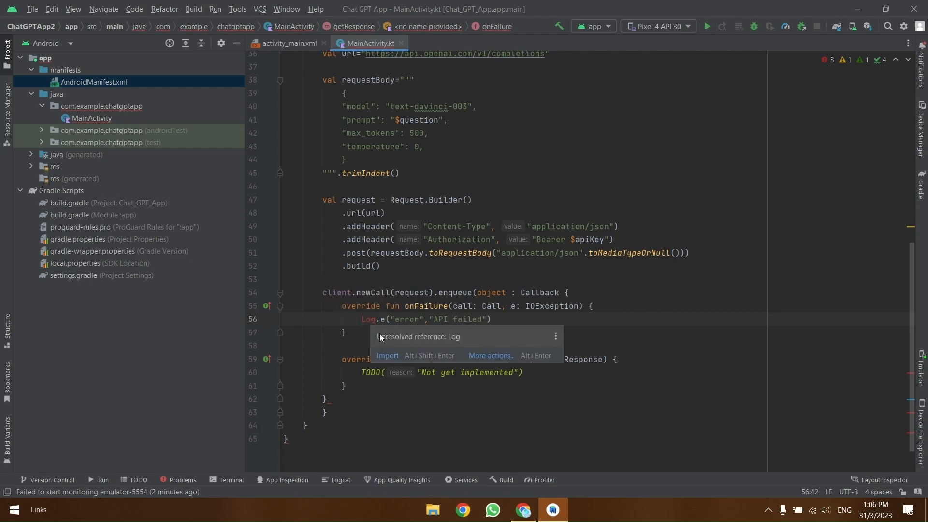
click(386, 356)
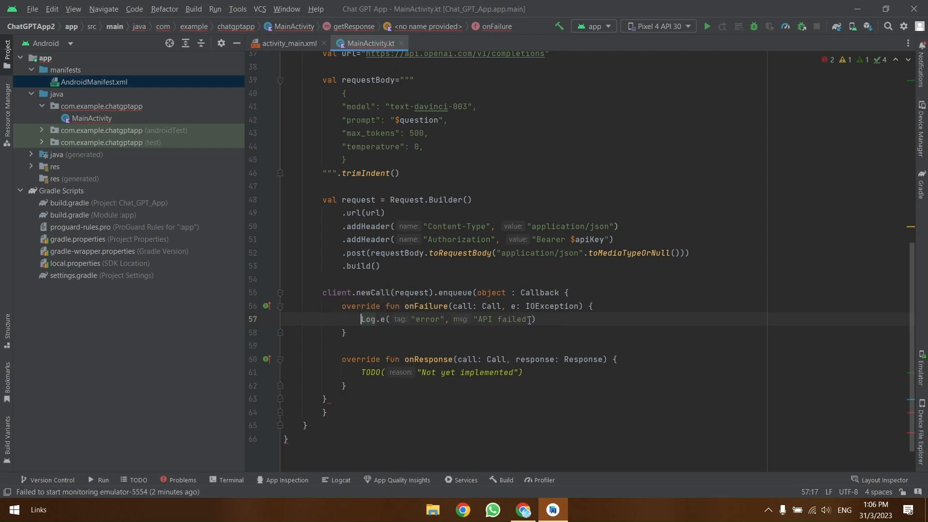
click(532, 319)
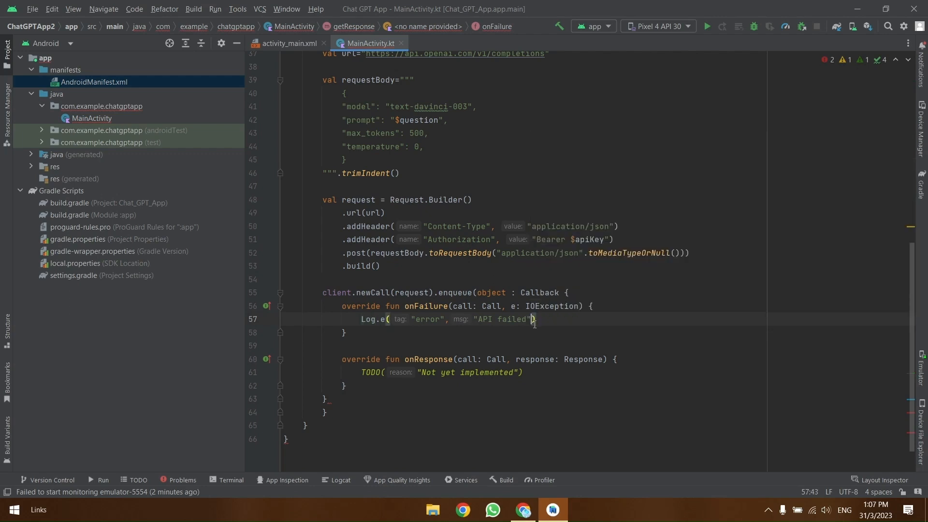
text(,e)
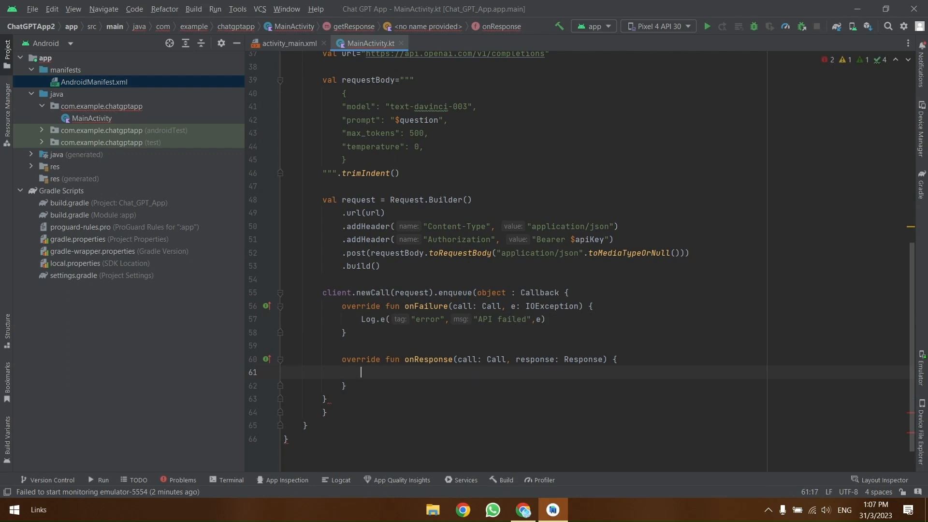
Step: Read the response body as a string into val body = response.body?.string()
text(v)
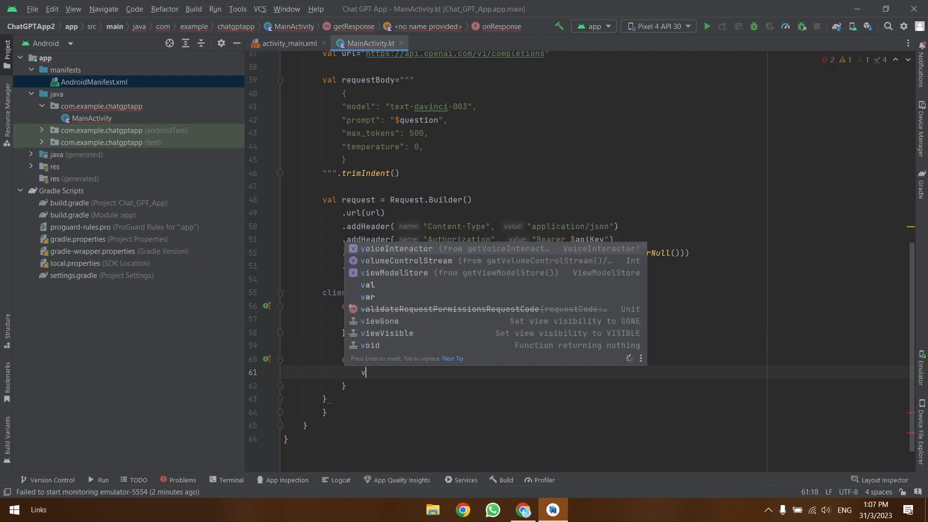
text(al body=response)
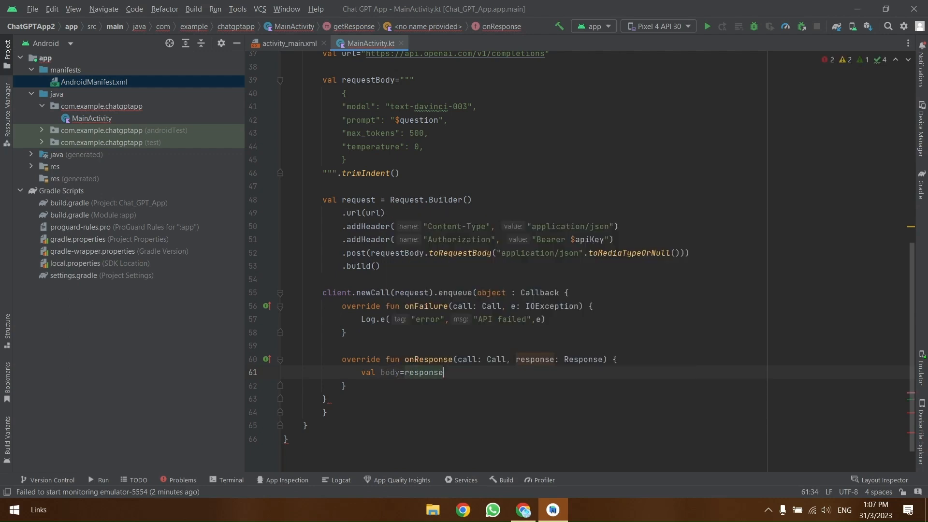
text(.body.string()
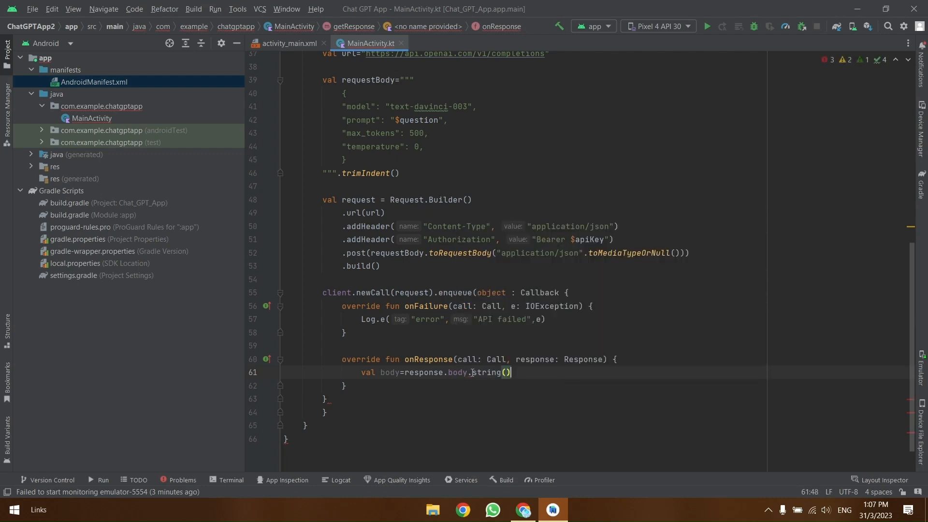
mouse_move(479, 372)
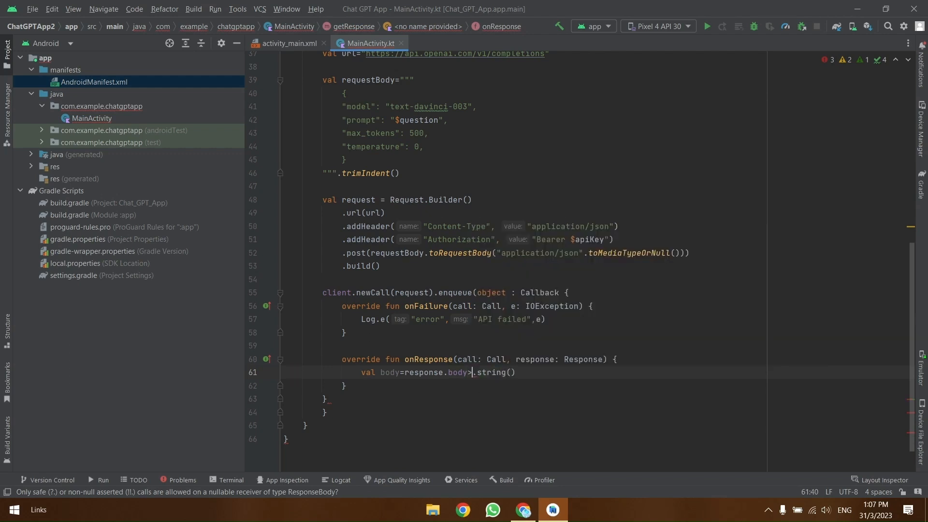
text(?)
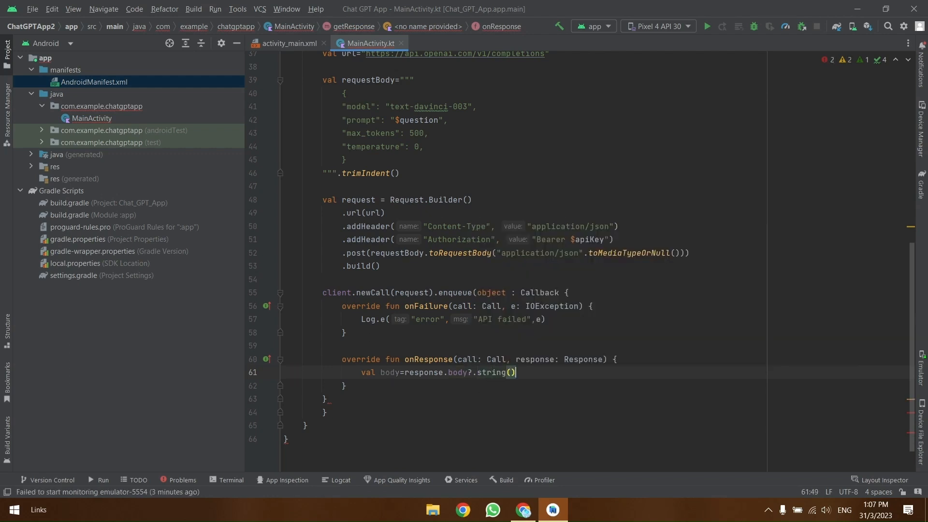
key(enter)
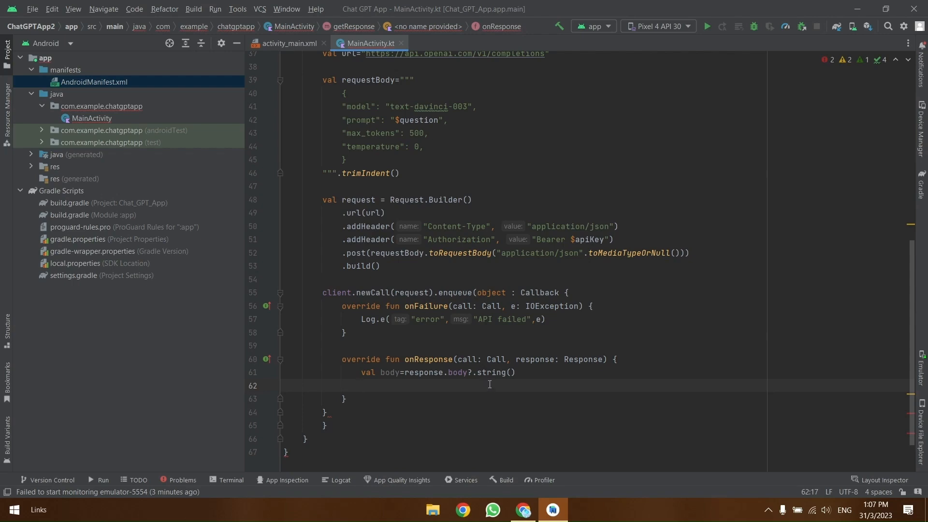
Step: Log body under tag "data" wrapped in a null check
text(log)
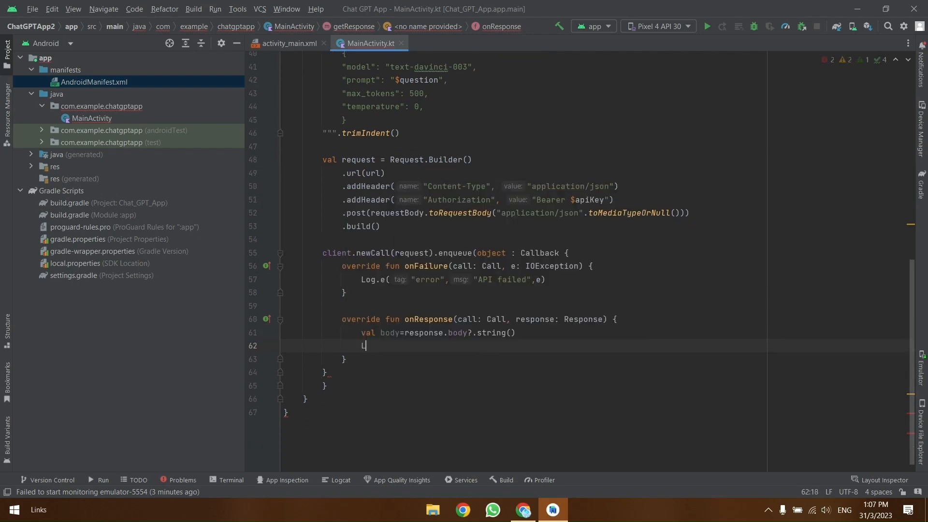
text(Log.v("data",)
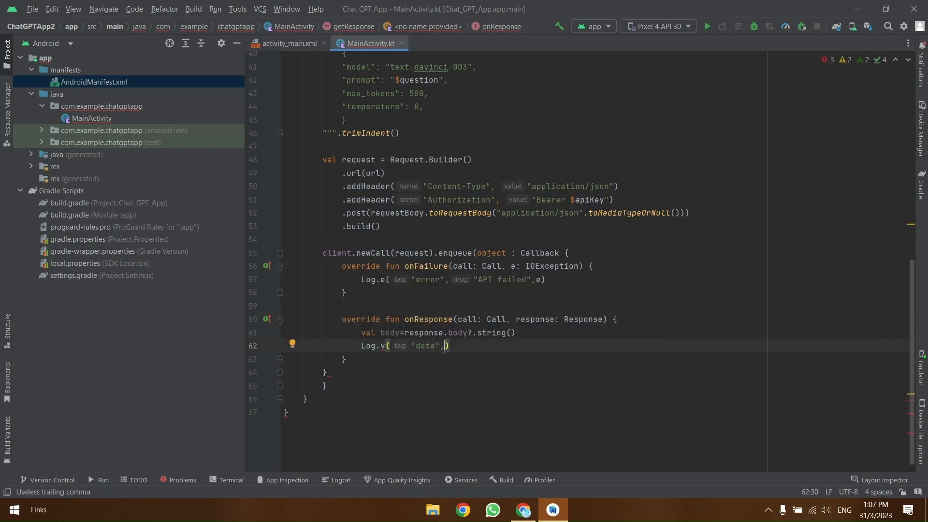
text(body)
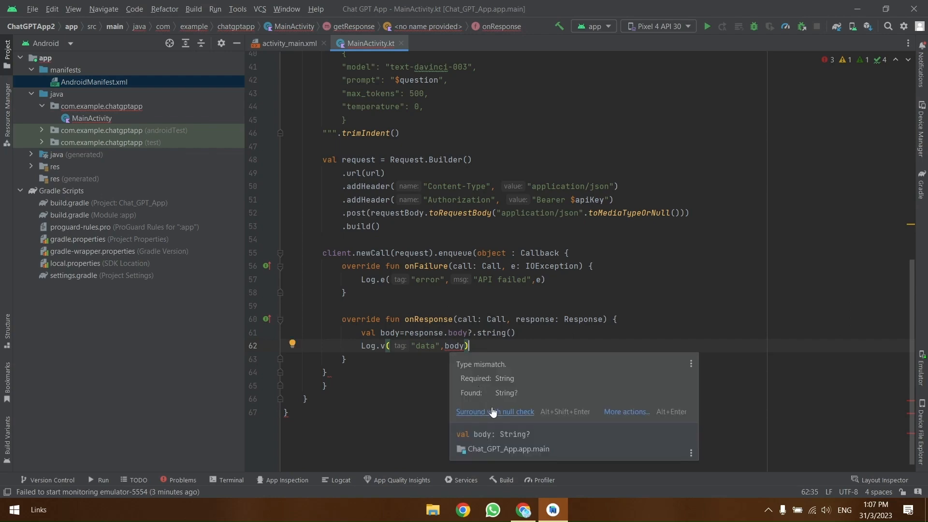
click(495, 412)
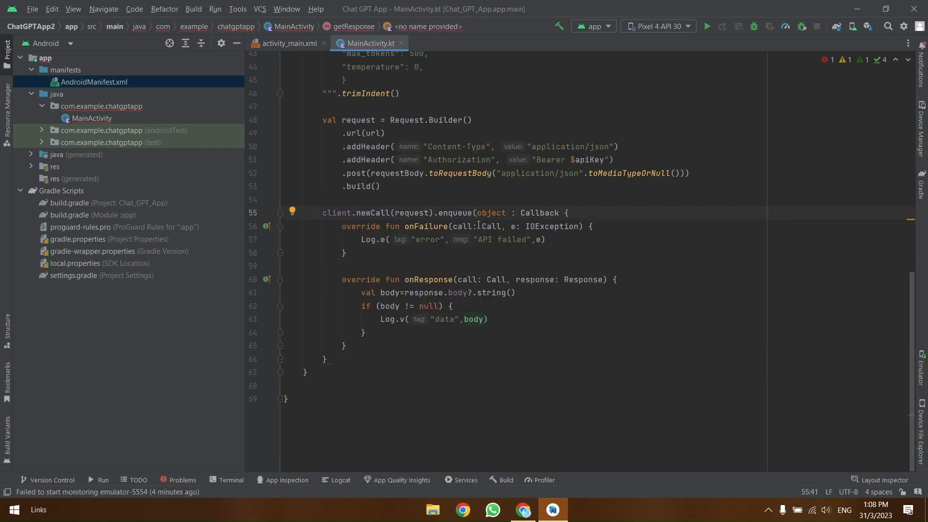
click(324, 359)
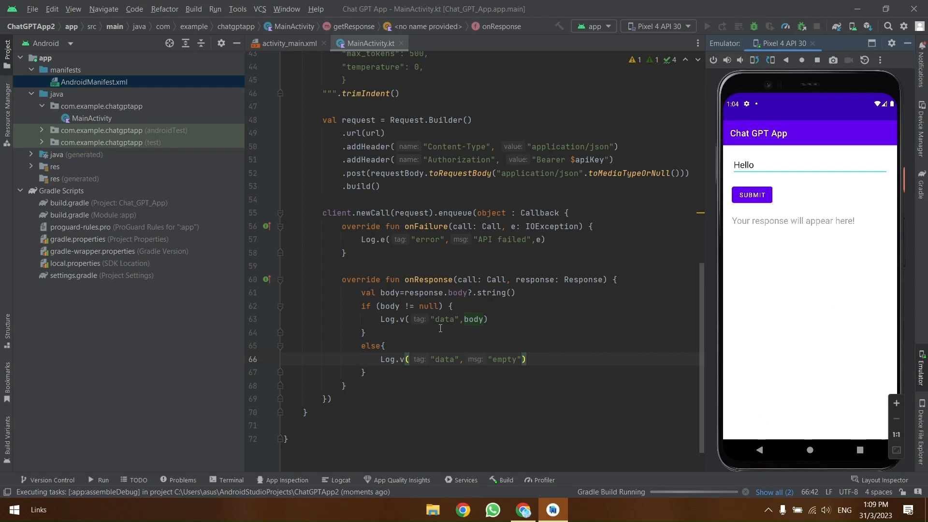
Step: Run the app, submit a question, and see the API's unparseable-JSON-body error in the run log
click(705, 26)
text(How)
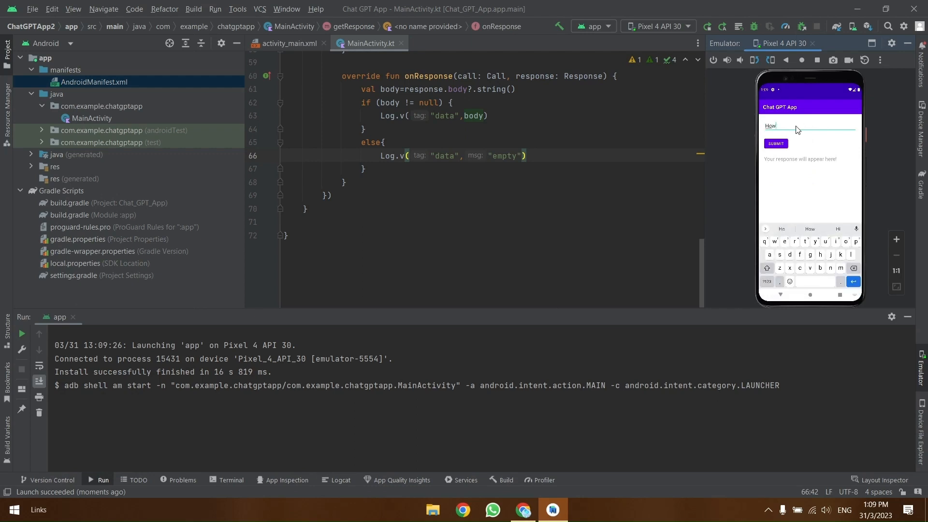
text(are you?)
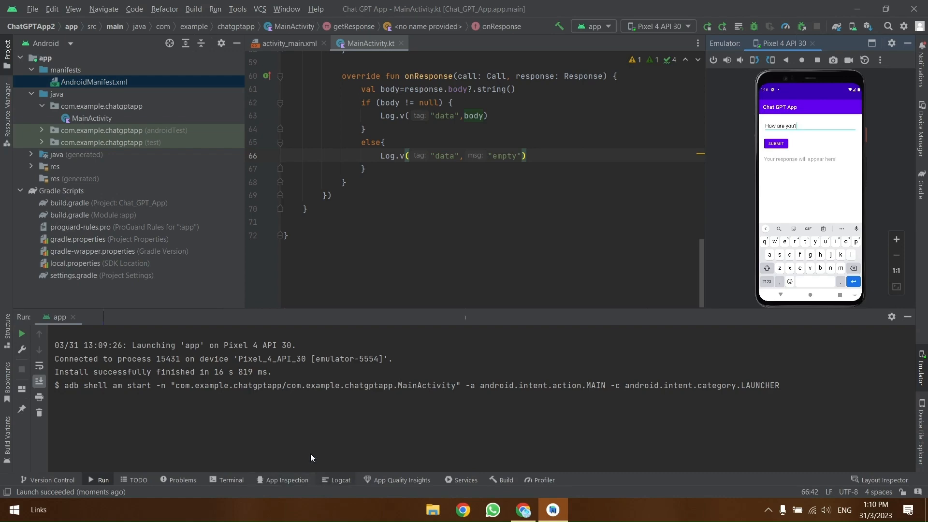
click(340, 480)
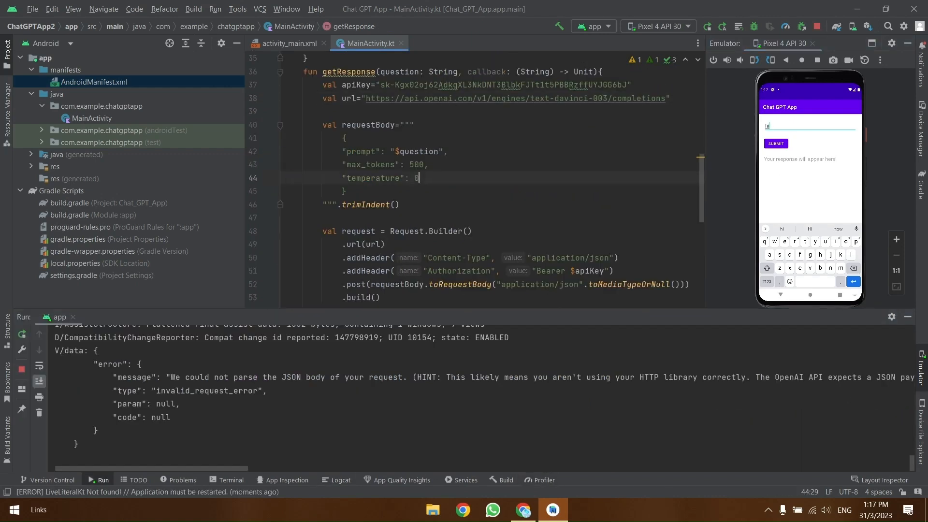
Step: Apply the trimmed requestBody to the running app and enter "How are you?" as the question
click(707, 26)
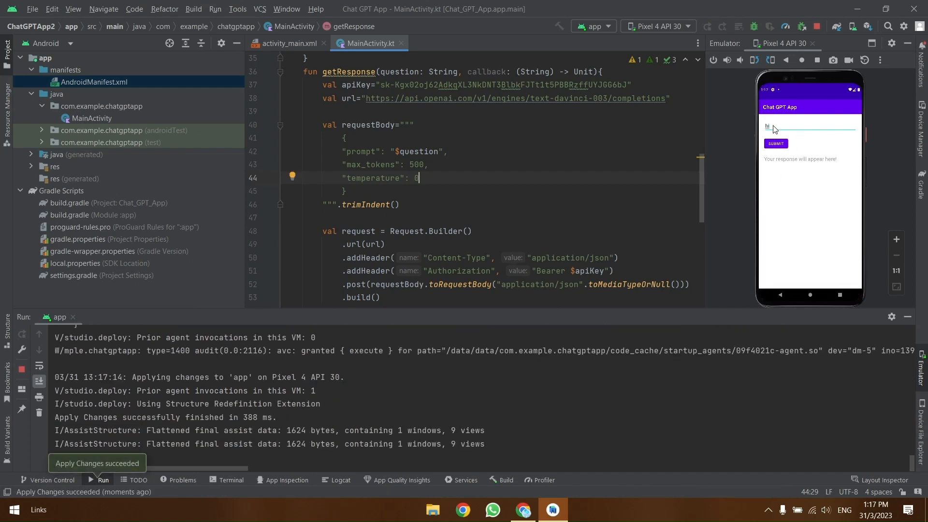
click(805, 128)
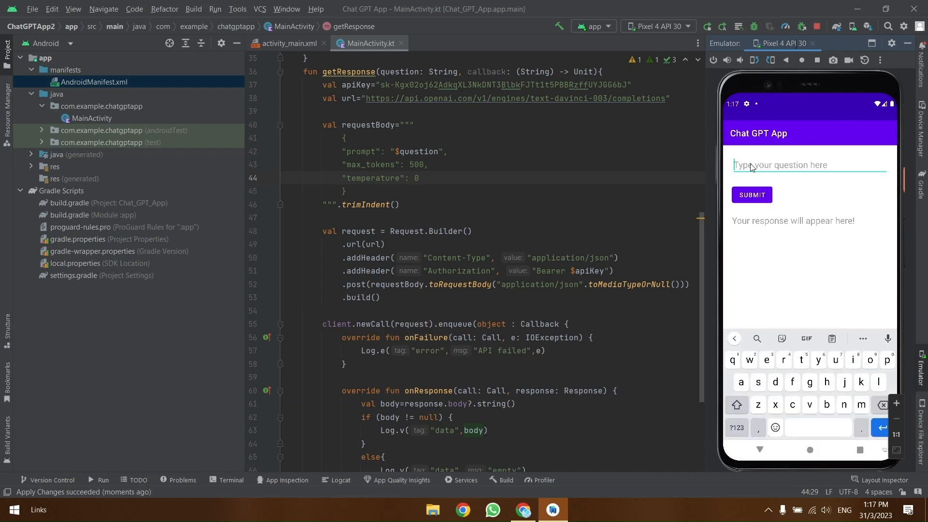
text(How are your)
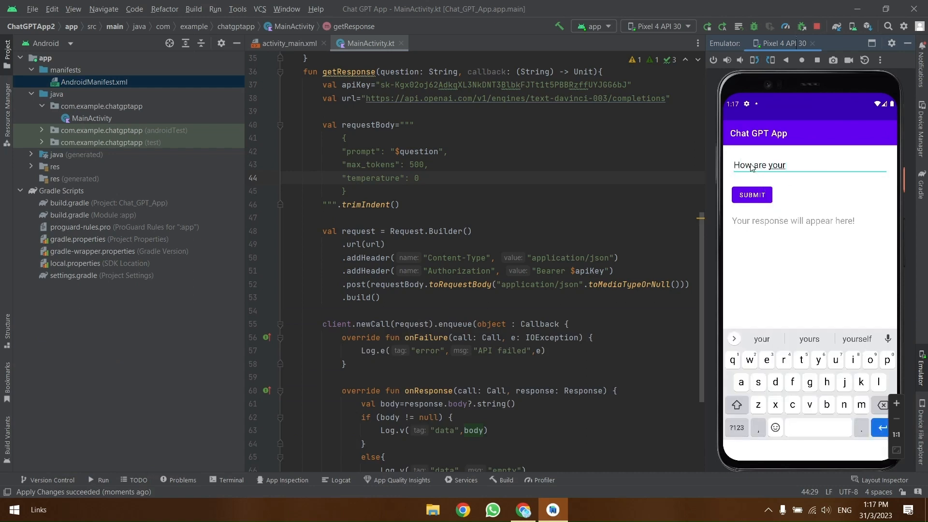
text(?)
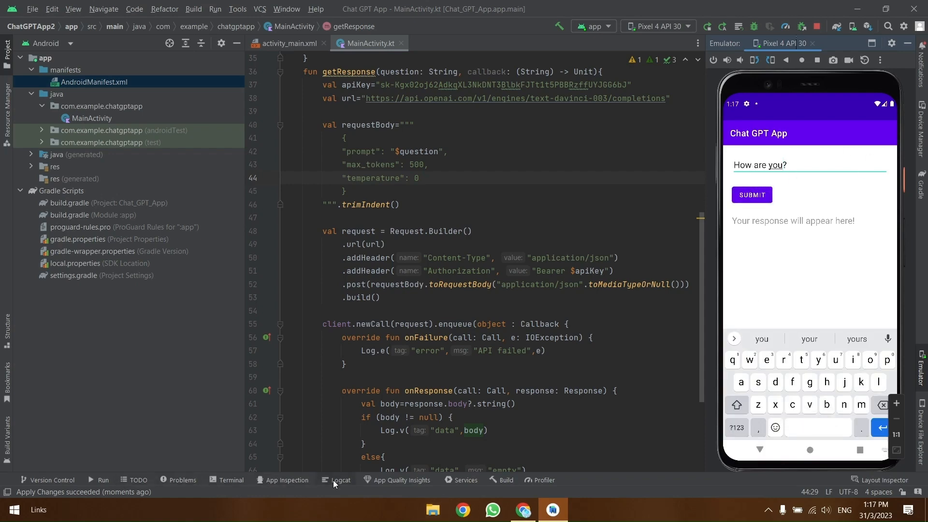
click(339, 480)
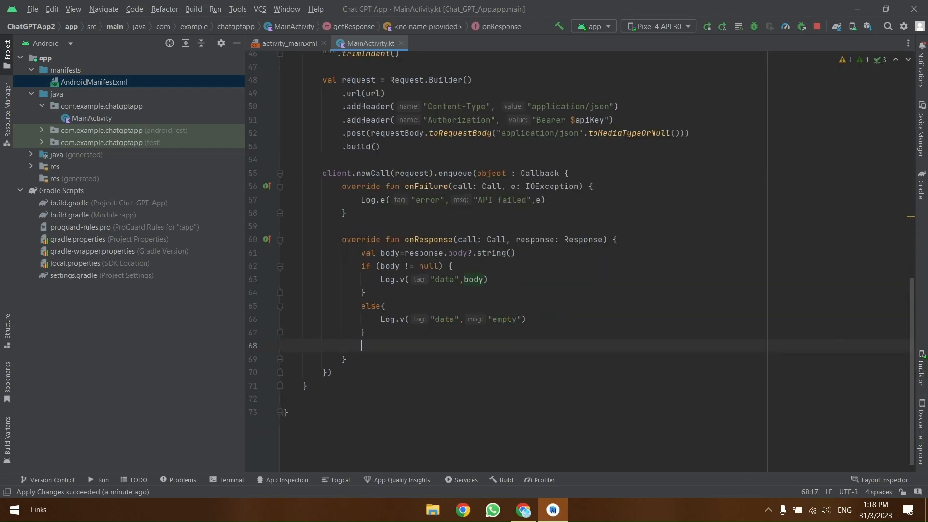
Step: Parse the body into val jsonObject = JSONObject(body)
text(var Json)
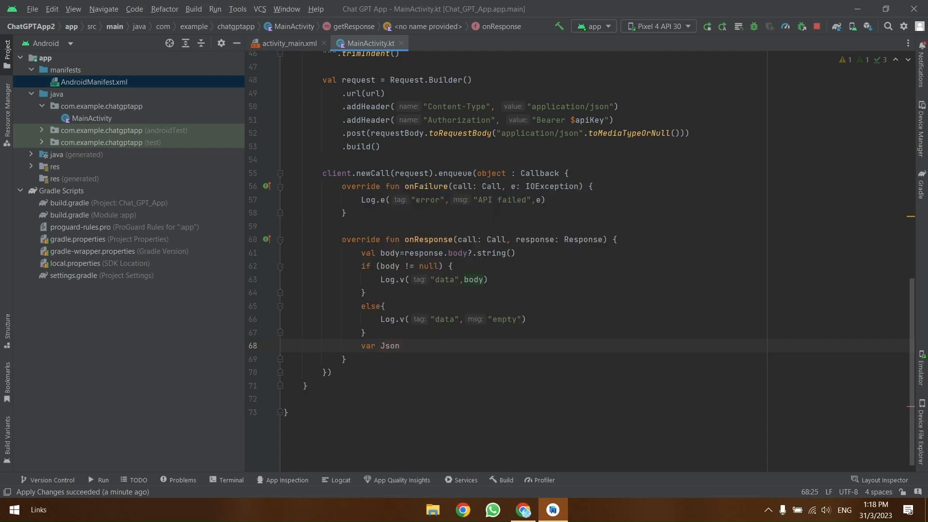
text(SONObject=JSONObject)
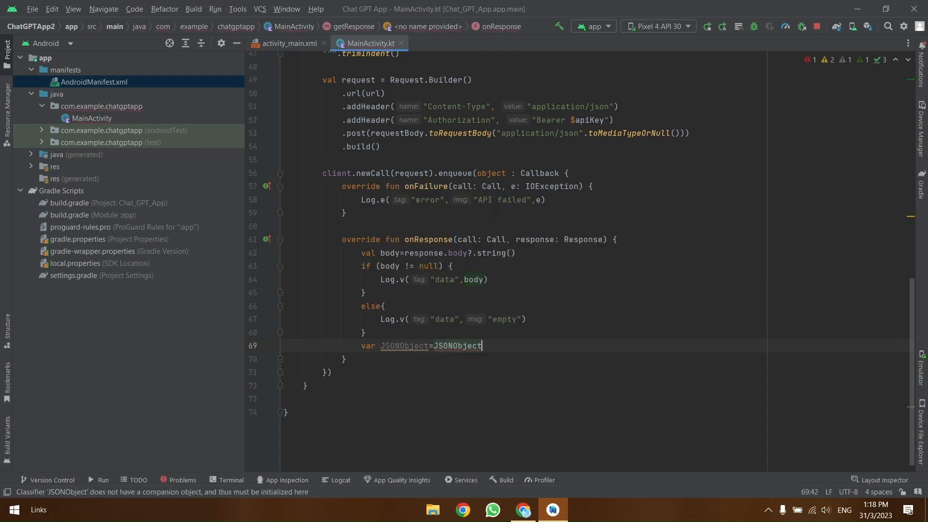
text((body))
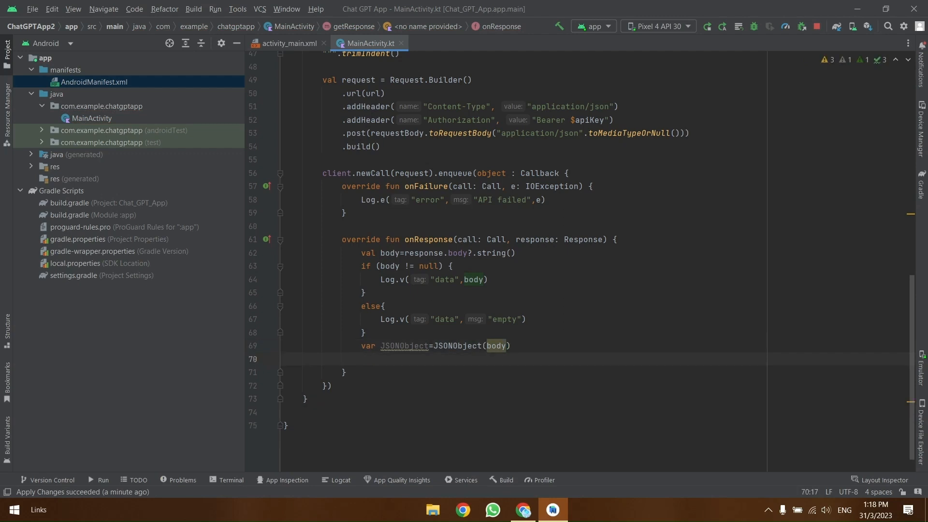
Step: Start val jsonArray: JSONArray = jsonObject.getJSONArray() and check the completion reply in the run log
text(val jsonArray =)
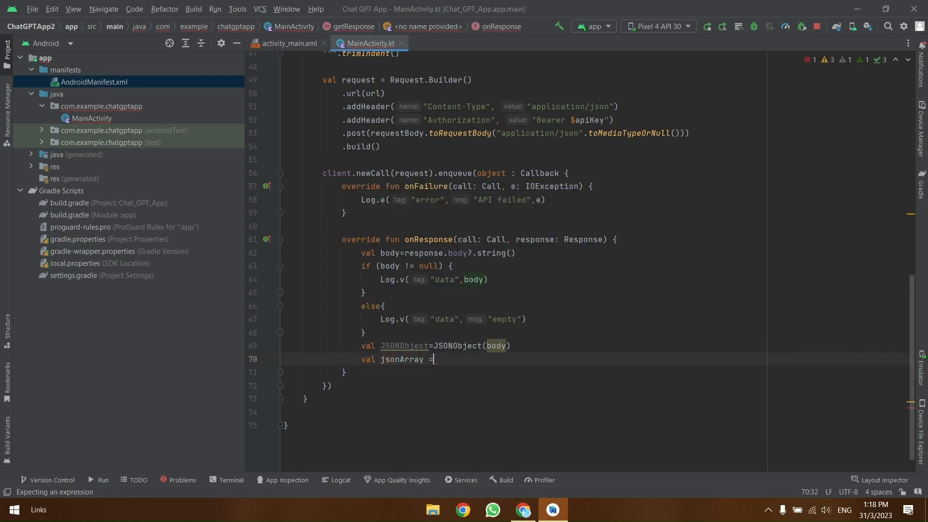
text(jsonOnje)
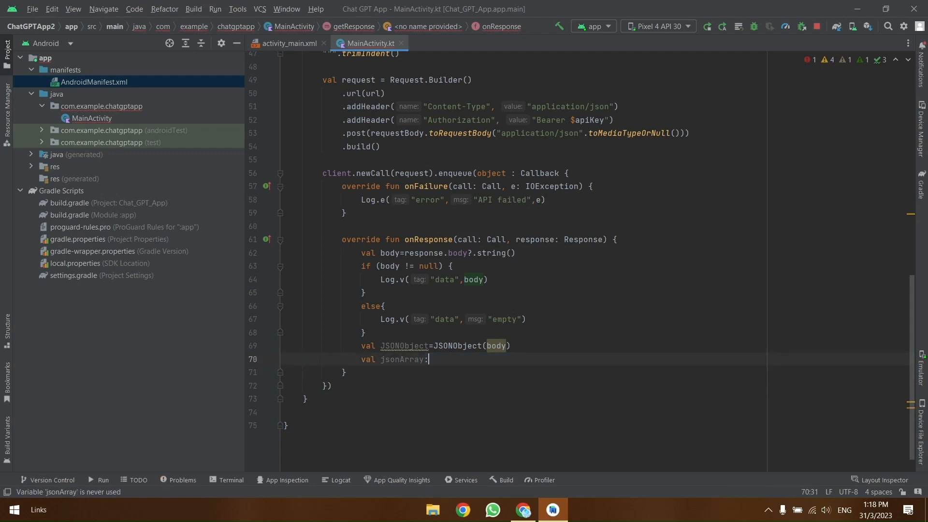
text(JSONArray=jsonObjec)
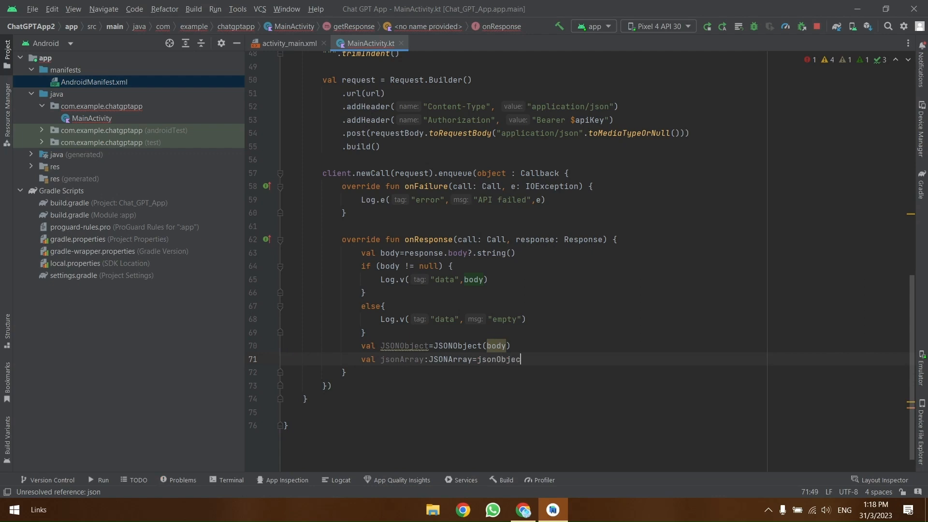
text(t.get)
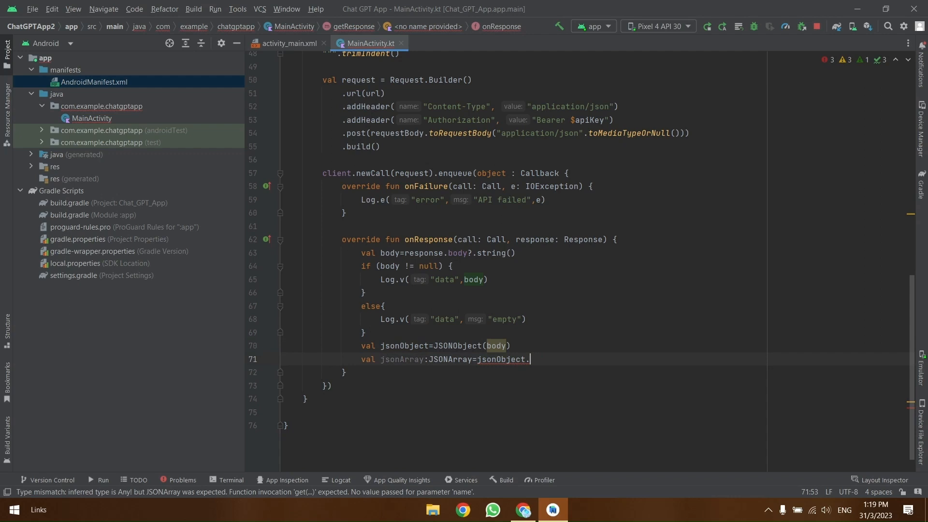
text(getJSONArray())
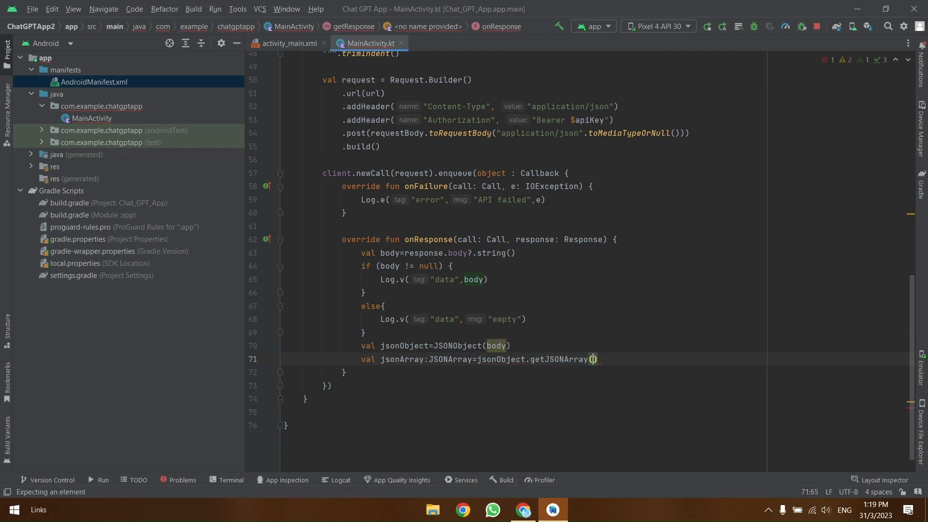
click(90, 479)
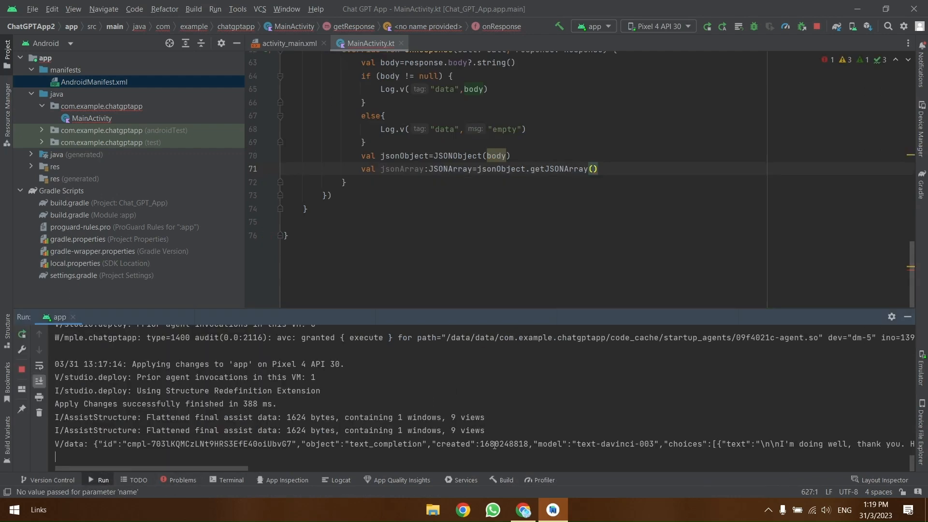
Step: Get the "choices" array and begin reading its first JSON object
double_click(684, 443)
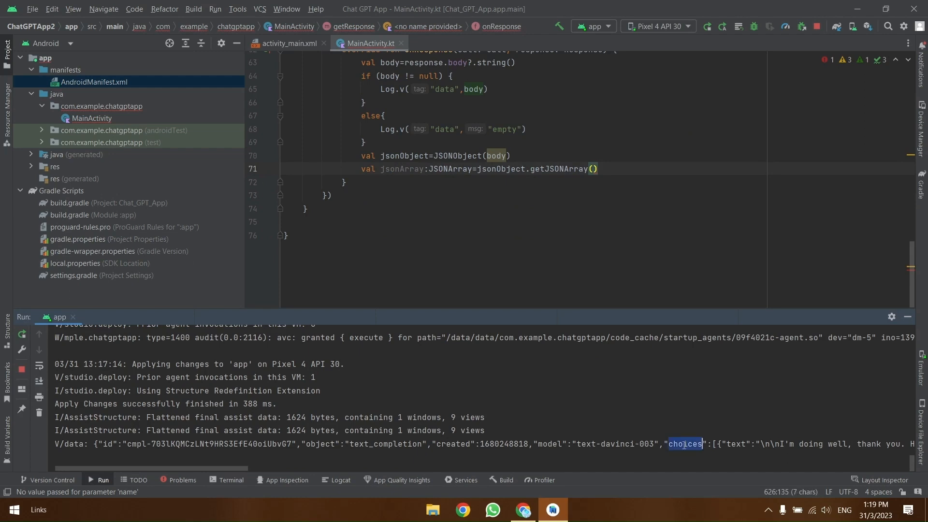
text("choices")
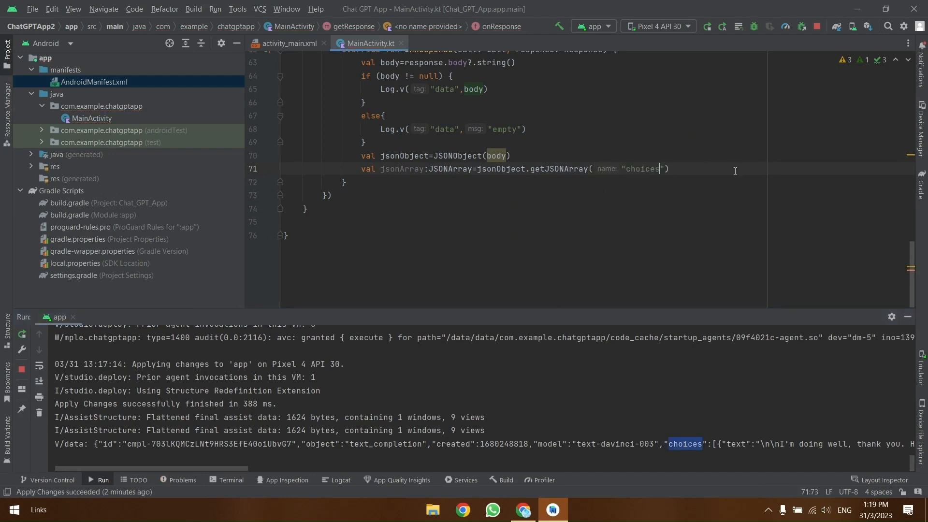
text(val text=)
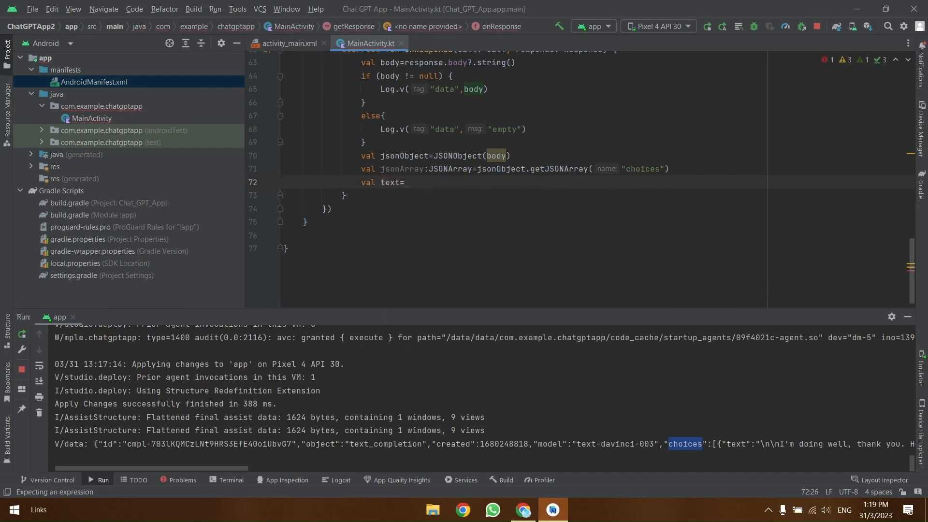
text(jsonArray.getJSONObject()
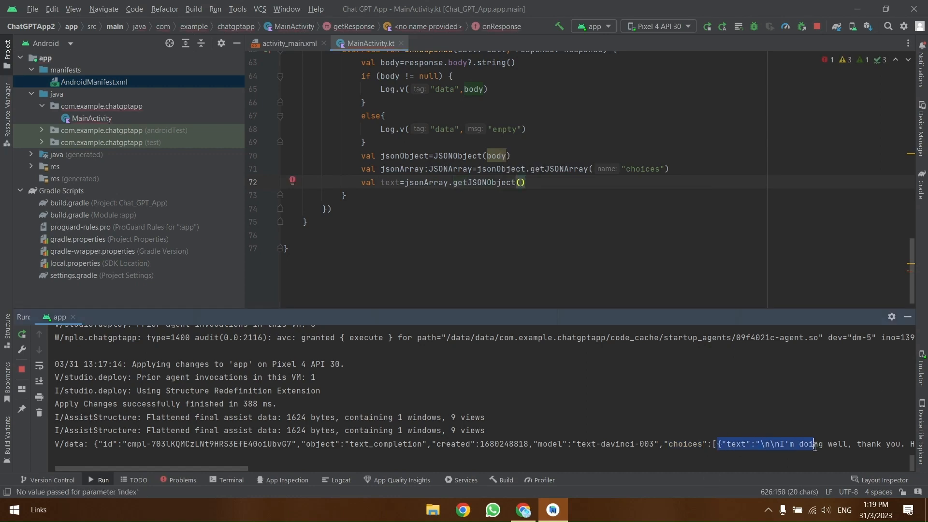
click(521, 182)
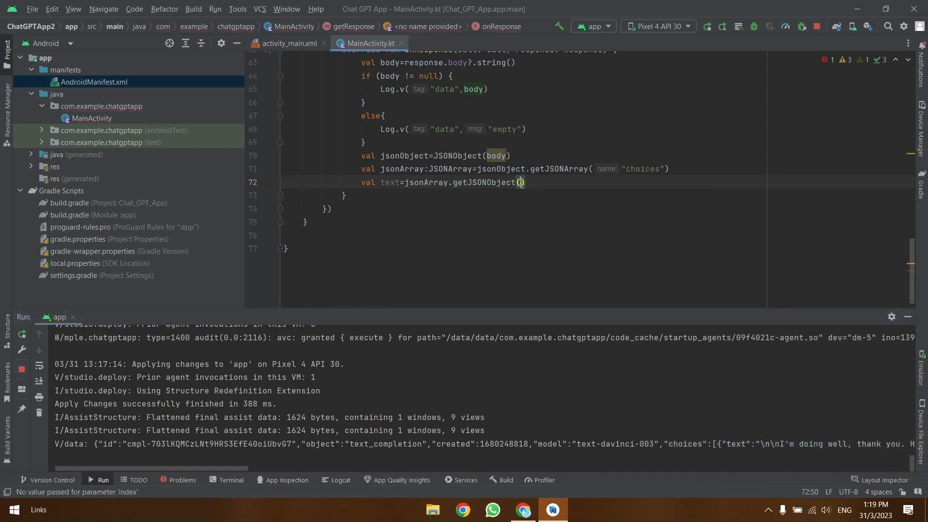
Step: Extract textResult from choices[0] "text" and pass it to callback
text(0).getString("T"))
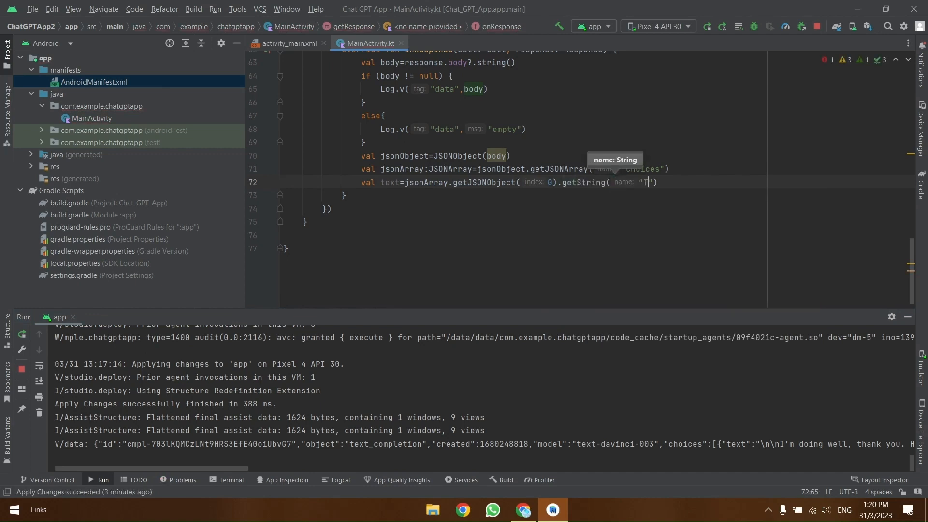
text(ext)
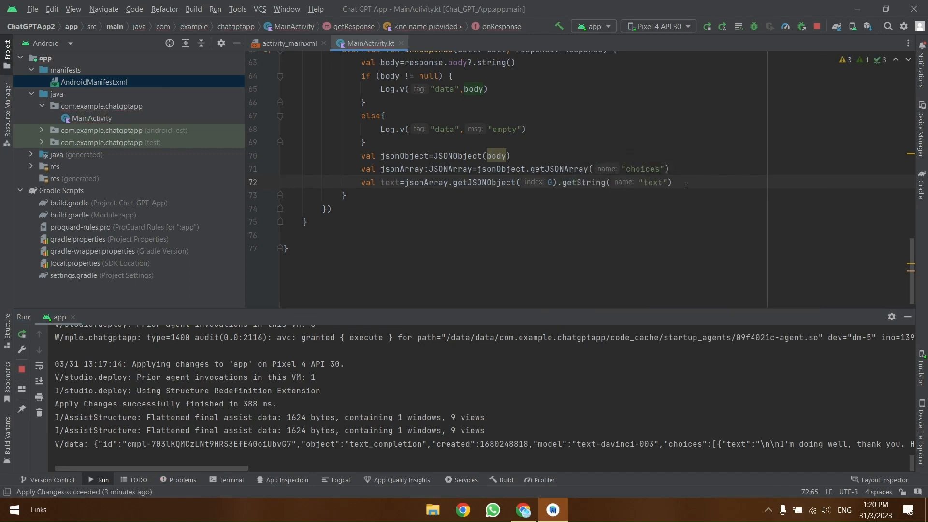
text(cal)
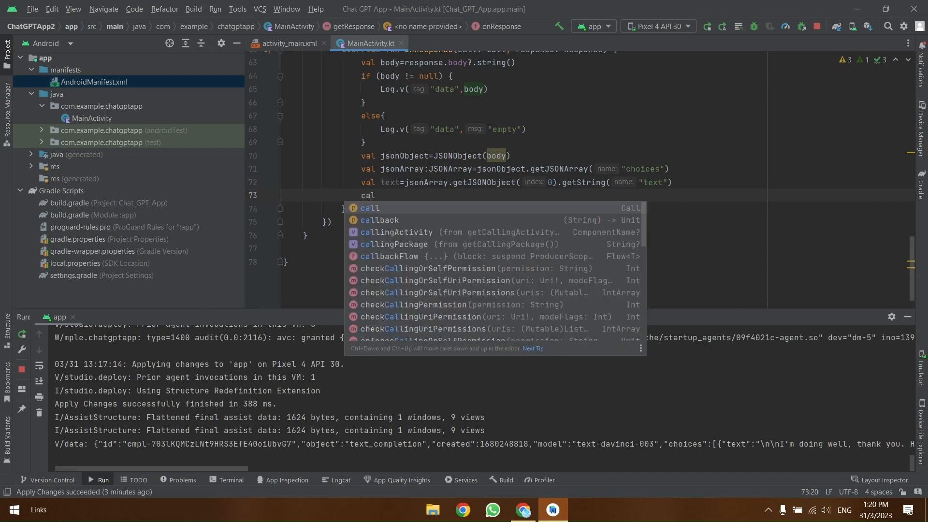
click(379, 219)
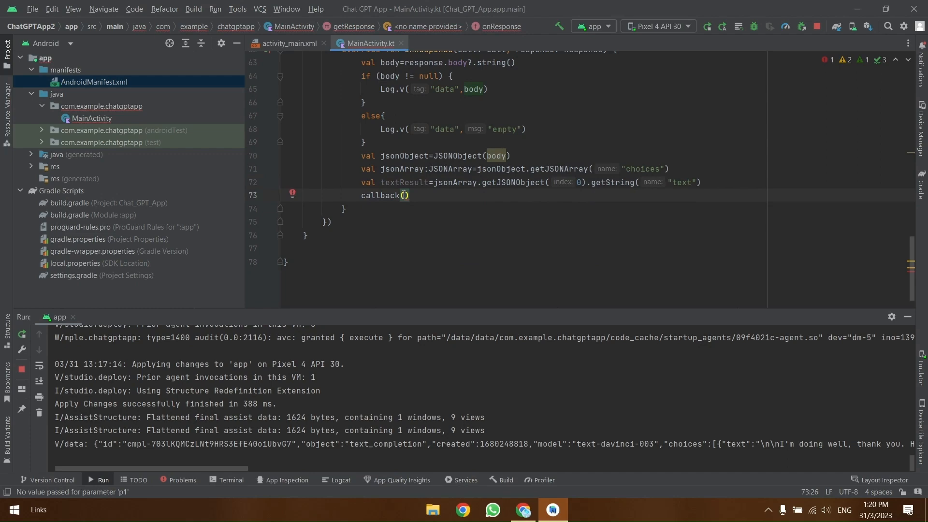
scroll(up, 3)
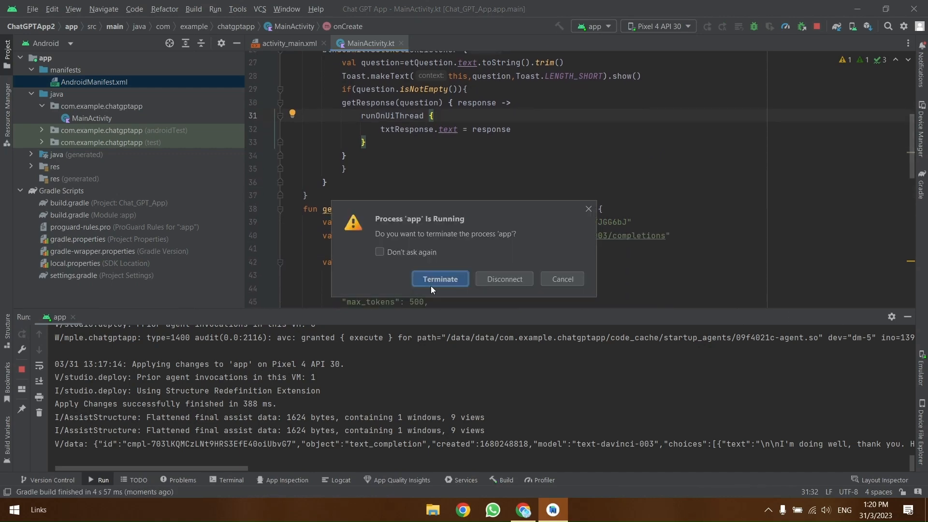
Step: Relaunch the app and submit "How are you?" then "I am also fine" in the emulator
click(440, 278)
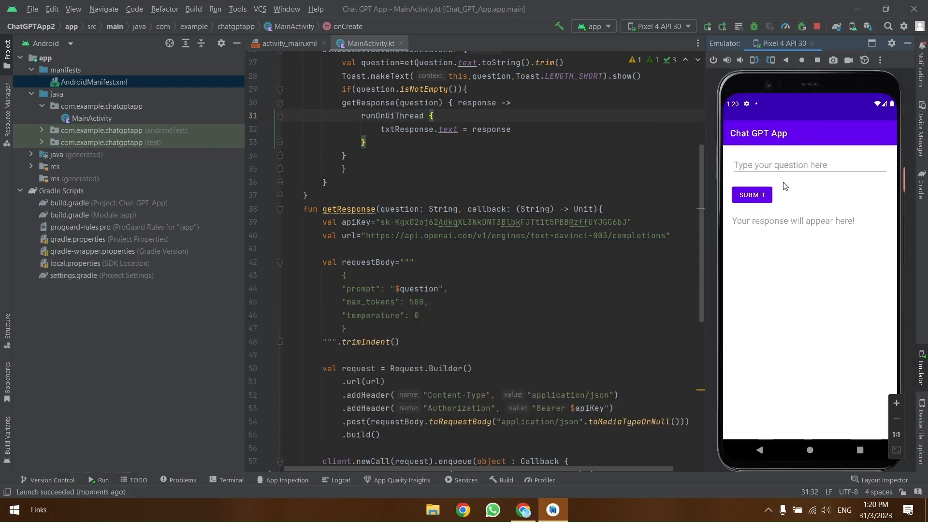
text(How are)
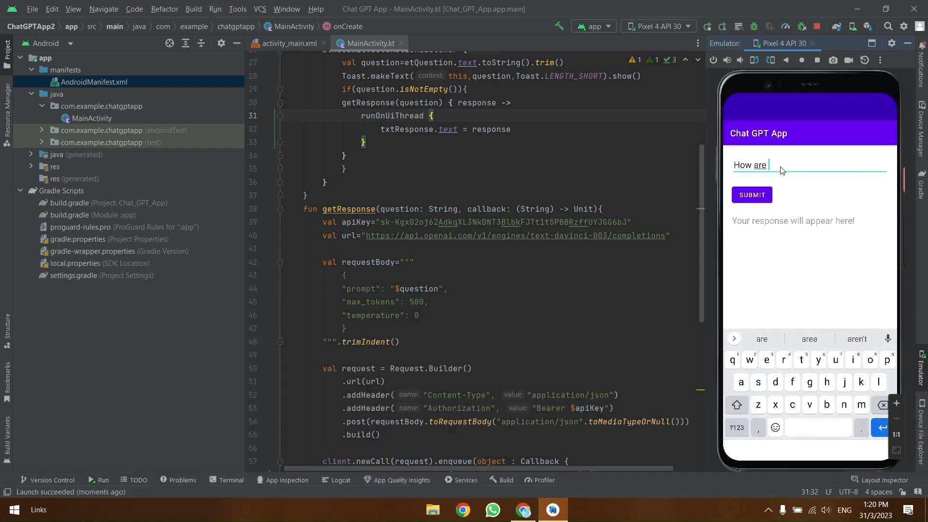
text(you?)
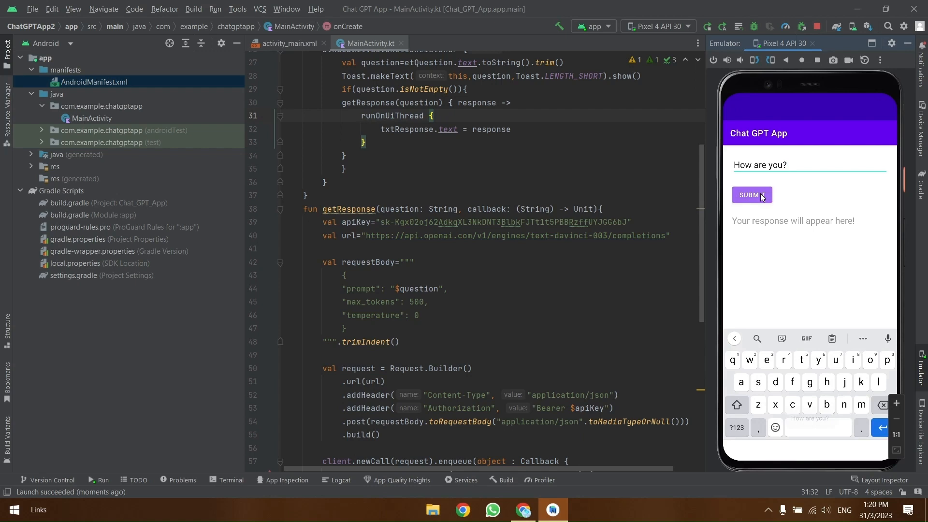
click(752, 195)
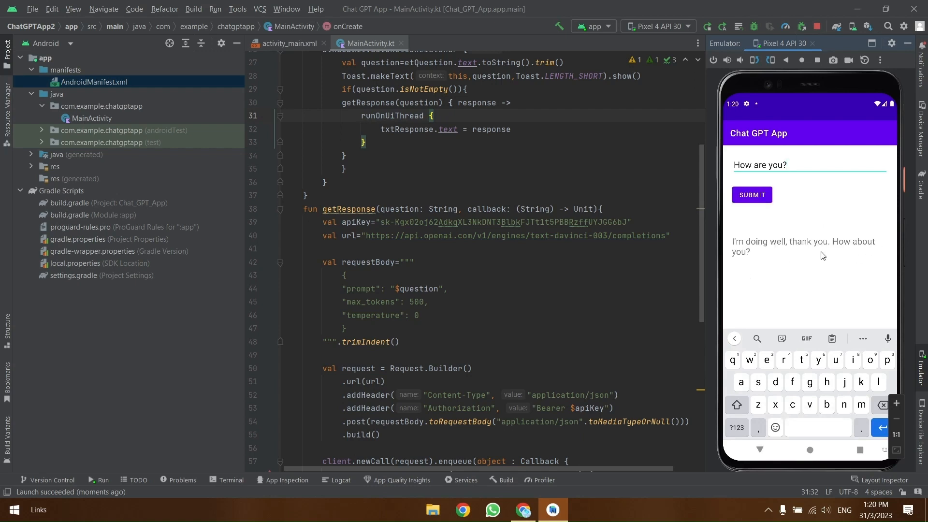
text(i am al)
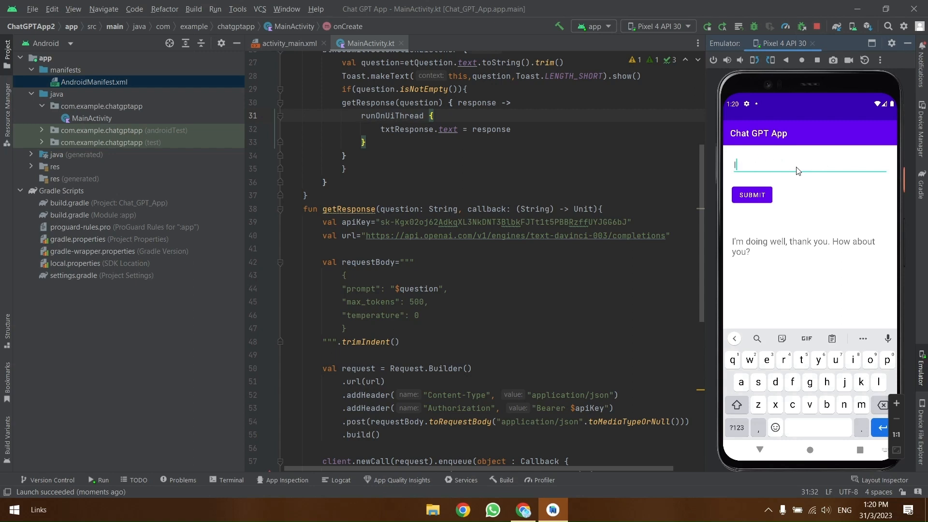
text(I am also fine)
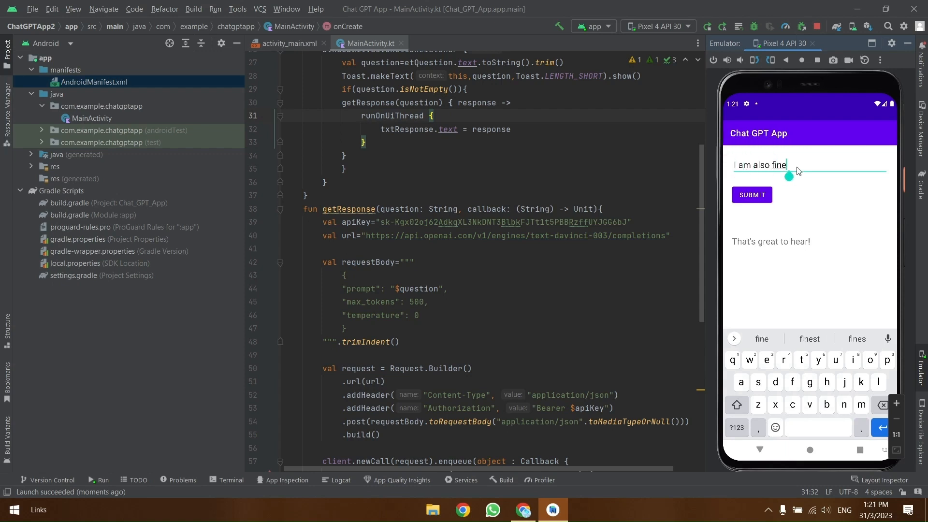
Step: Ask for a Kotlin program to swap values and see the answer under the question field
text(Write kotlin r)
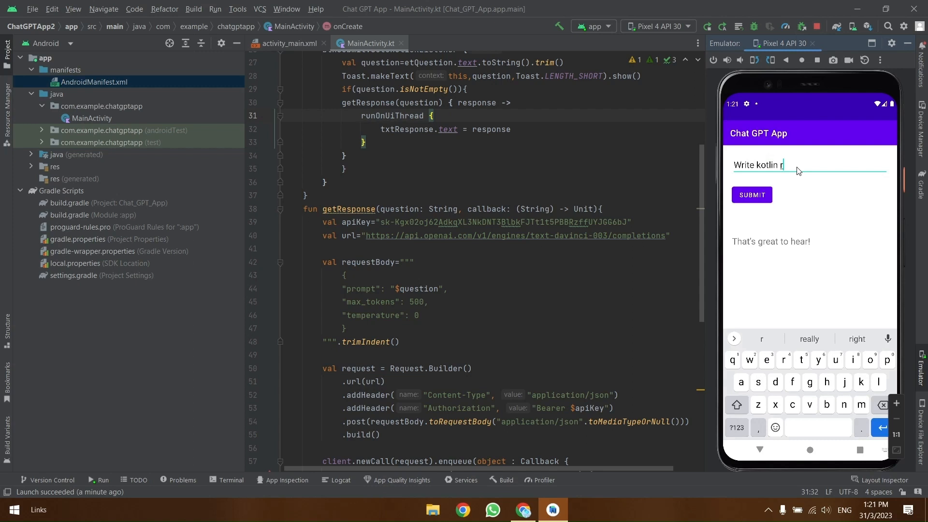
text(program to)
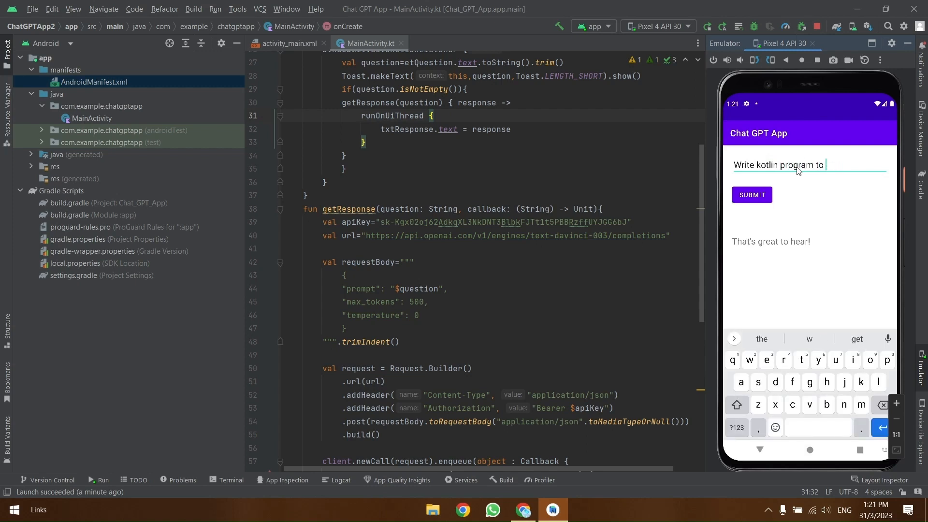
text(swap values.)
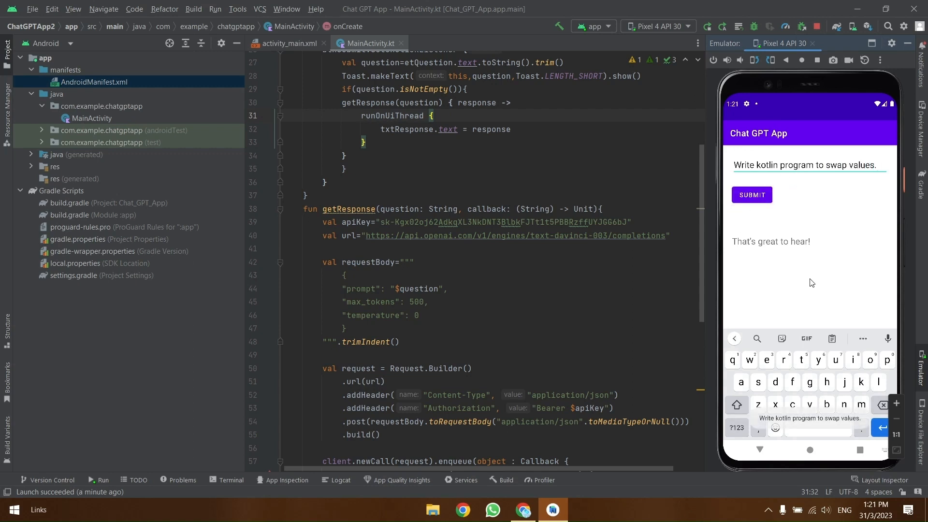
click(751, 194)
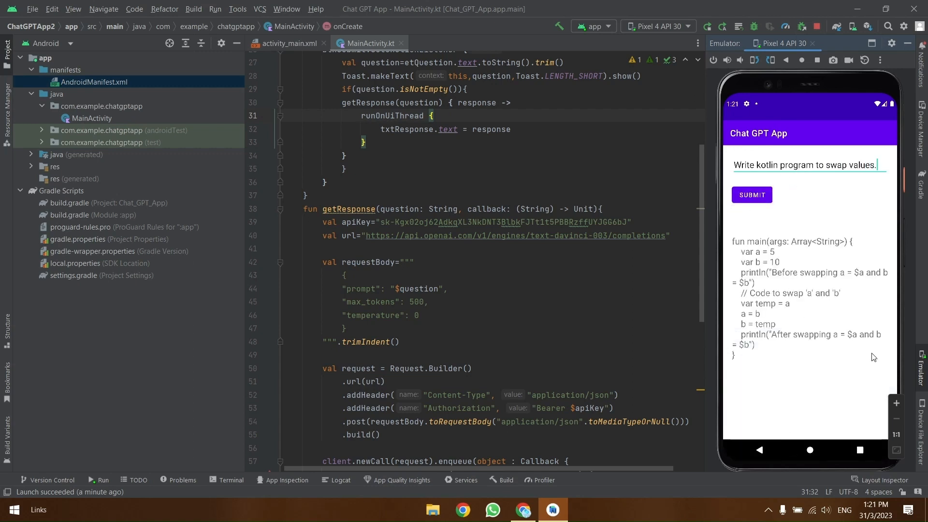
click(805, 165)
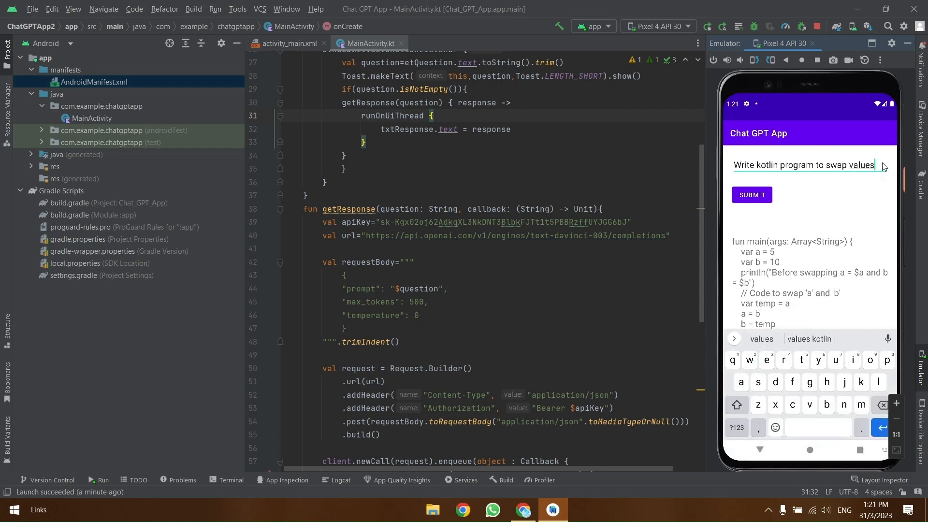
Step: Submit "What is chatgpt?" and begin the next question "Thanks for wa"
text(What)
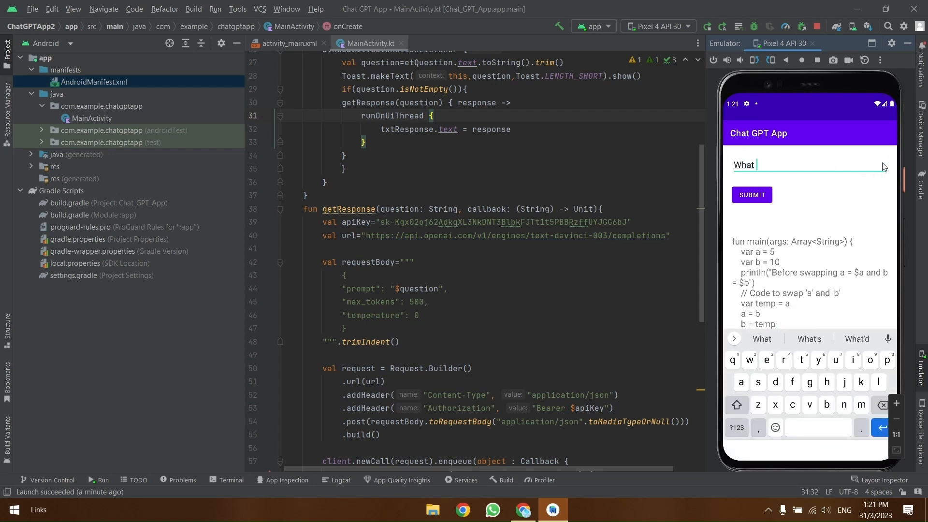
text(is chatgpt?)
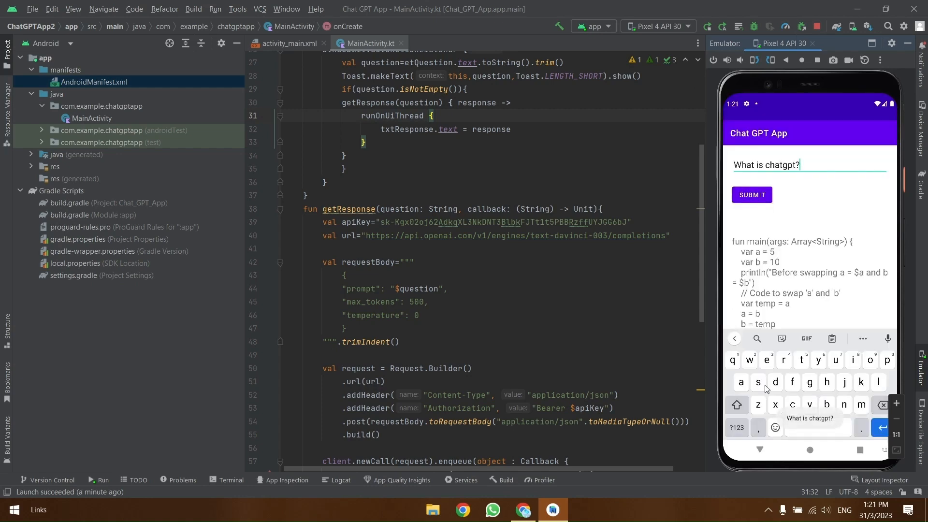
click(750, 194)
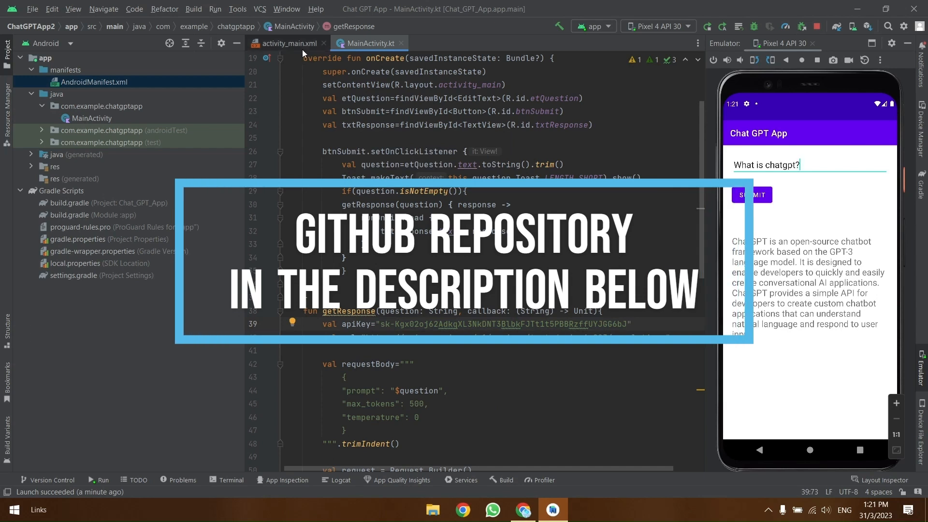
click(799, 165)
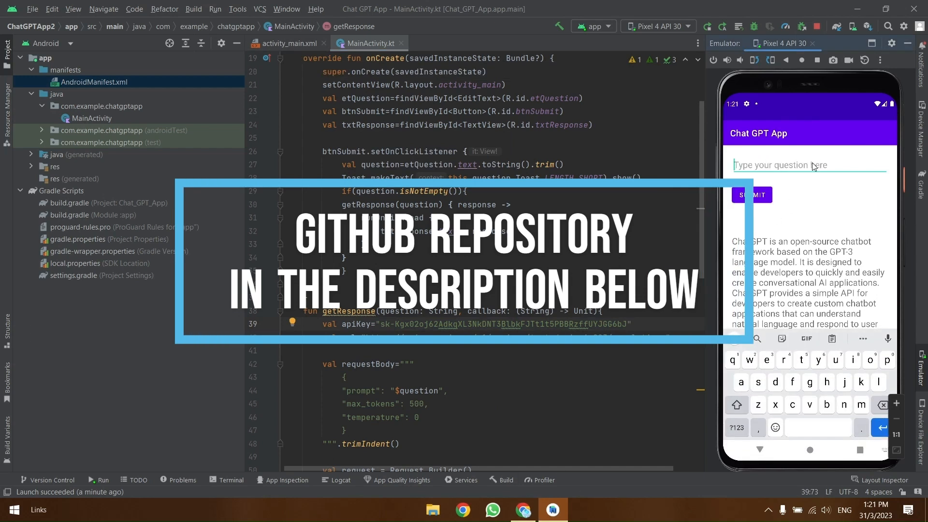
text(Thanks for wa)
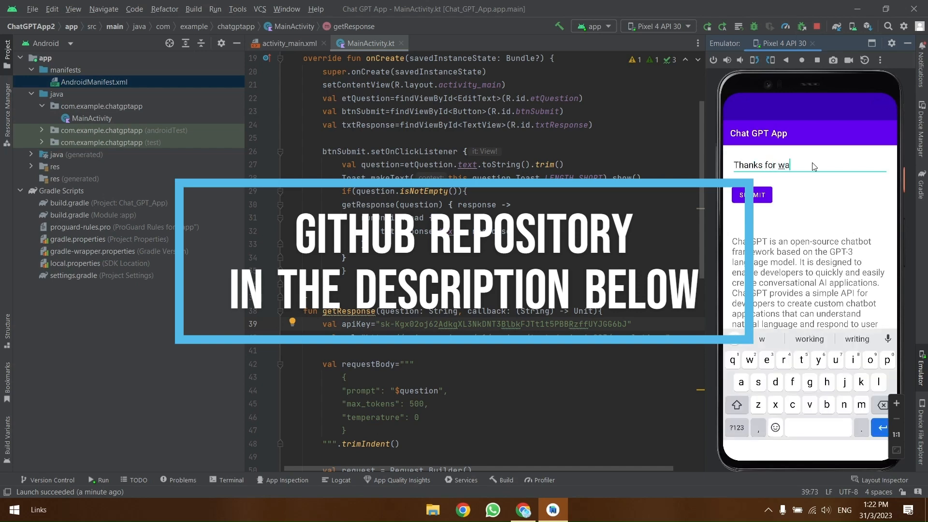